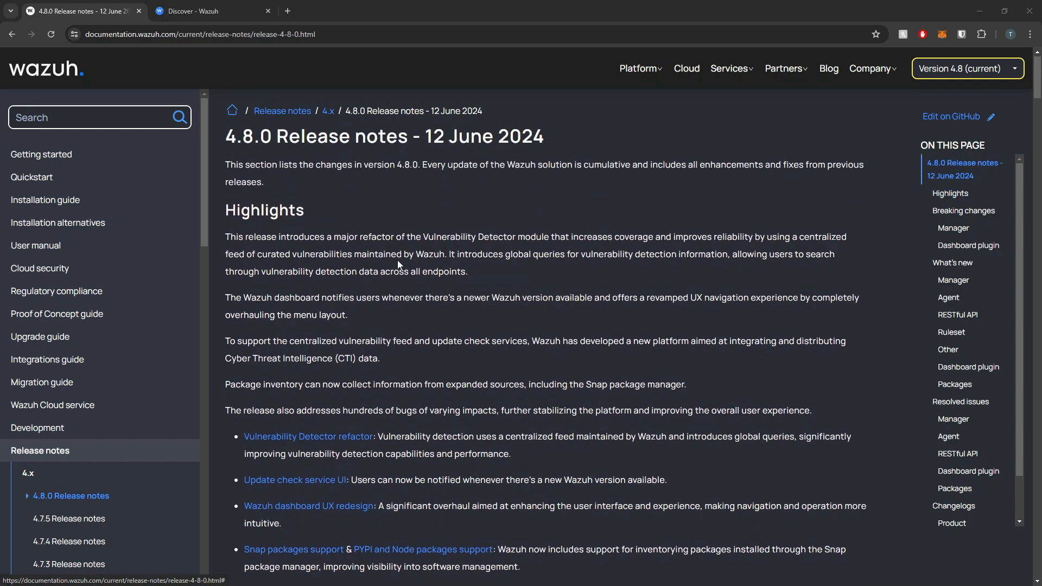
- Locate and highlight the Vulnerability Detector refactor summary in the 4.8.0 release notes
scroll(down, 3)
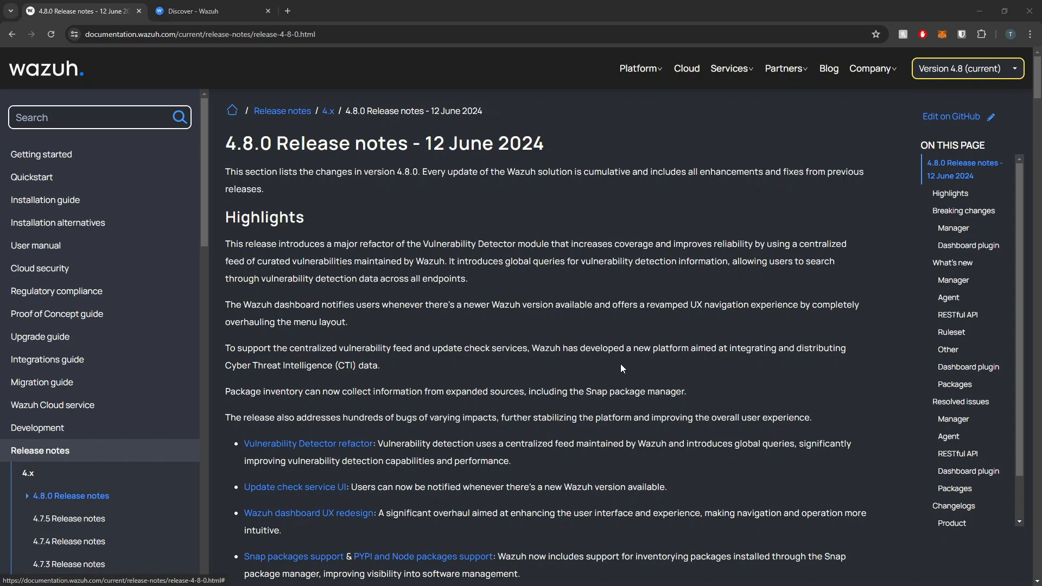
scroll(down, 3)
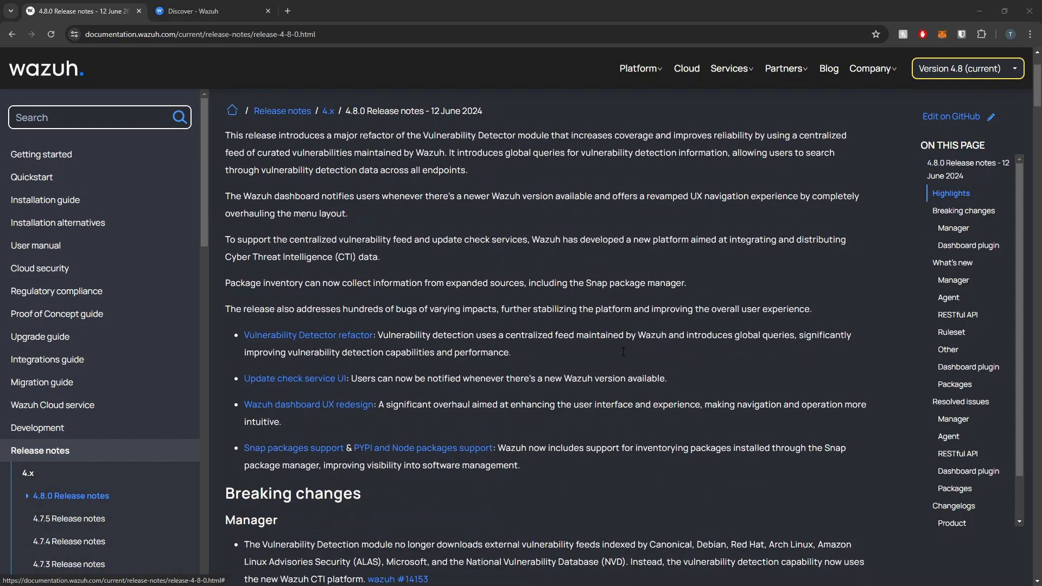
scroll(down, 3)
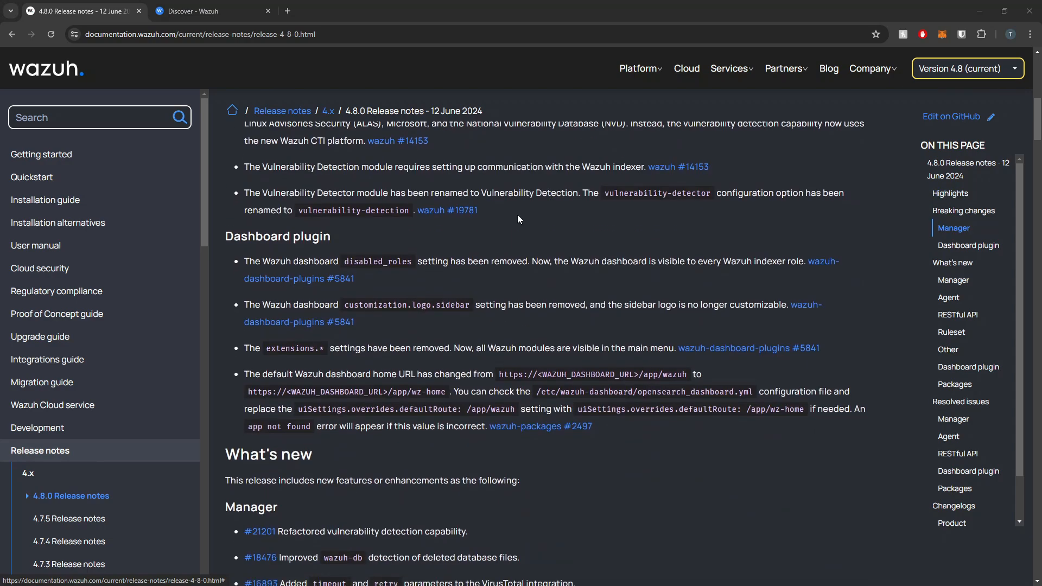
scroll(down, 3)
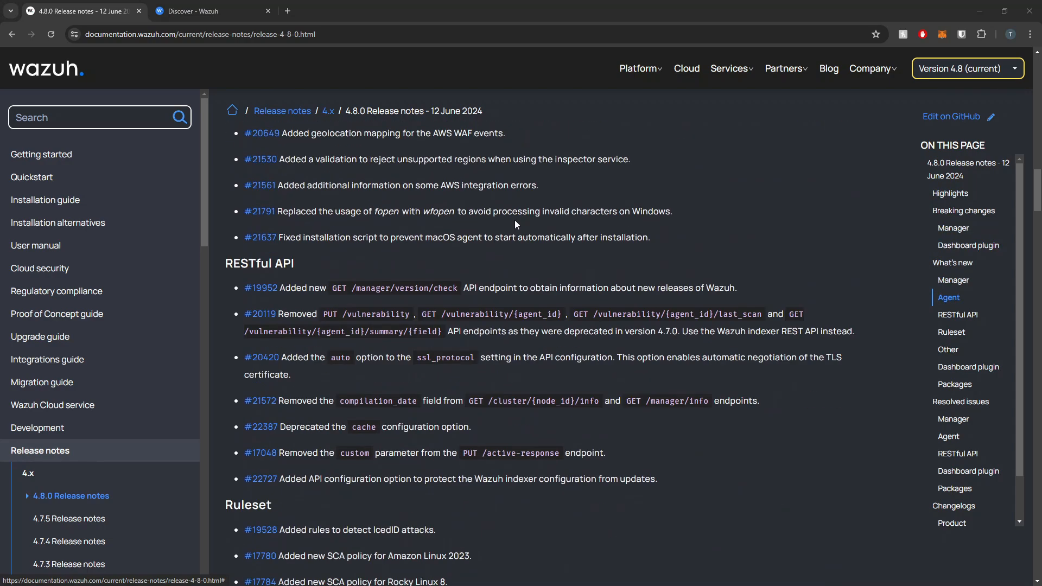
scroll(down, 3)
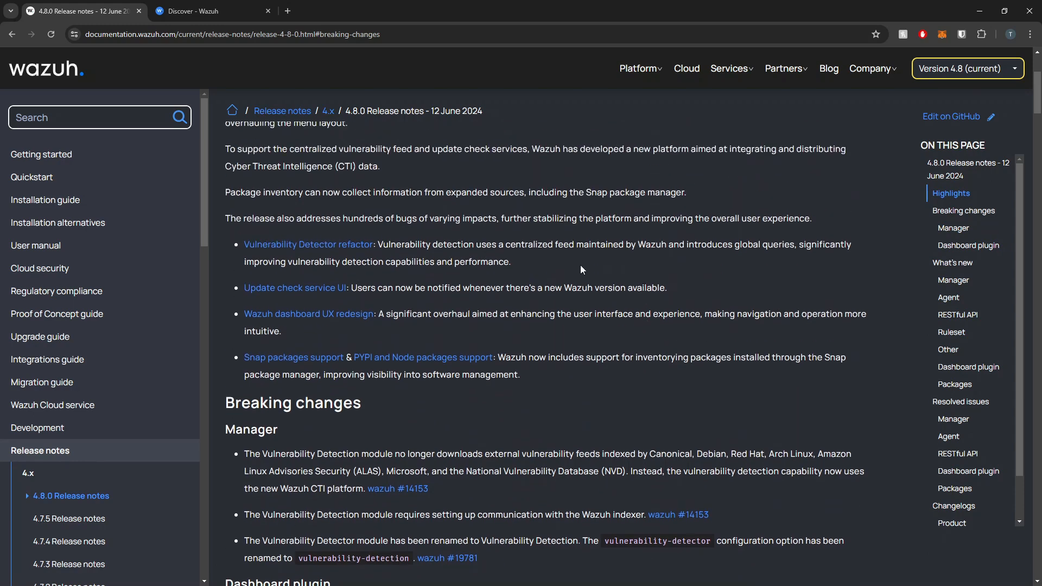
drag(245, 245, 510, 262)
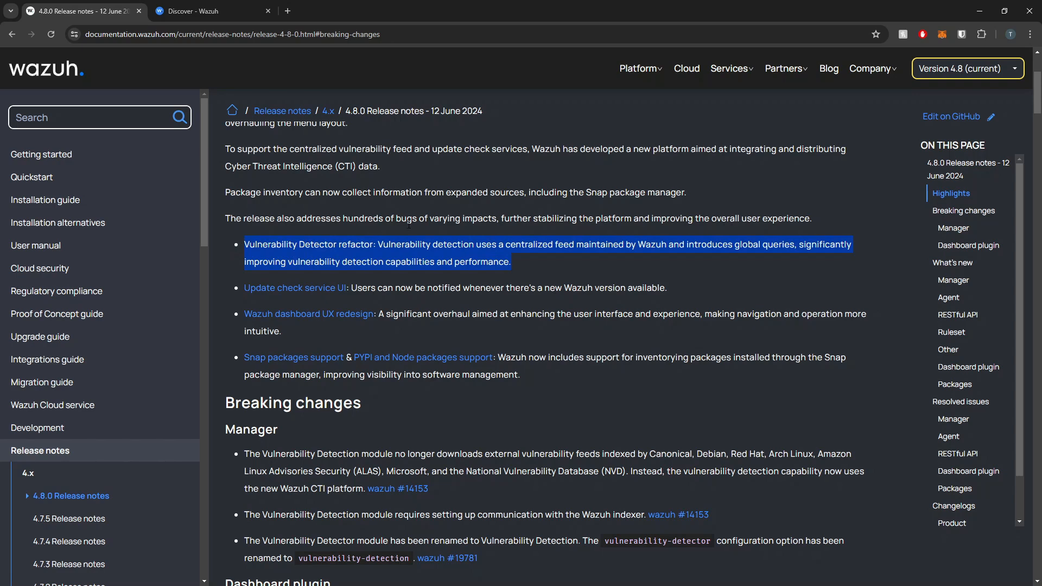
mouse_move(600, 258)
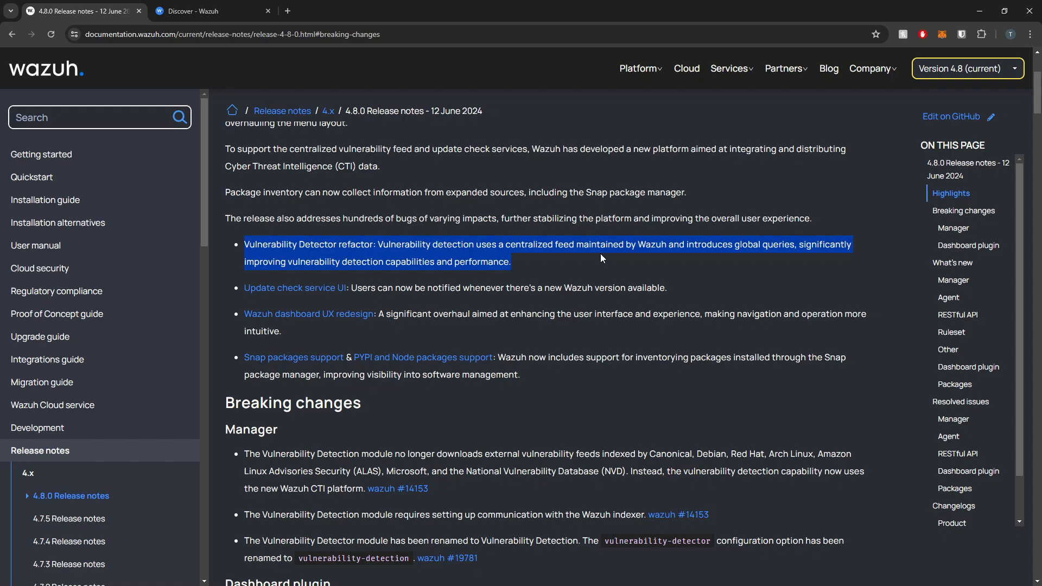
- Review the Breaking changes and What's new sections for Manager, Agent and RESTful API
scroll(down, 3)
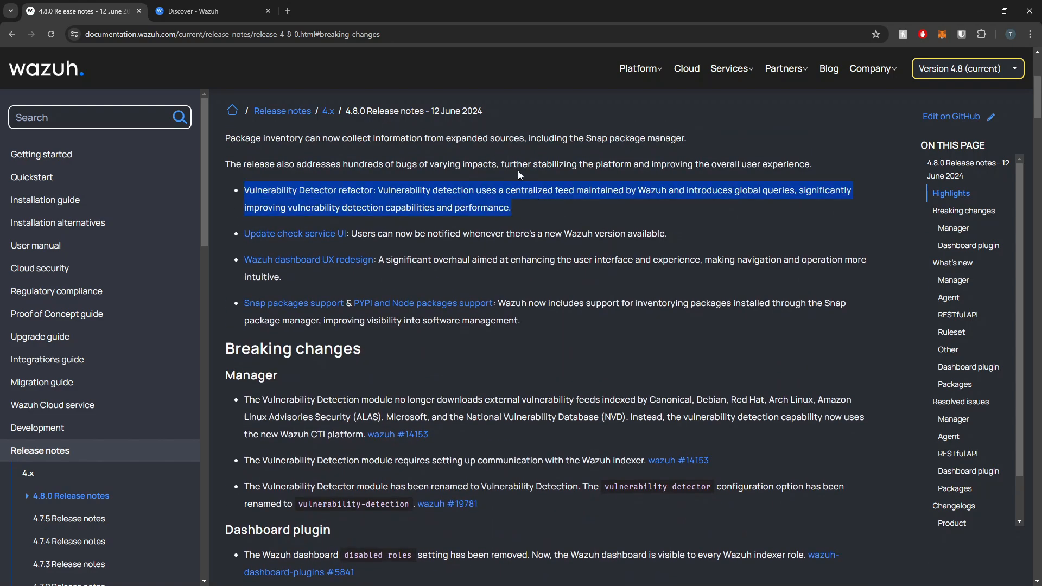
mouse_move(522, 289)
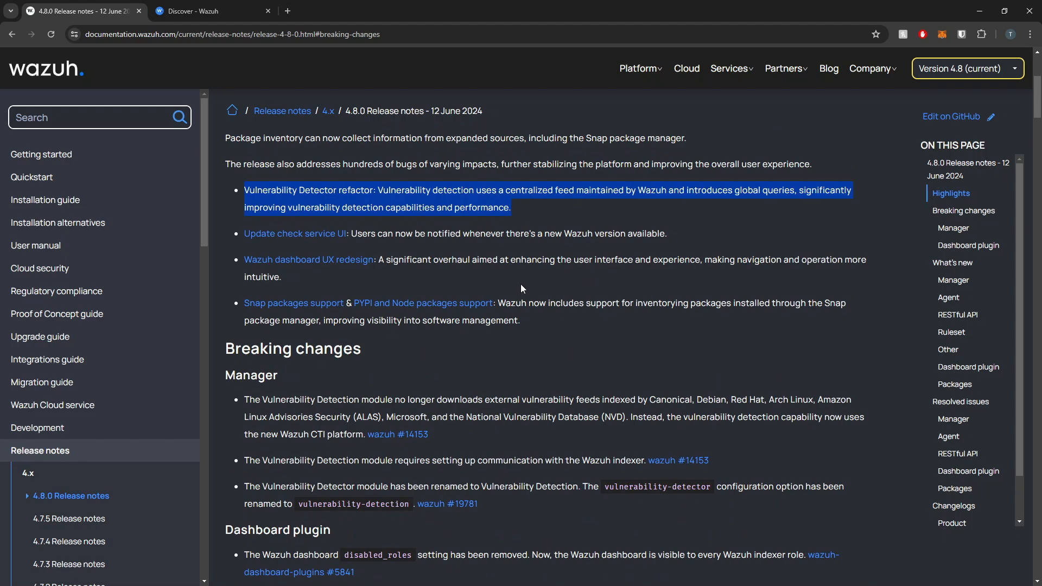
mouse_move(521, 289)
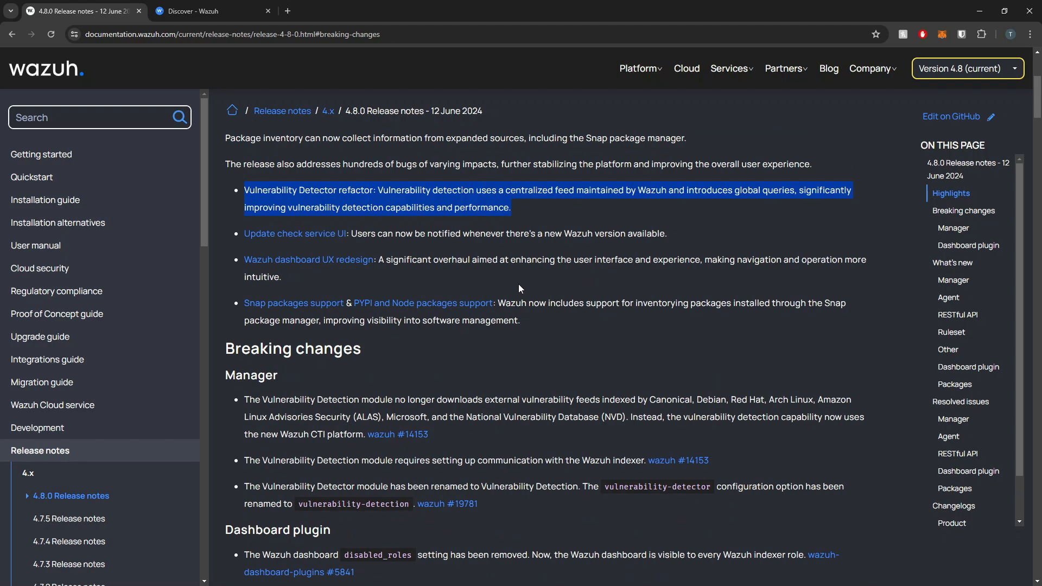
mouse_move(513, 289)
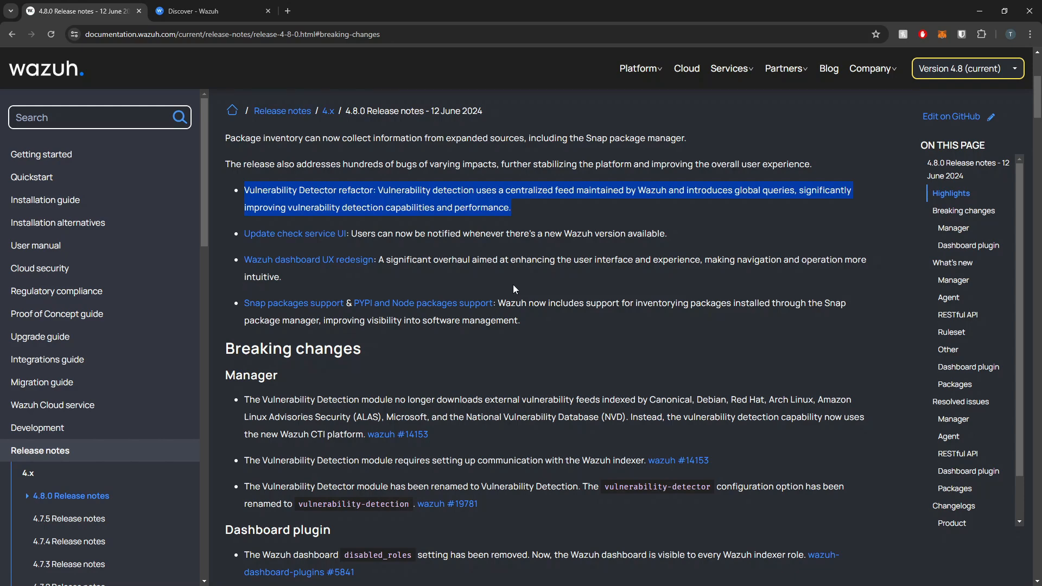
scroll(down, 3)
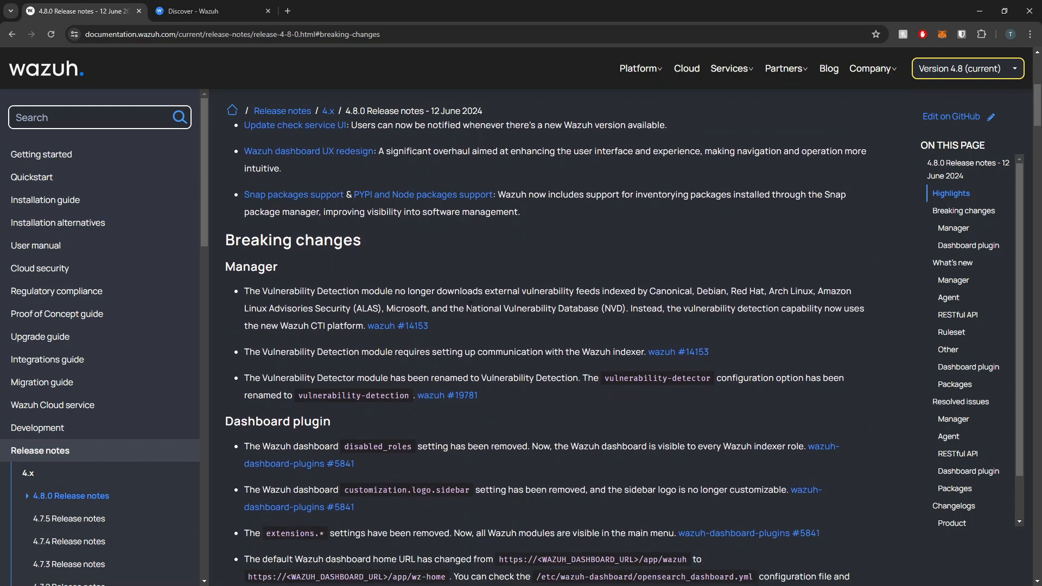
scroll(down, 3)
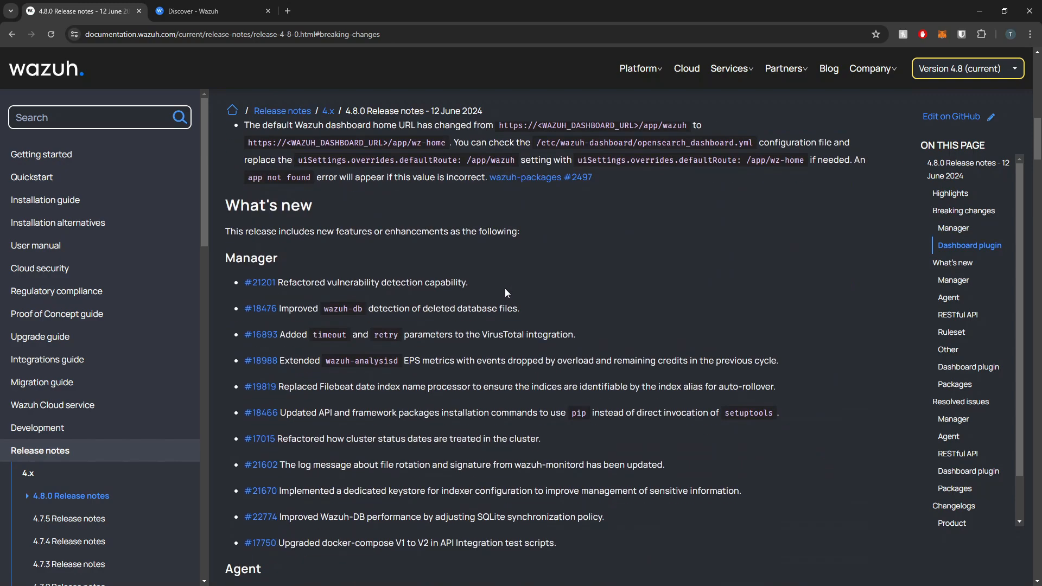
scroll(down, 3)
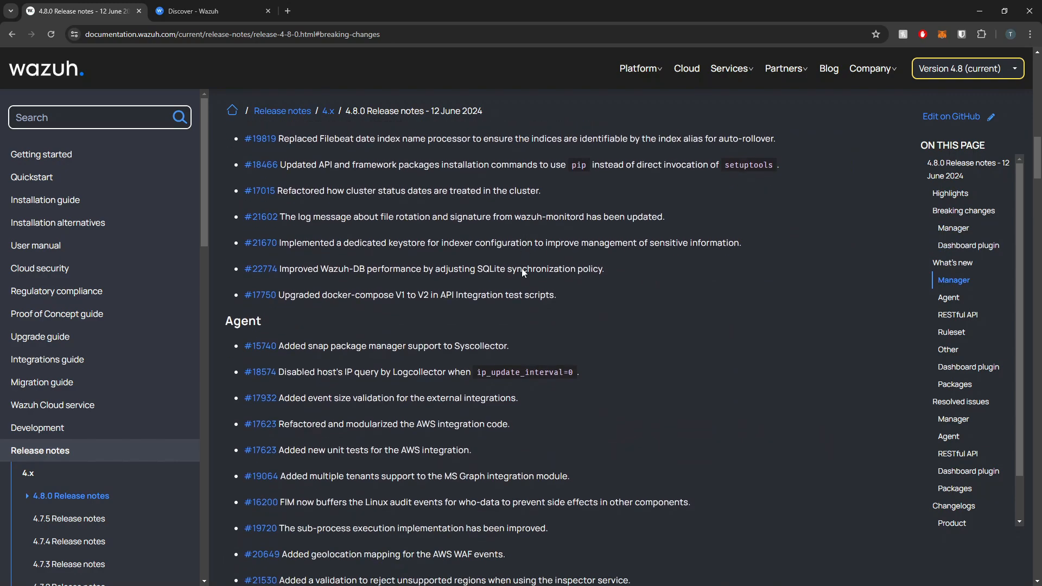
scroll(down, 3)
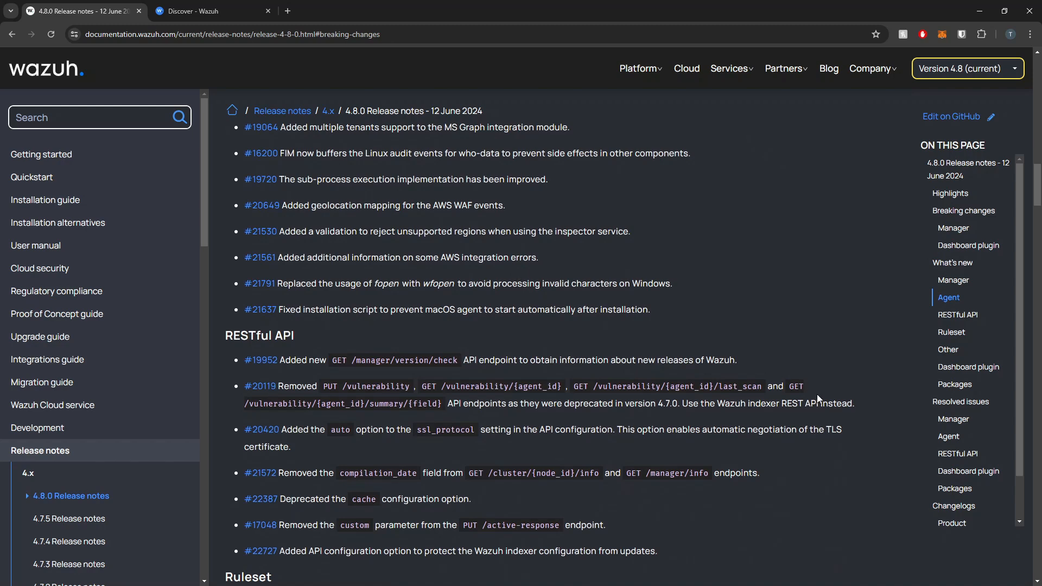
drag(246, 385, 657, 550)
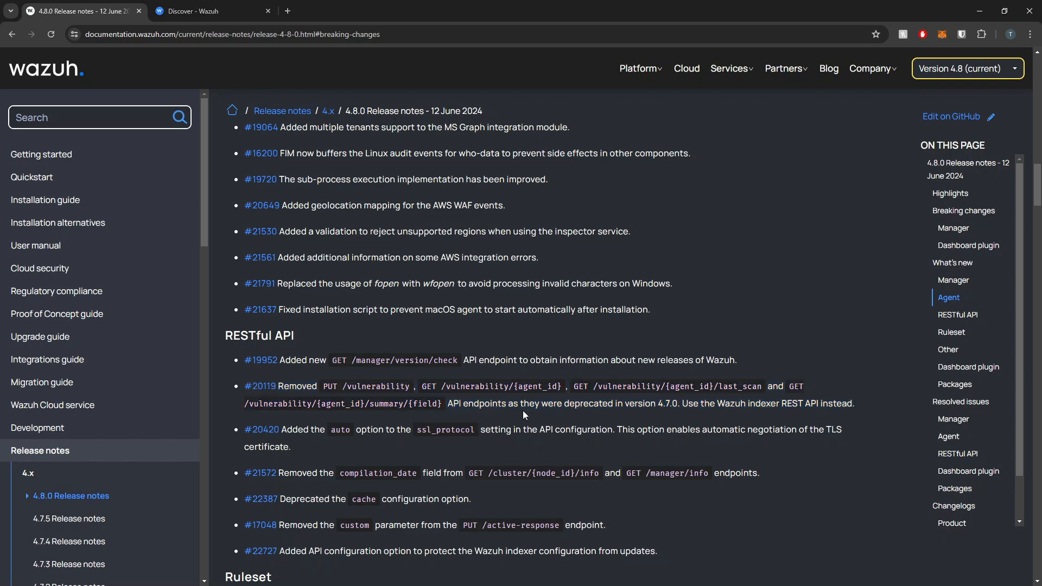
drag(655, 403, 853, 403)
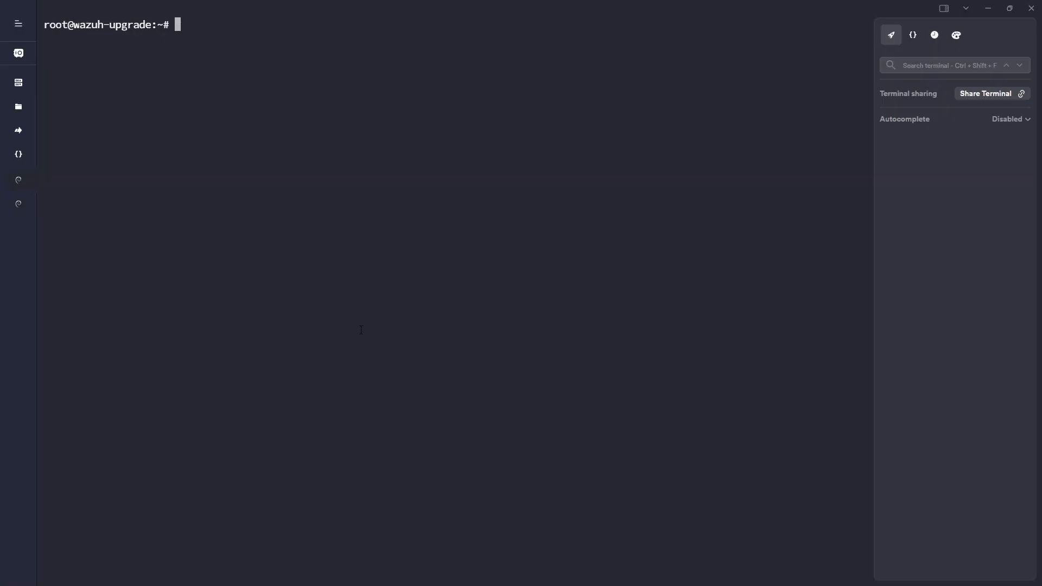
- Confirm the server runs Wazuh v4.7.5 using /var/ossec/bin/wazuh-control info
text(/var/ossec/)
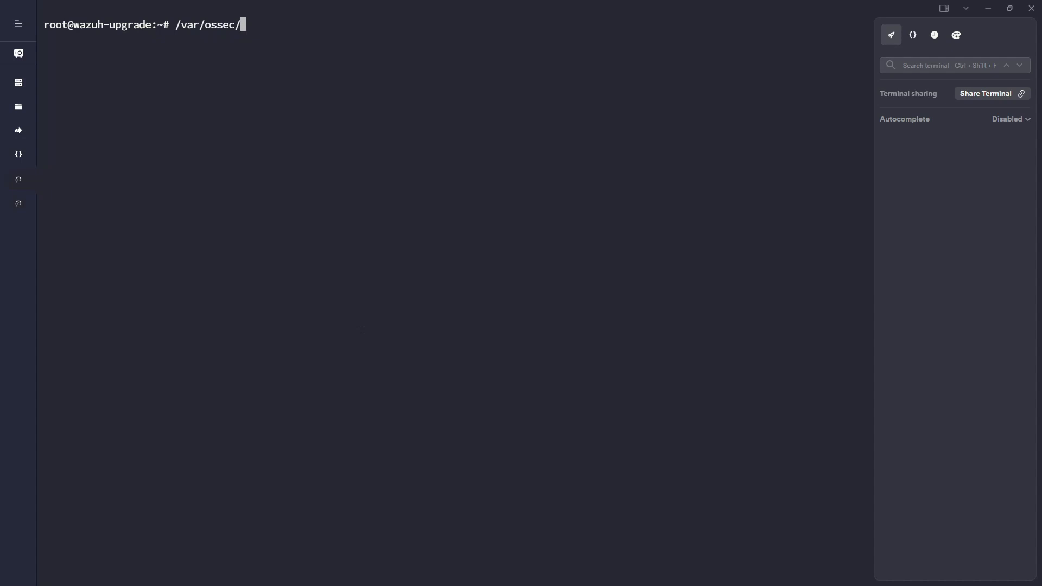
text(bin/wazuh-control info)
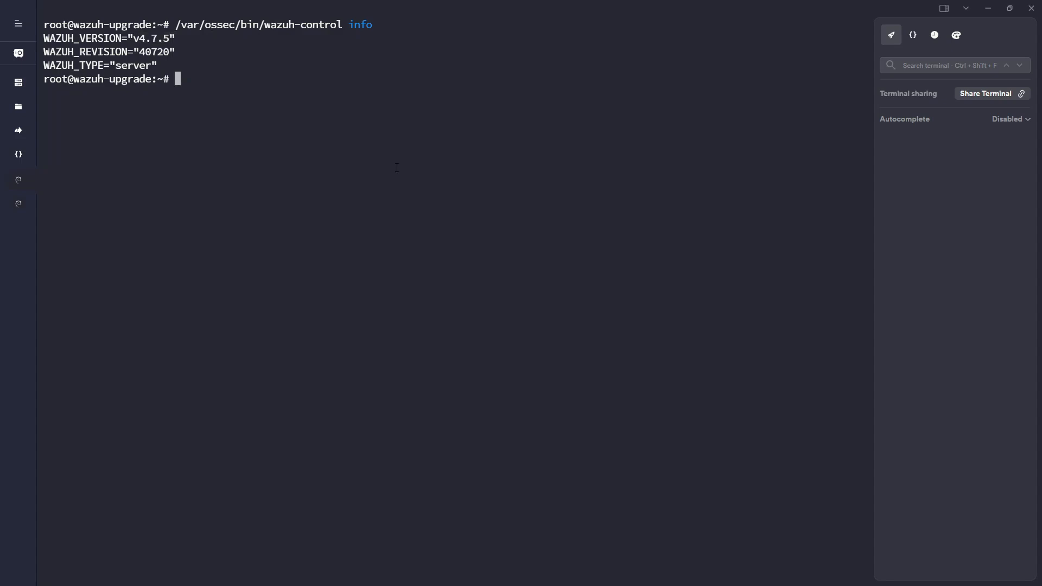
text(s)
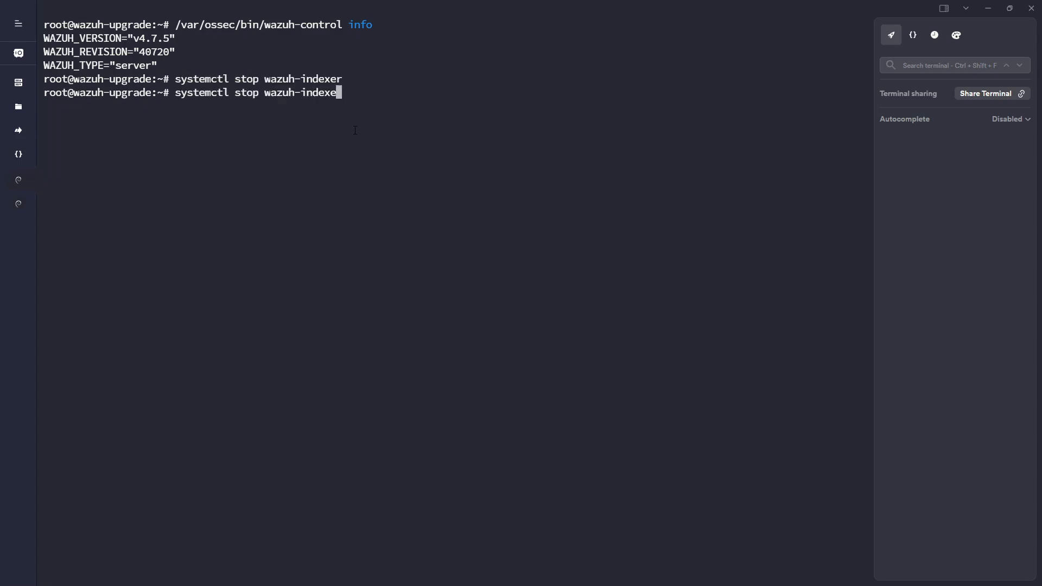
- Stop the wazuh-indexer, wazuh-manager and wazuh-dashboard services with systemctl
text(manager)
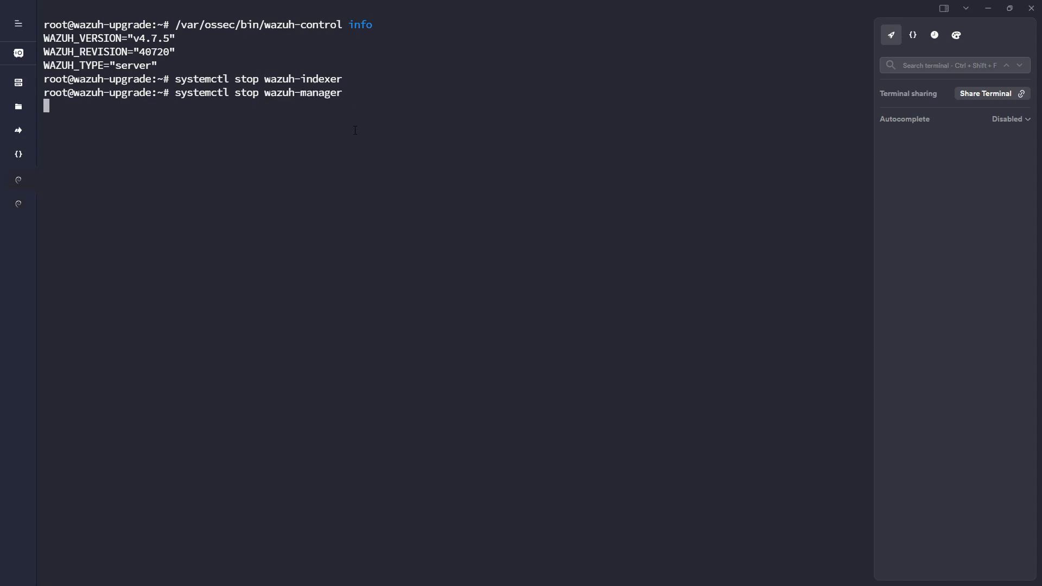
text(systemctl stop wazuh-manage)
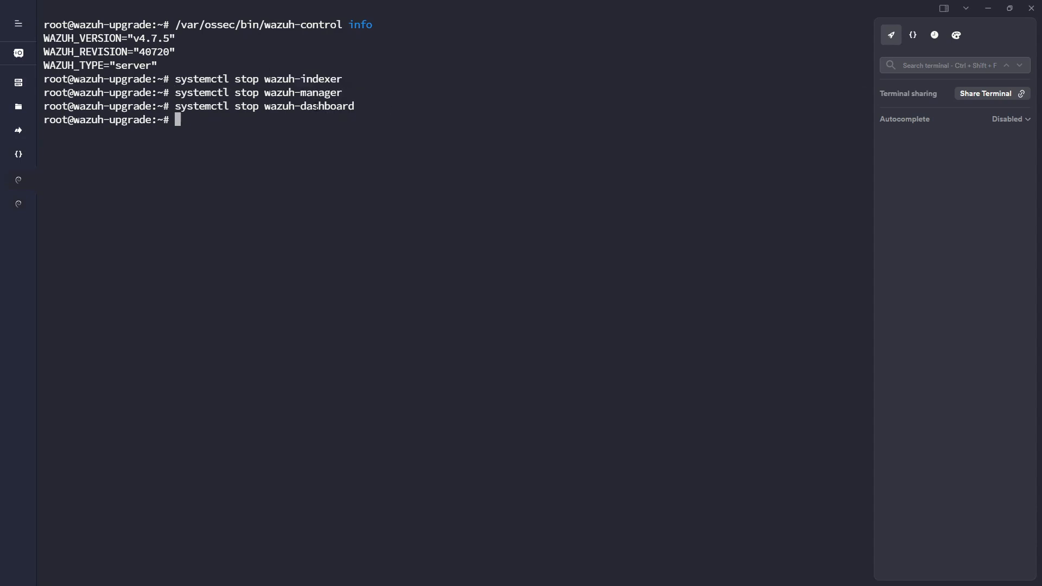
drag(279, 78, 345, 93)
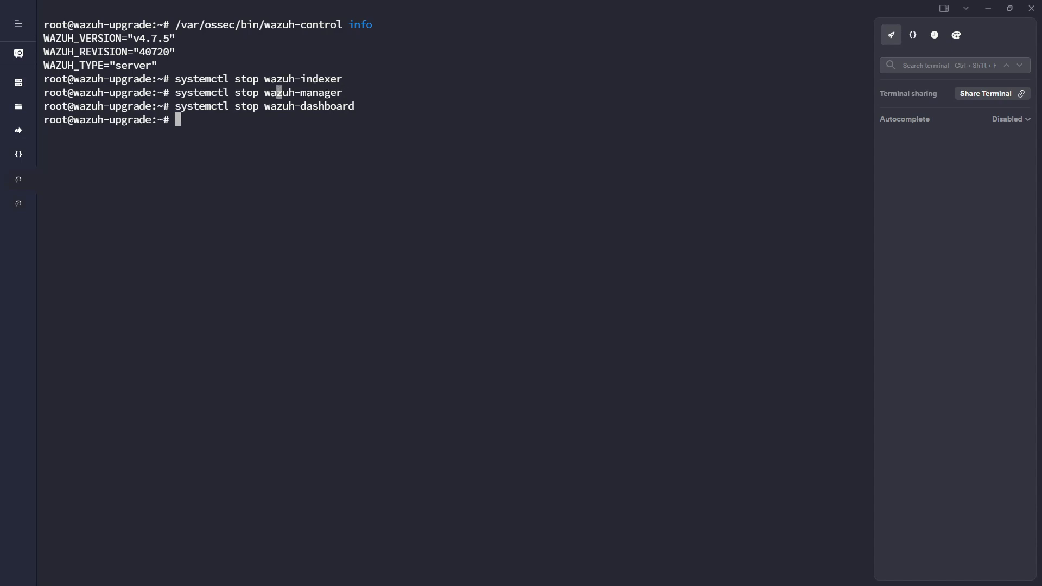
double_click(306, 78)
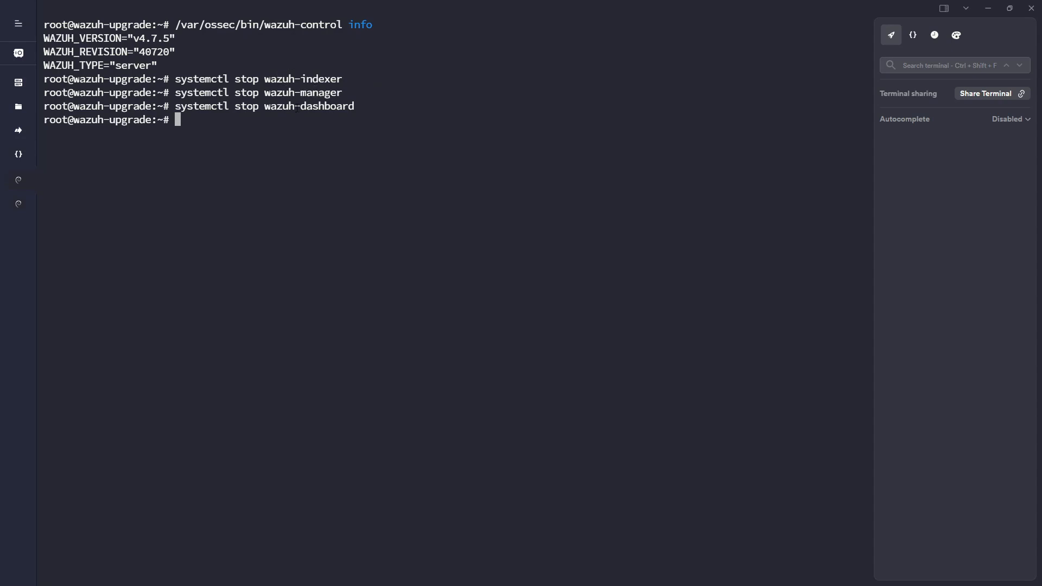
double_click(318, 107)
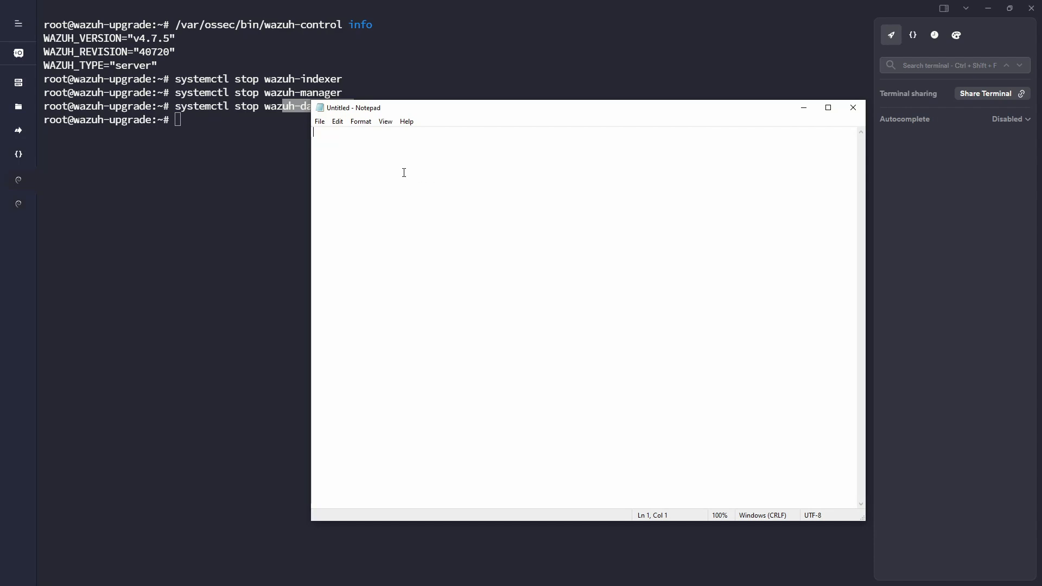
- Note the service names wazuh-indexer, wazuh-dashboard and wazuh-manager on separate lines
text(wazuh-)
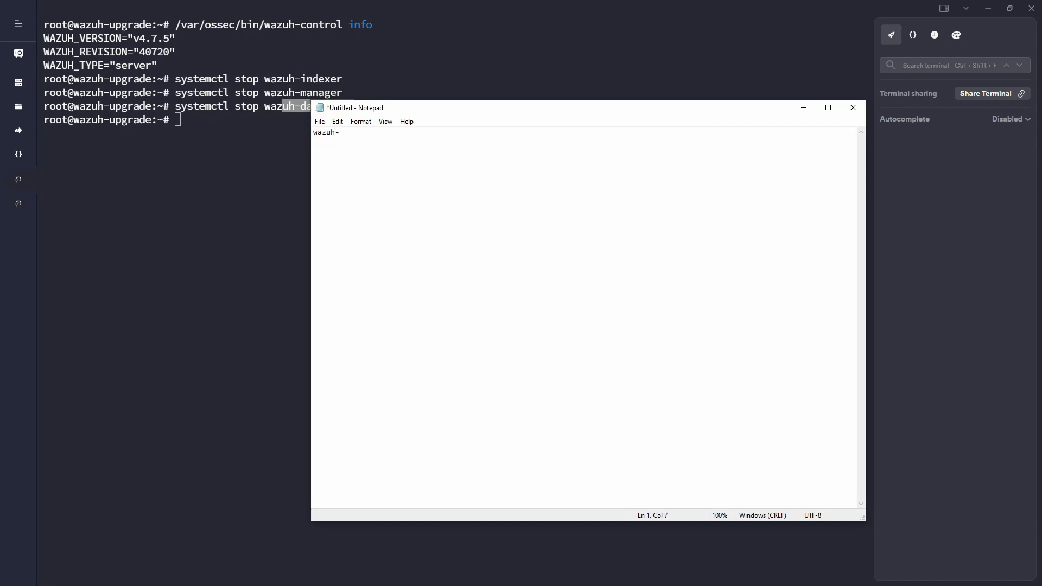
text(indexer)
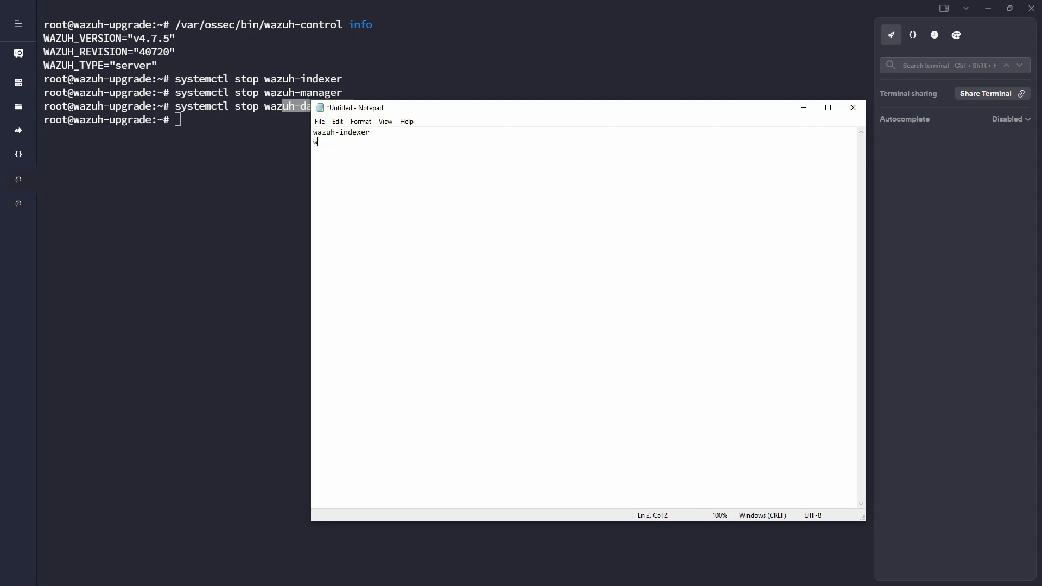
text(azuh-dashboard)
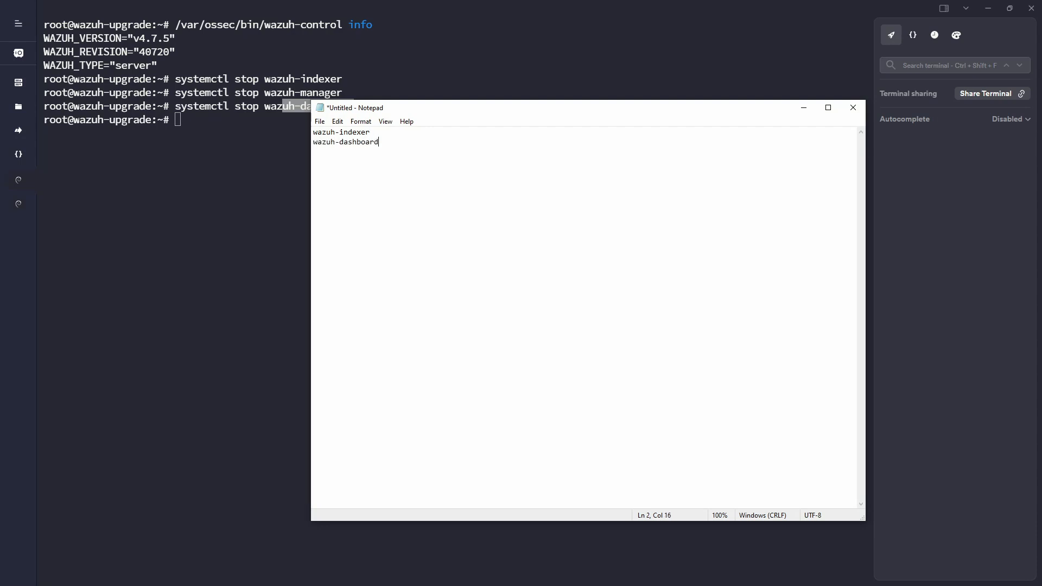
text(wazuh-ma)
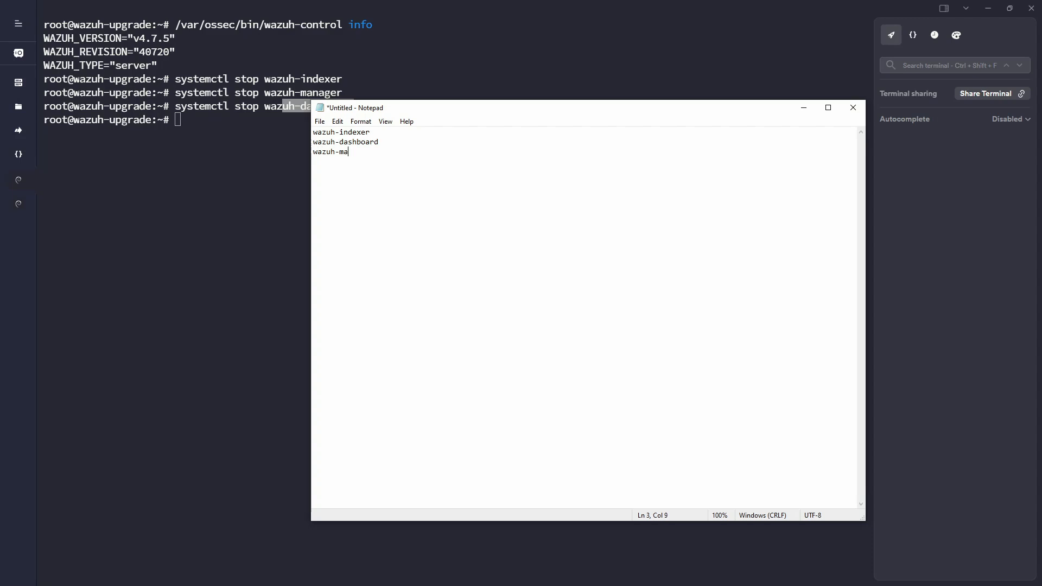
text(nager)
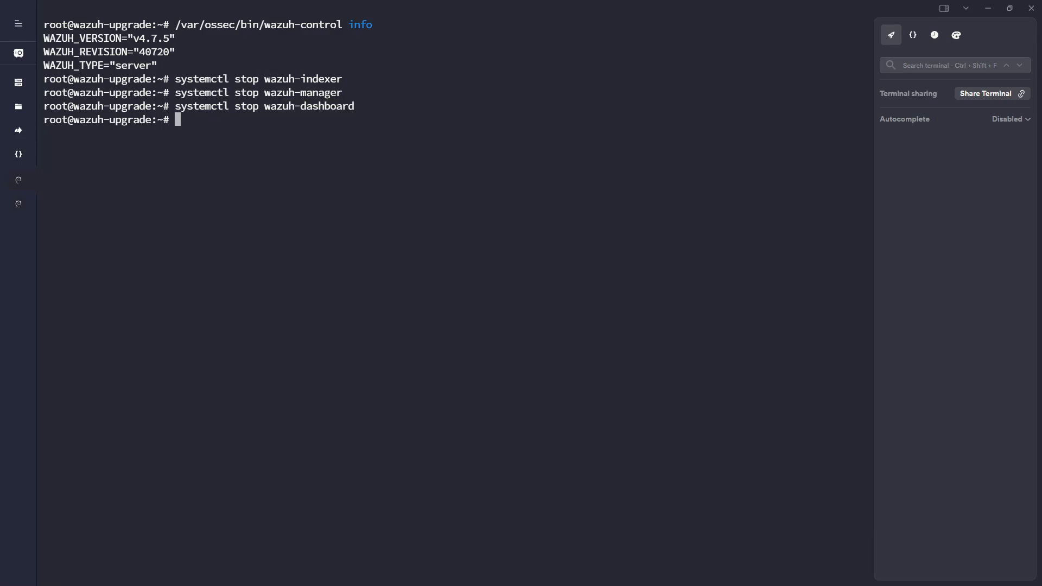
mouse_move(369, 311)
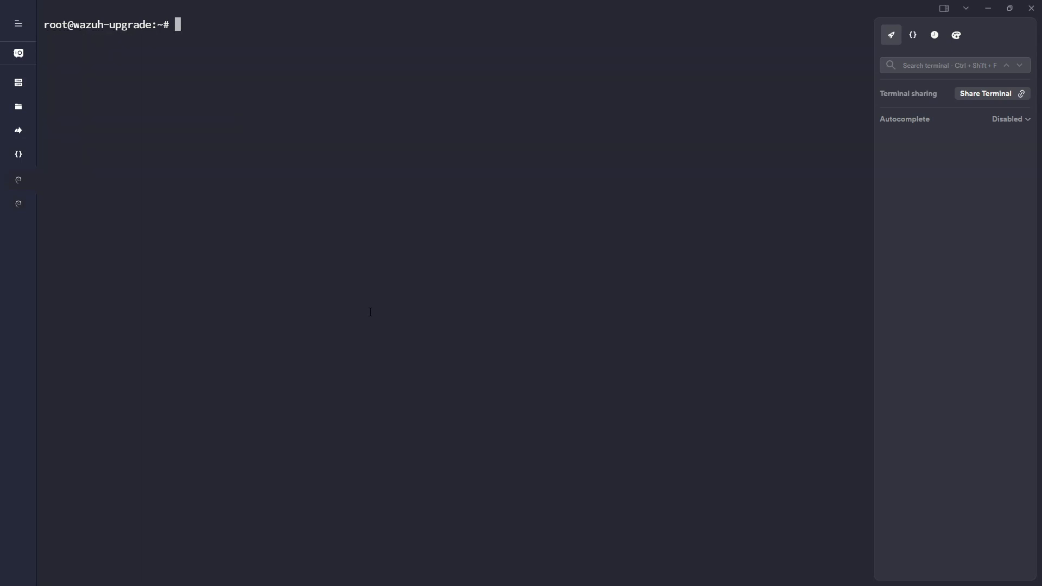
- Upgrade wazuh-indexer to 4.8.0-1 with apt-get install --only-upgrade, then clear the terminal
text(apt-get install --only-u)
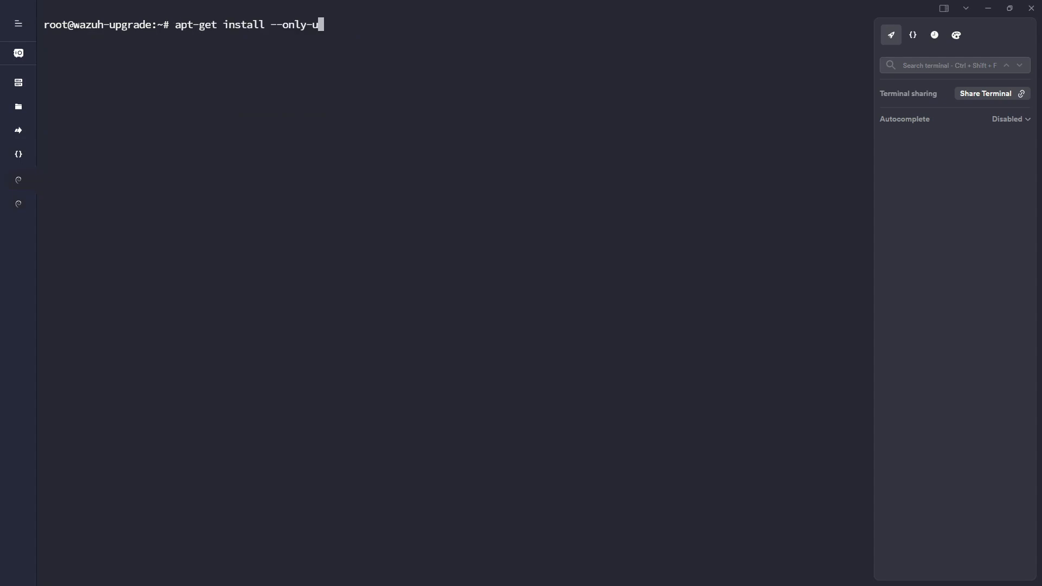
text(grade)
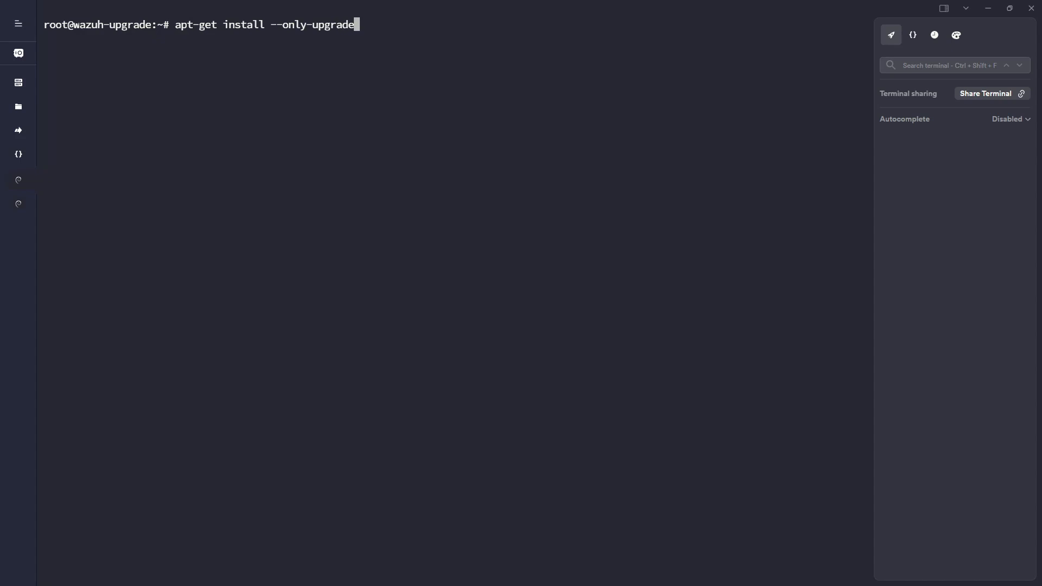
text(wazuh-indexer)
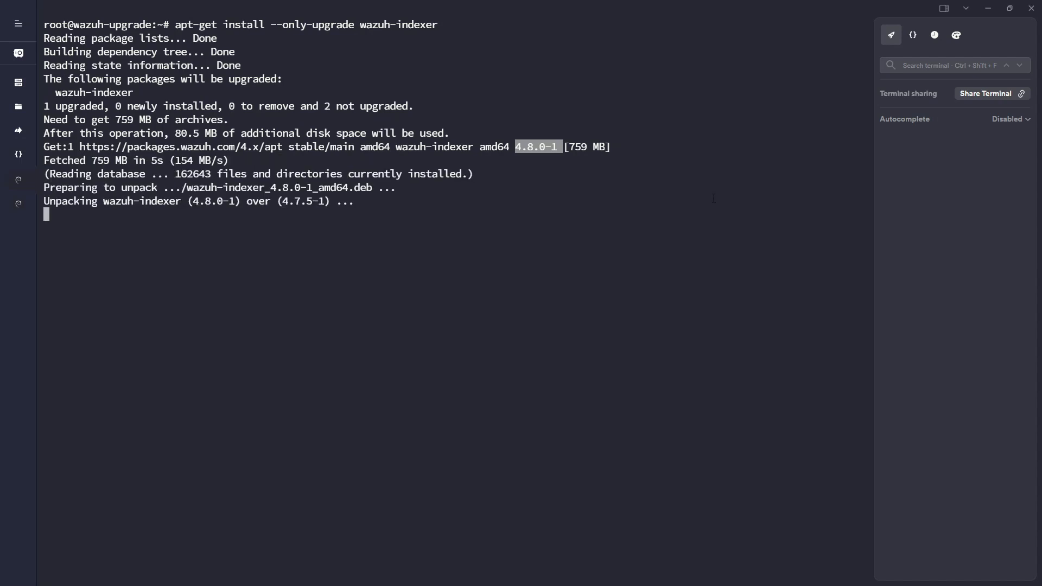
text(clear)
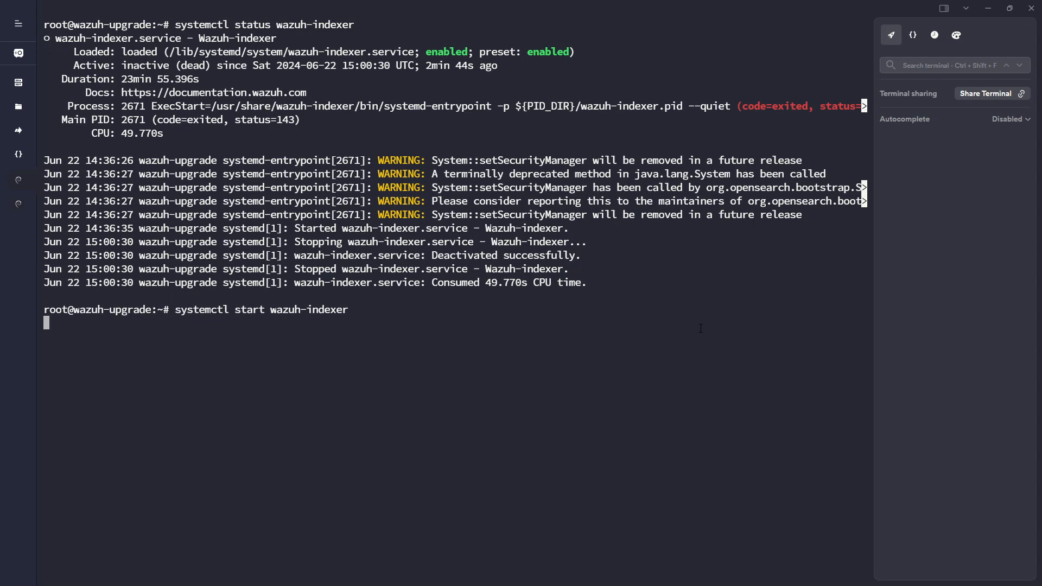
- Tail the wazuh-indexer log until the node initializes, check its status, and launch the next upgrade
text(tail -f /var/log/wazuh-indexer/wazuh-upgrade.log)
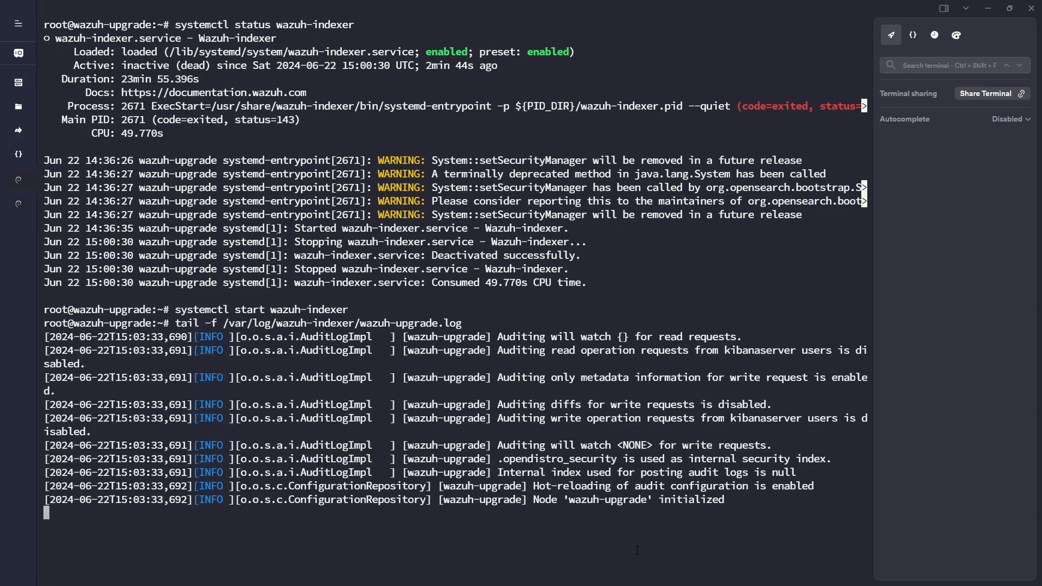
scroll(down, 3)
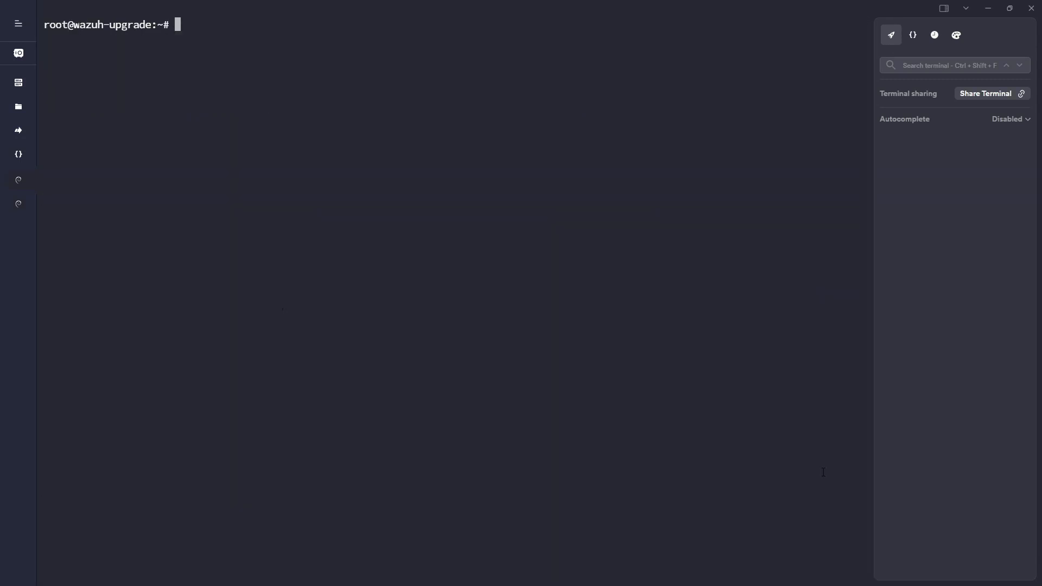
text(systemctl status wazuh-indexer)
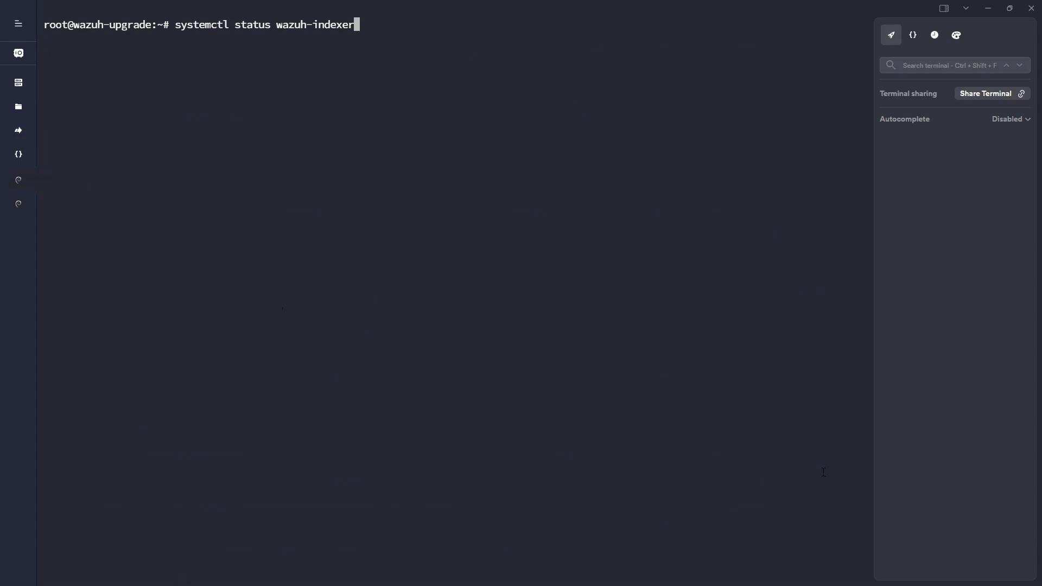
text(apt-get install --only-upgrade wazuh-indexer)
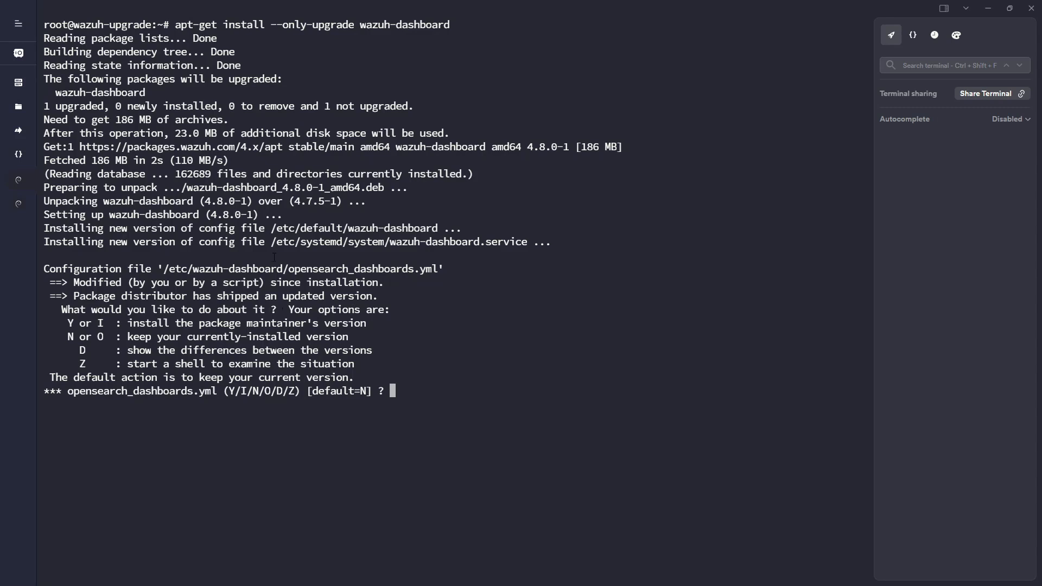
- Keep the existing opensearch_dashboards.yml during the wazuh-dashboard 4.8.0-1 upgrade and start the service
text(N)
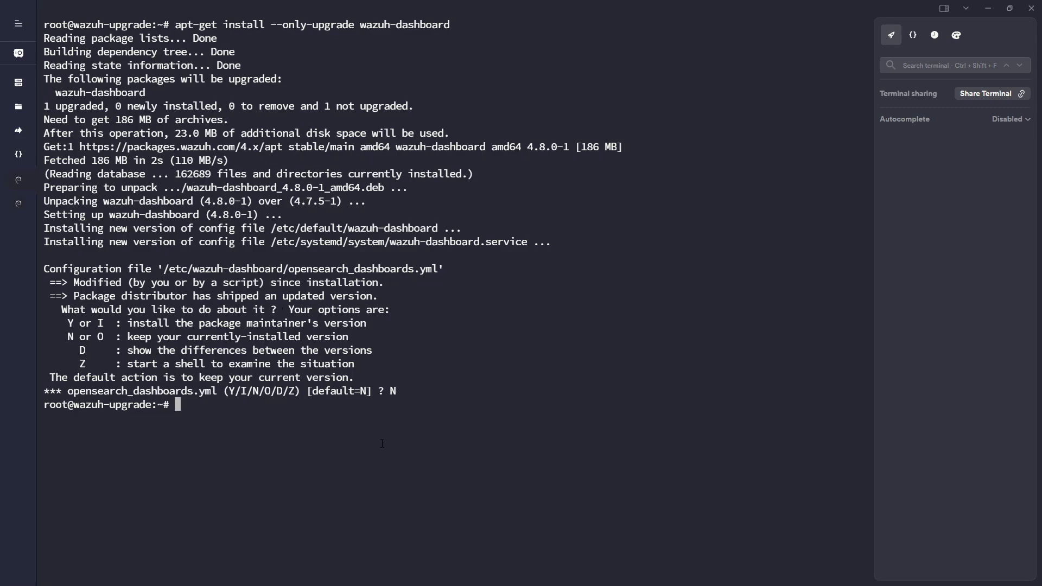
text(systemctl start wazuh-dashboard)
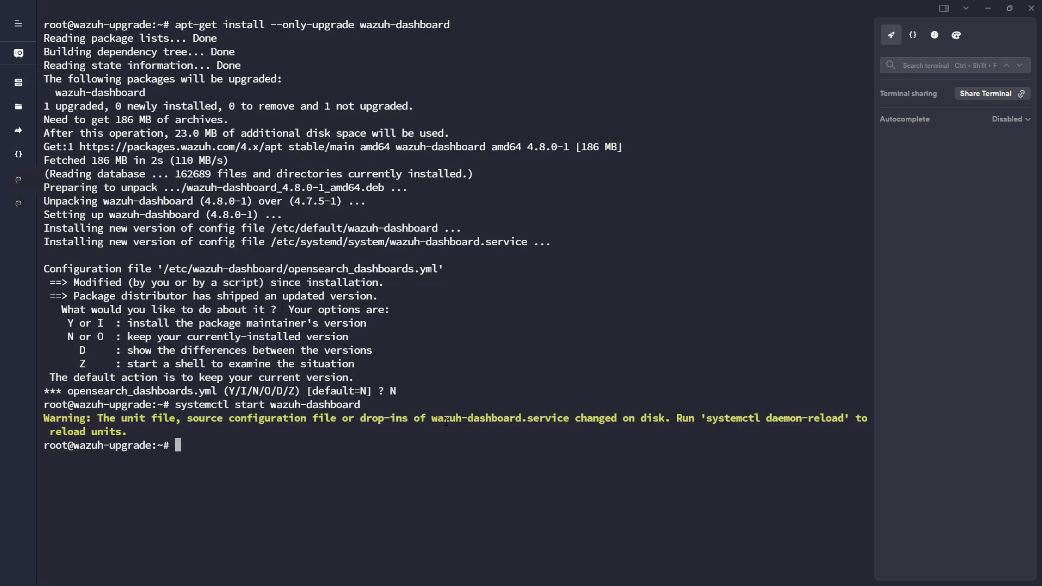
- Run systemctl daemon-reload from the warning, then start wazuh-dashboard under watch
drag(709, 417, 811, 417)
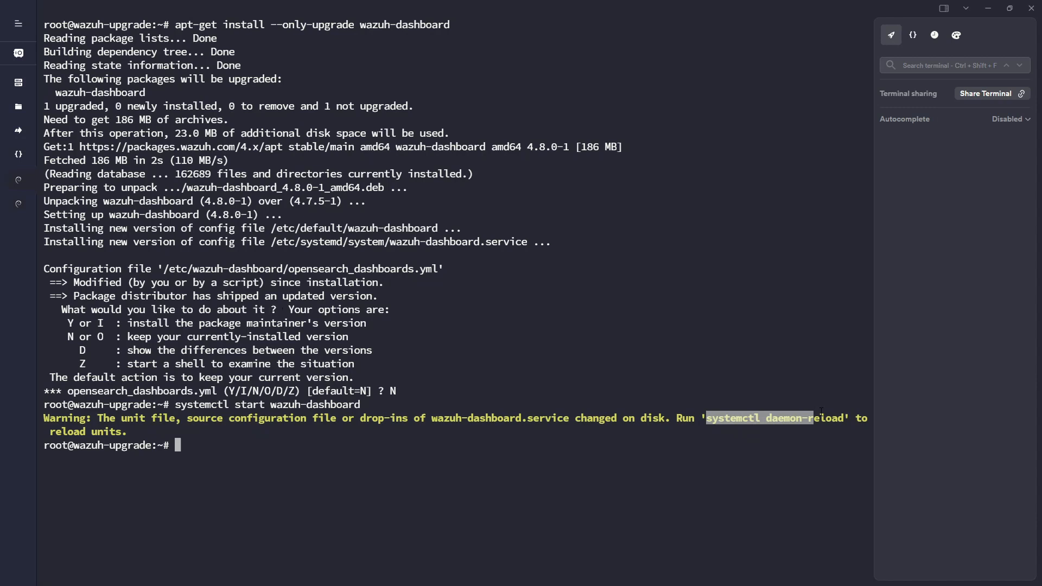
text(systemctl daemon-reload)
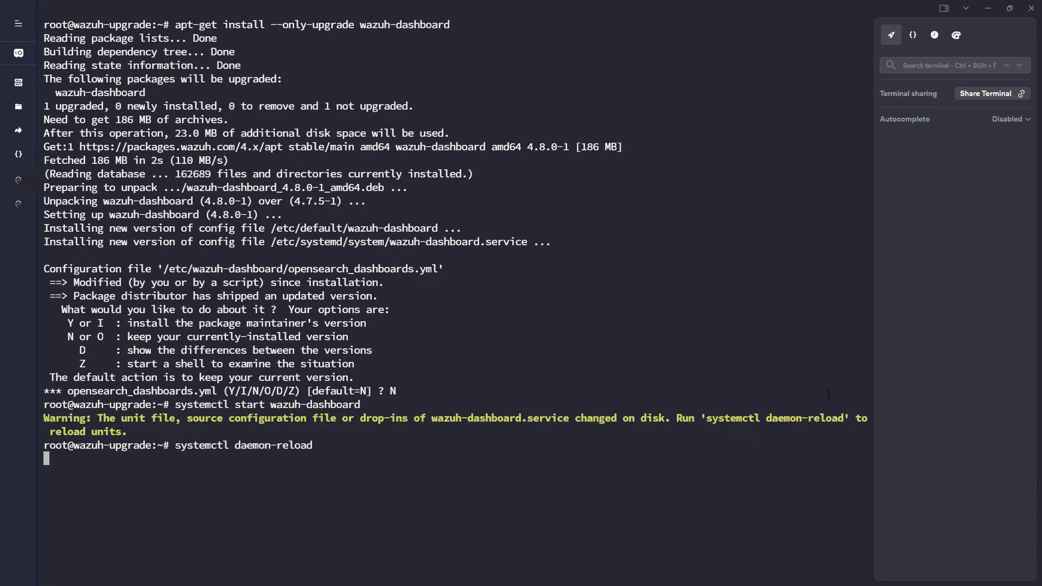
text(watch systemctl start wazuh-dashboard)
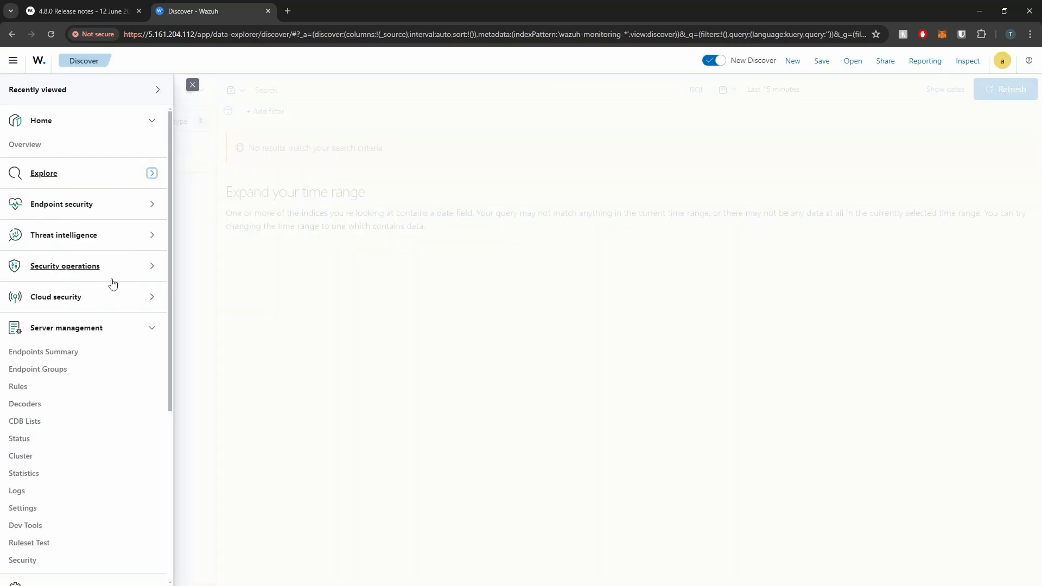
- Collapse Server and Dashboard management, then expand Endpoint security, Threat intelligence and Security operations
click(67, 328)
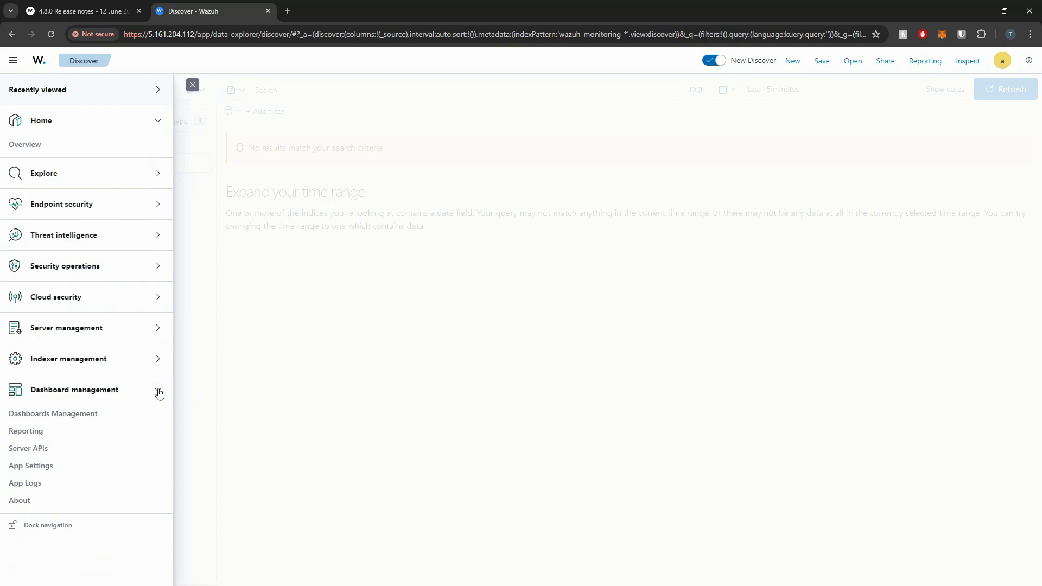
click(25, 145)
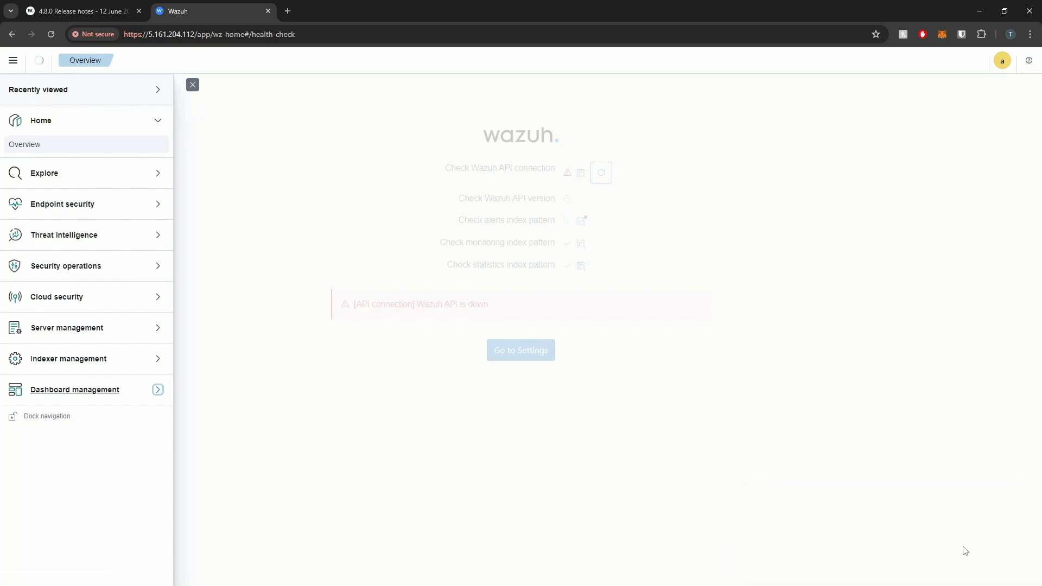
mouse_move(560, 167)
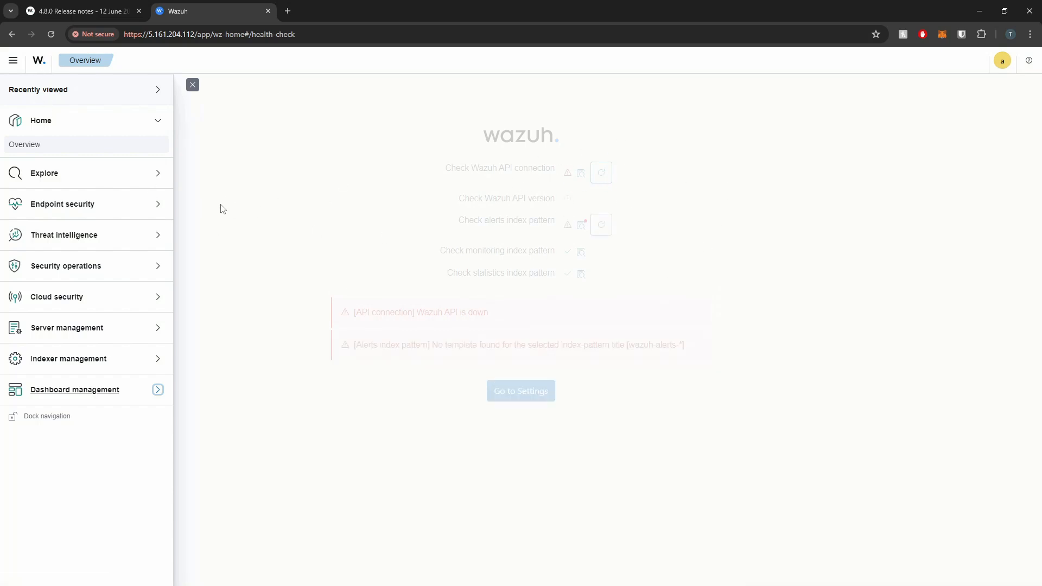
mouse_move(169, 231)
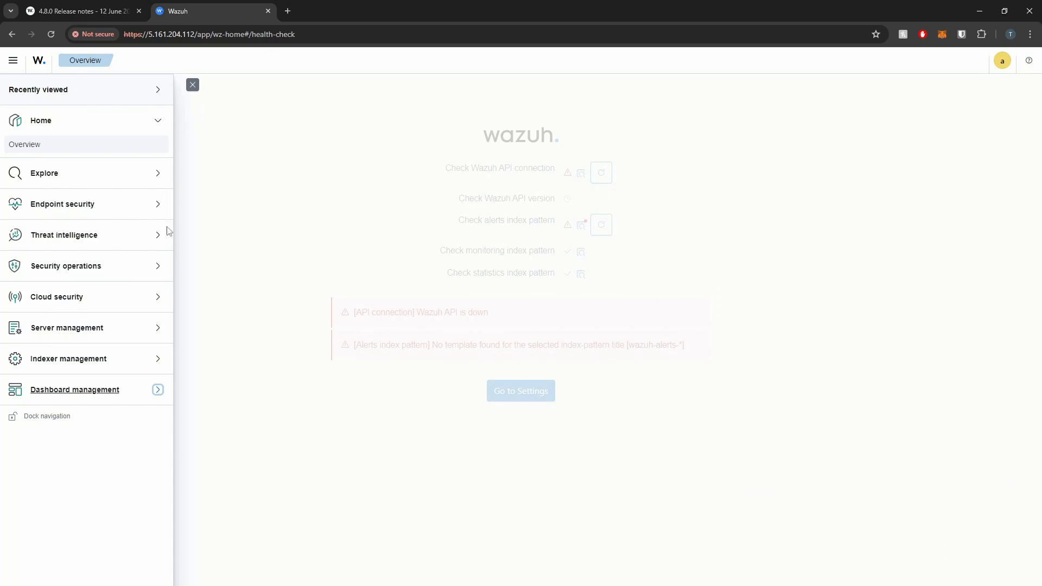
click(63, 204)
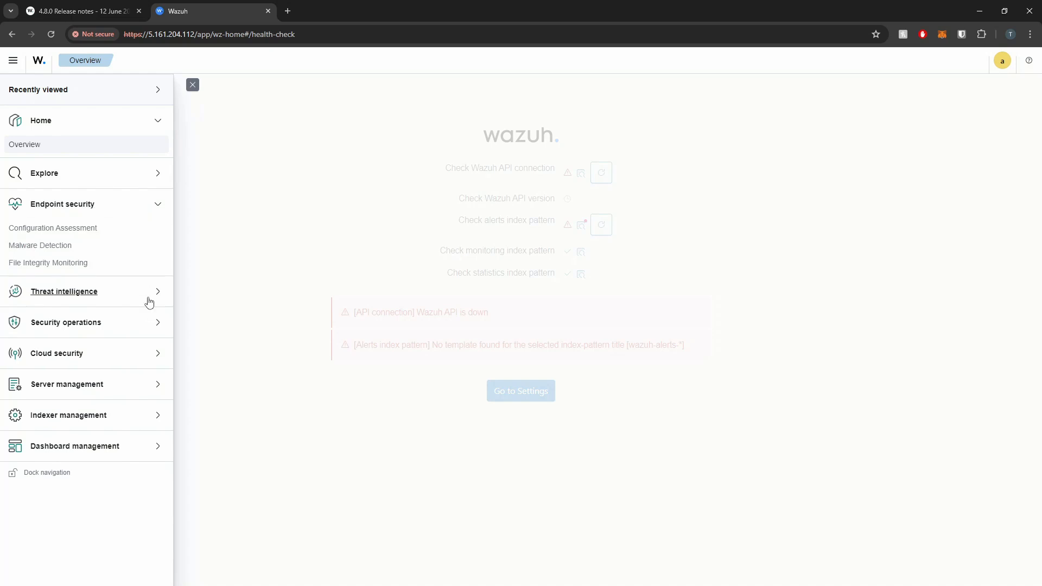
click(64, 291)
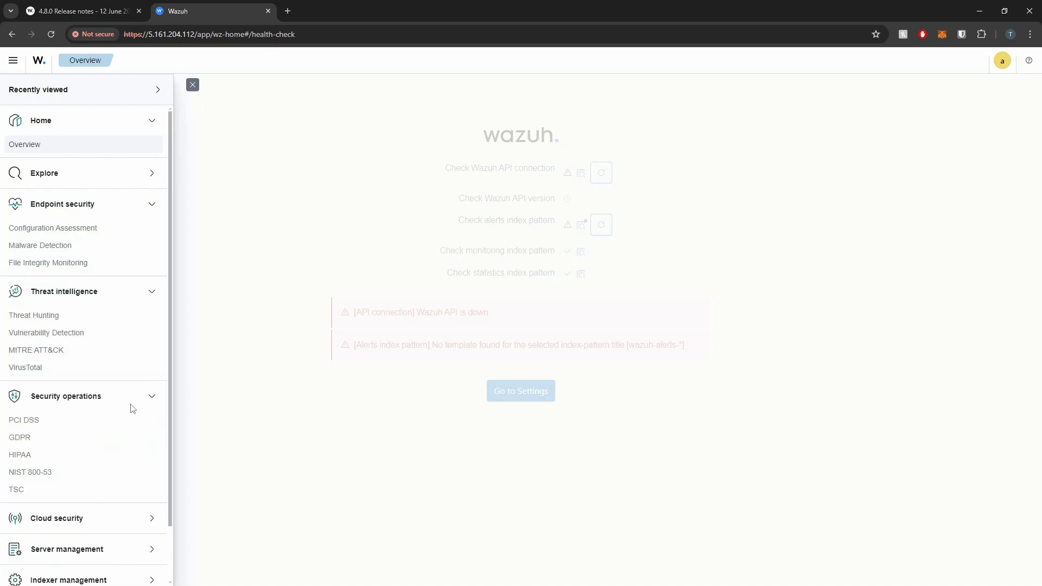
mouse_move(46, 332)
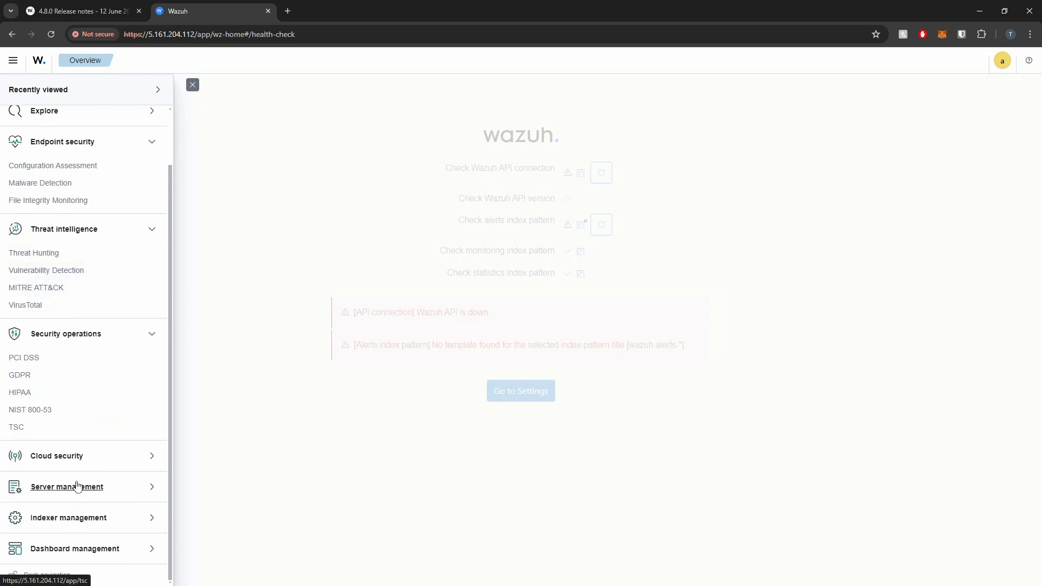
click(66, 486)
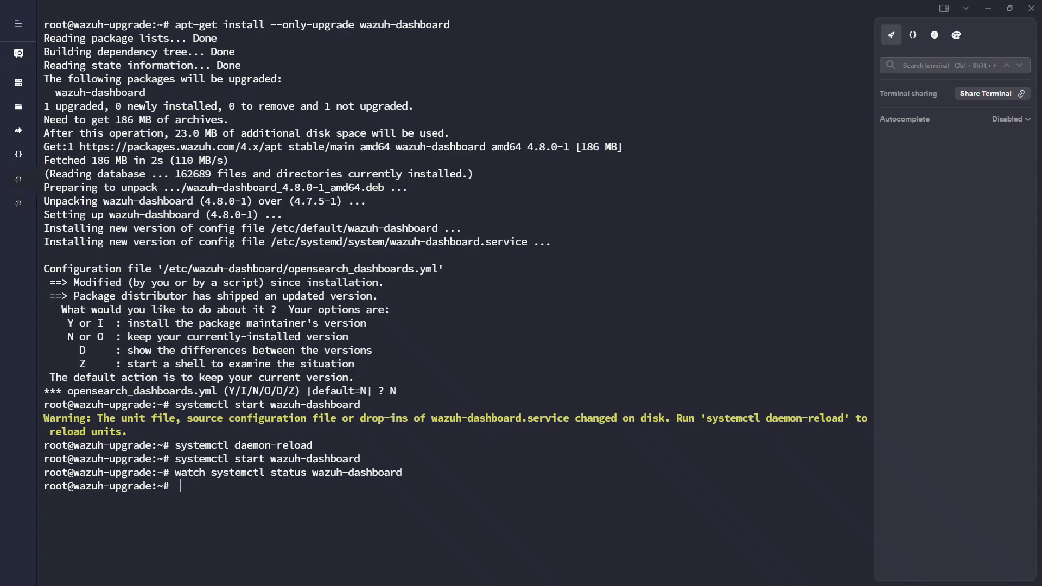
- Upgrade wazuh-manager to 4.8.0-1 with apt-get install --only-upgrade after clearing the terminal
text(clear)
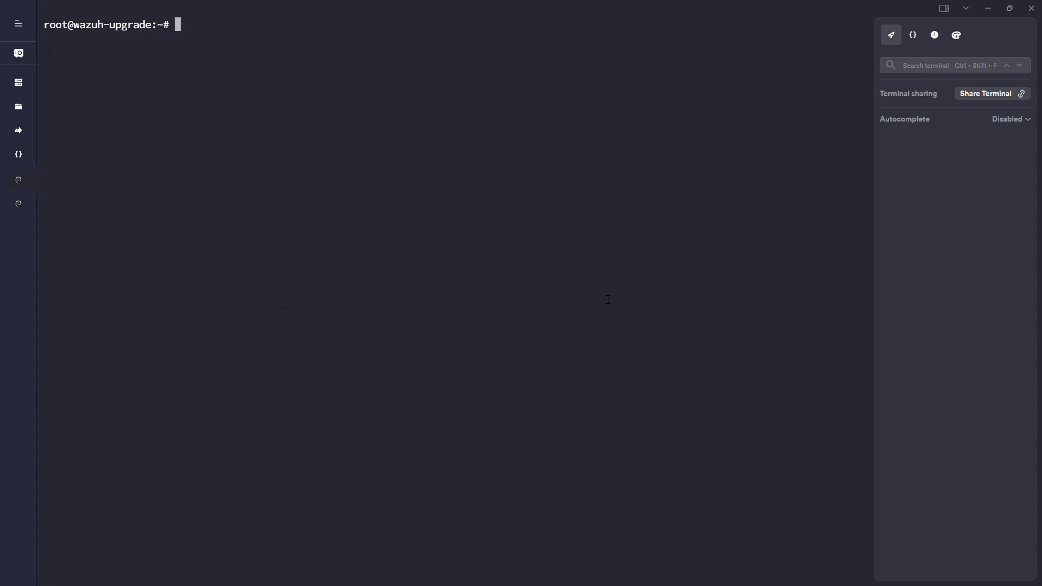
text(apt-get install --only-upgrade wazuh-dashboard)
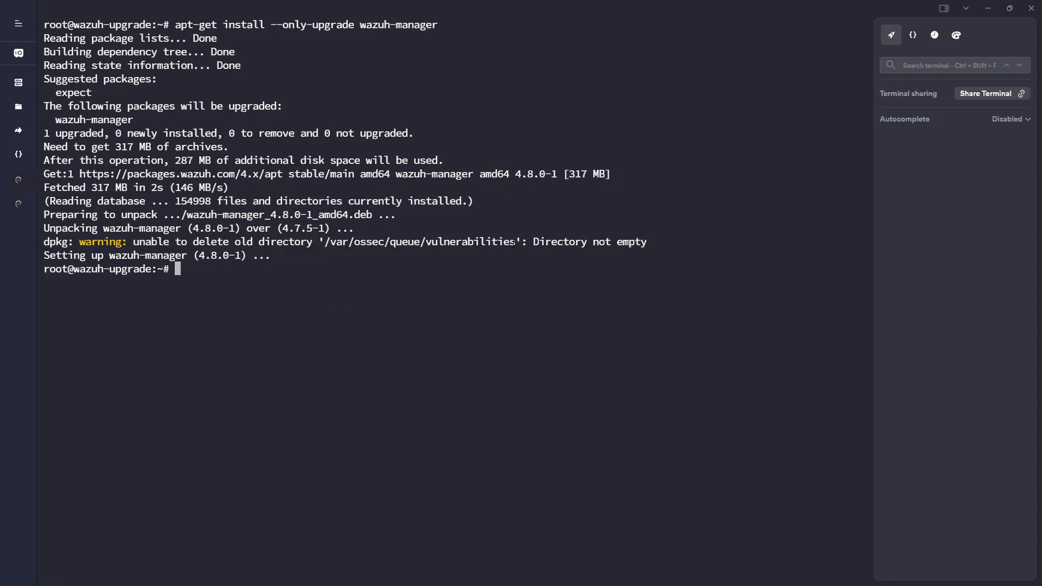
double_click(468, 241)
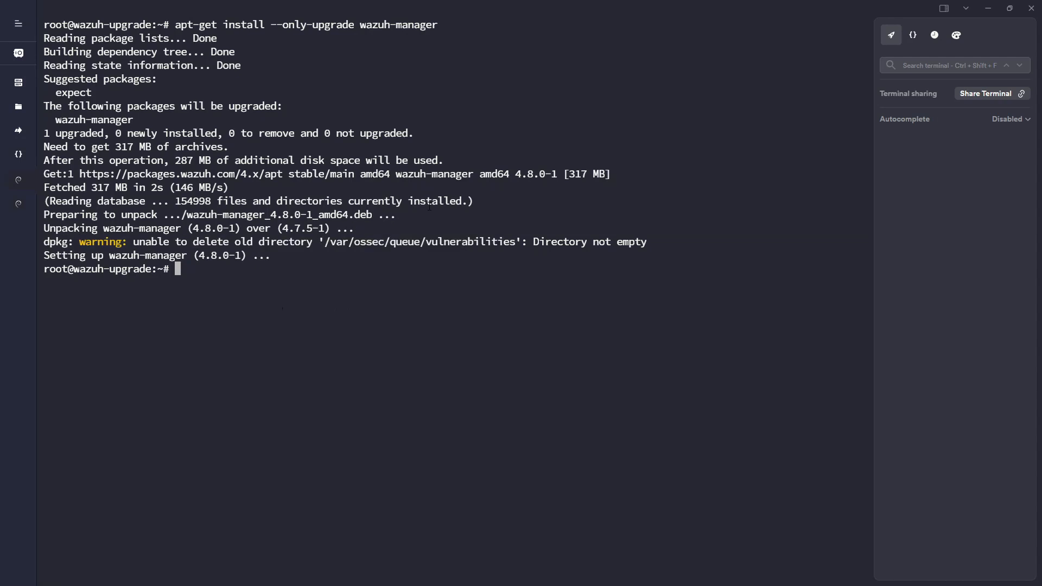
text(nano /v)
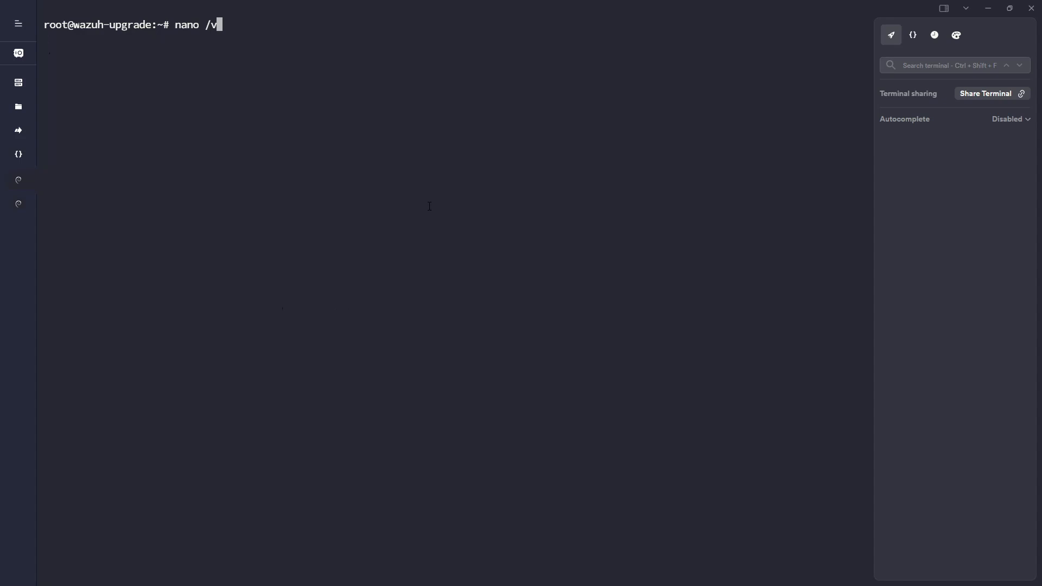
- Open /var/ossec/etc/ossec.conf in nano and scroll to the <vulnerability-detector> providers block
text(ar/ossec/etc/ossec.conf)
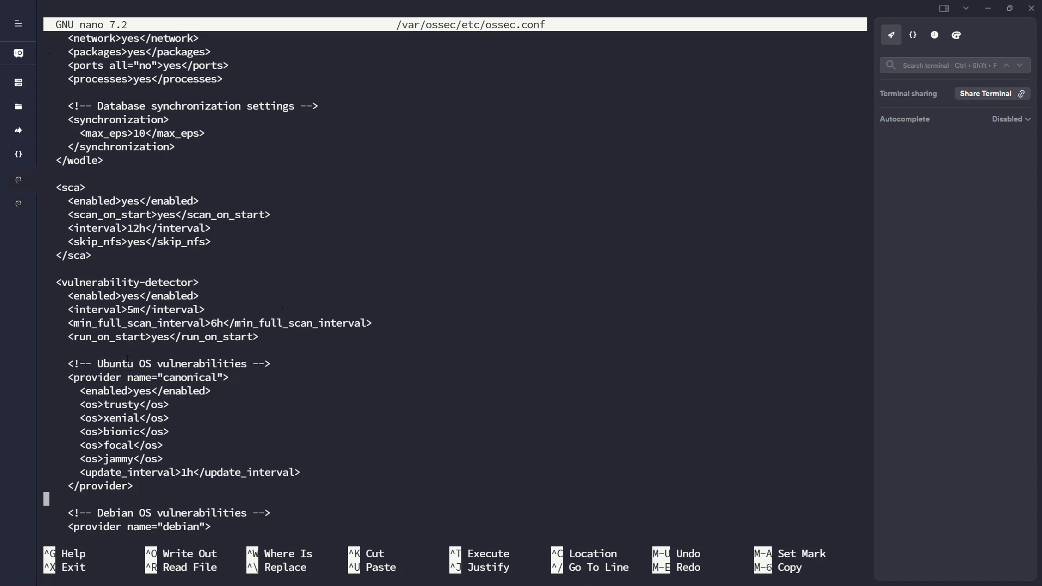
scroll(down, 3)
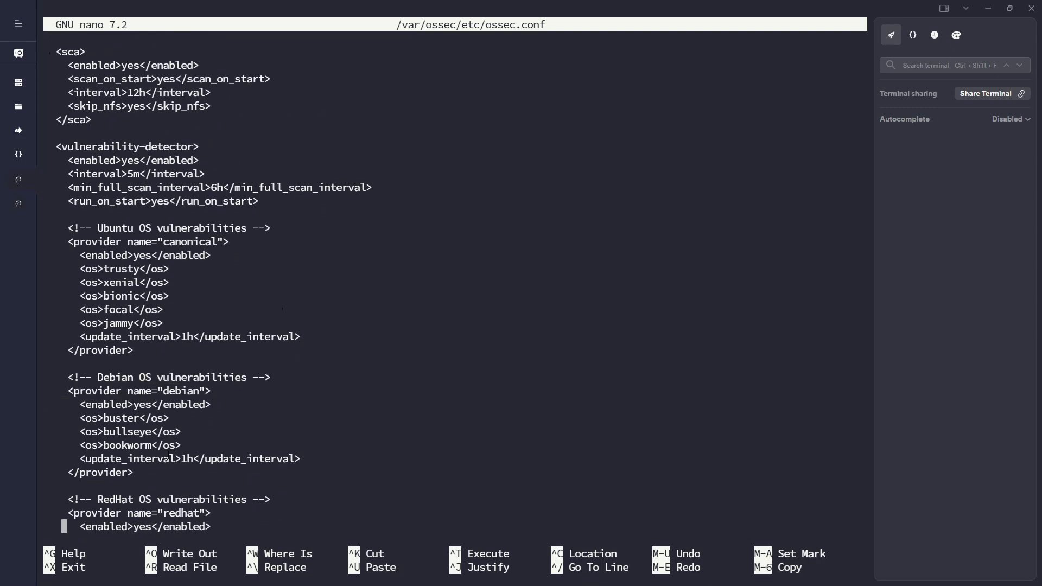
scroll(down, 3)
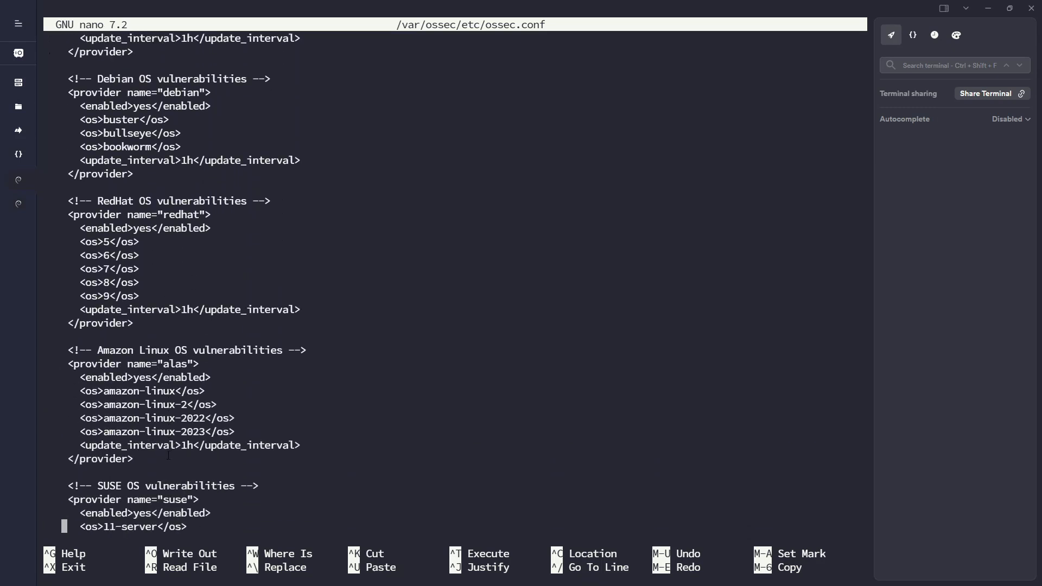
scroll(down, 3)
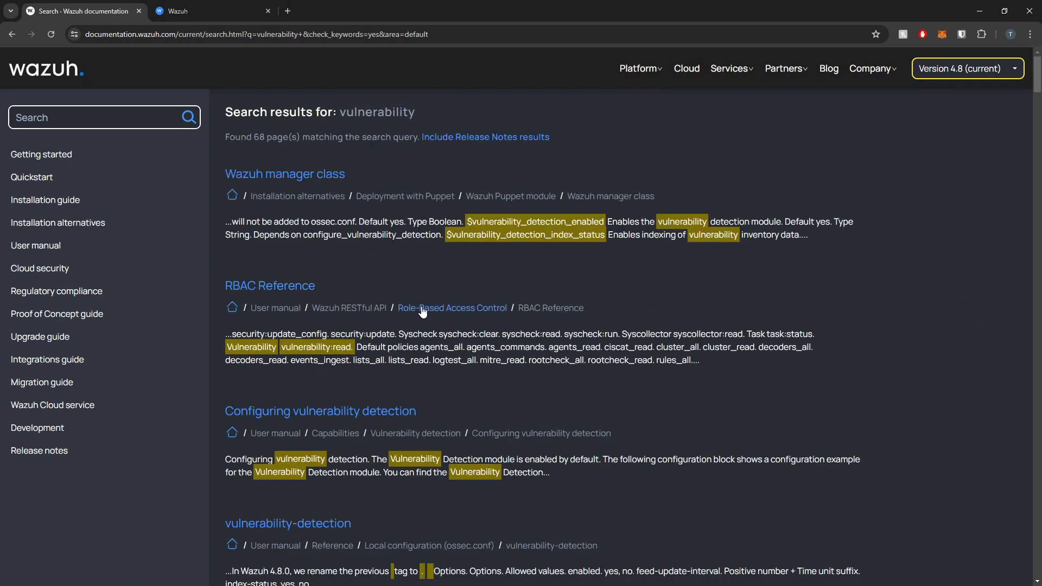
- Select the <vulnerability-detection> example block on the Configuring vulnerability detection page for copying
scroll(down, 3)
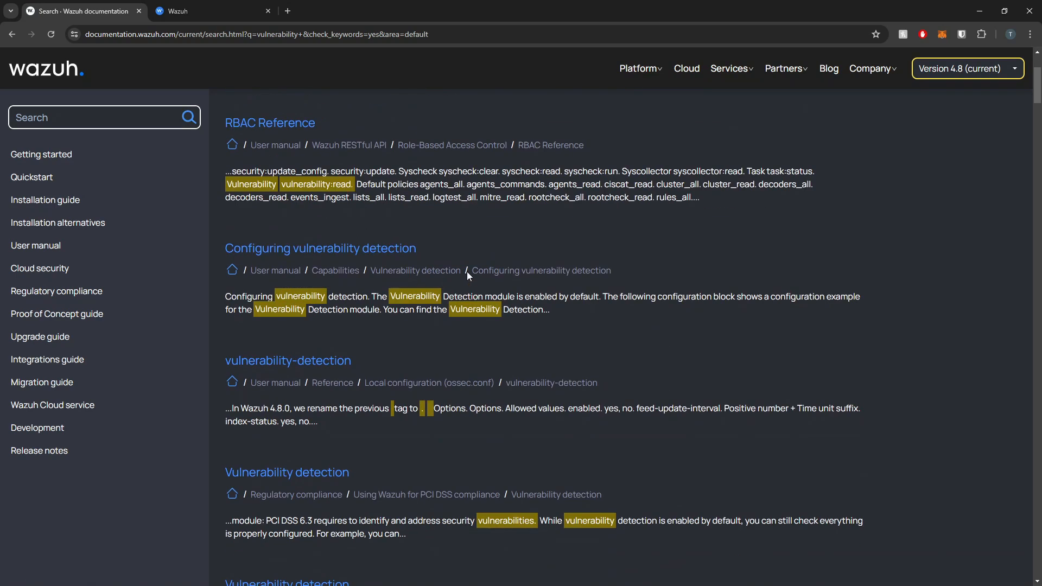
click(320, 247)
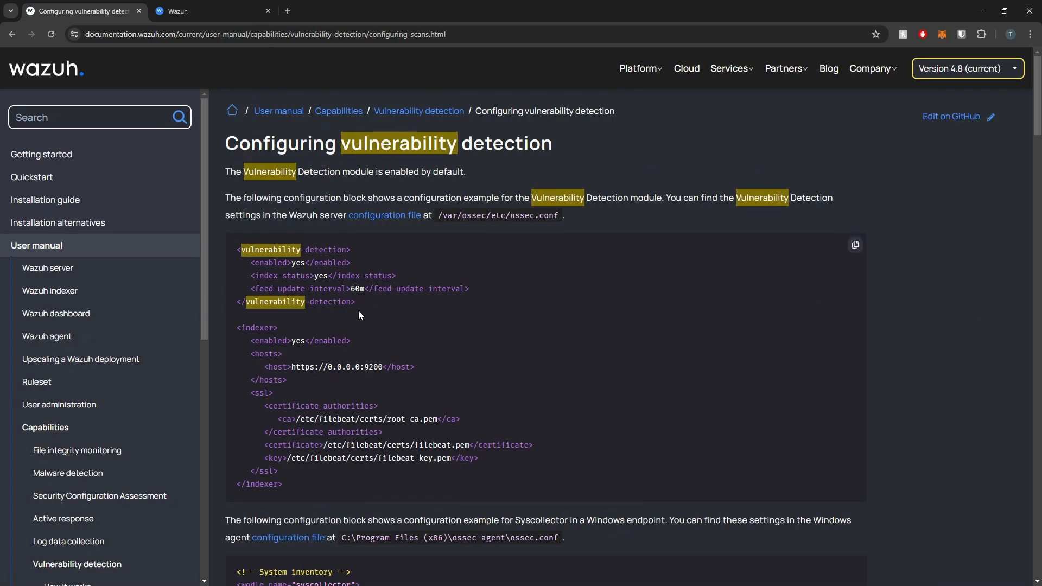
drag(238, 249, 356, 302)
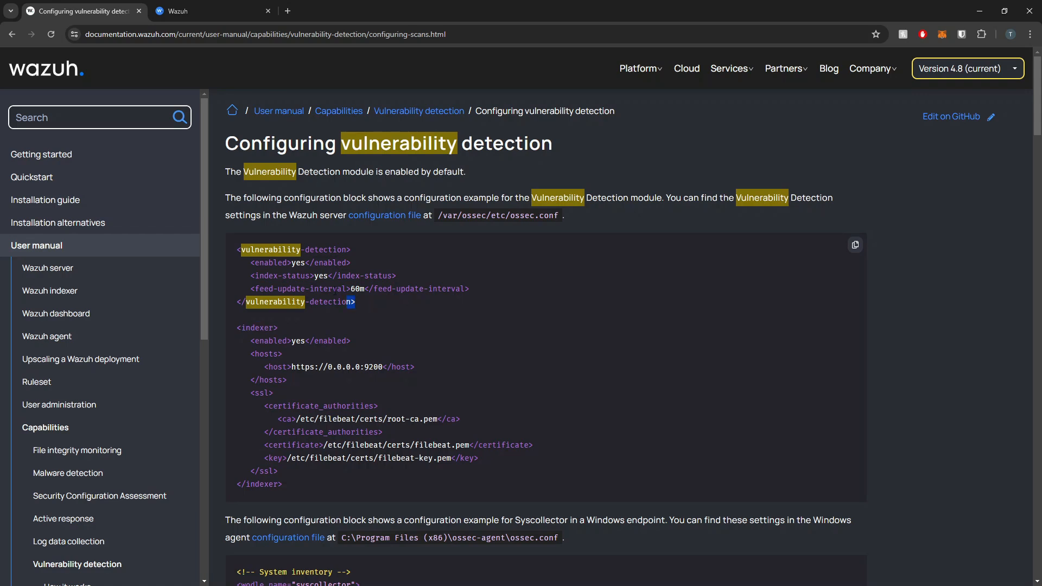
drag(235, 250, 356, 301)
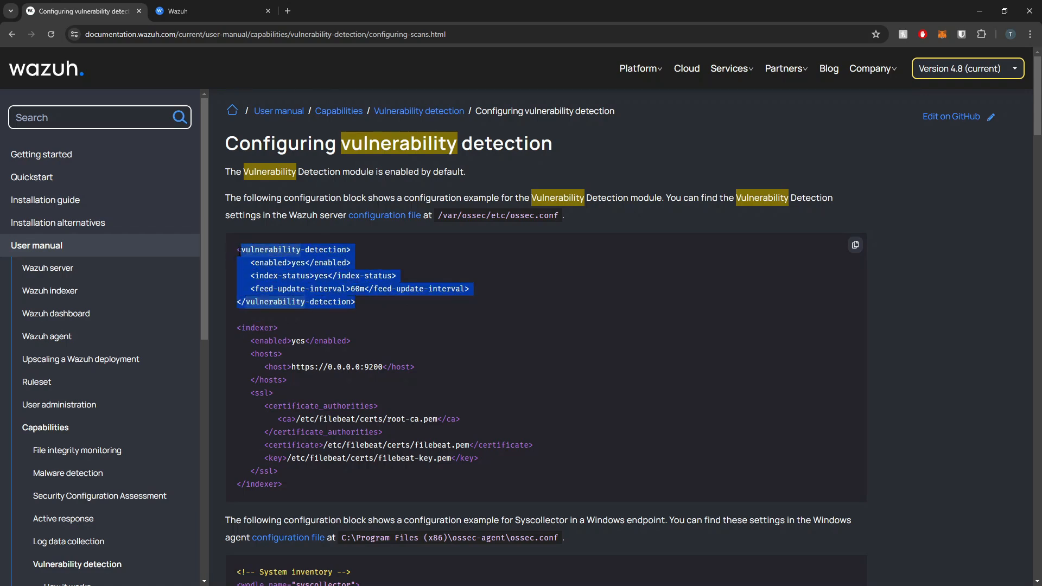
click(495, 302)
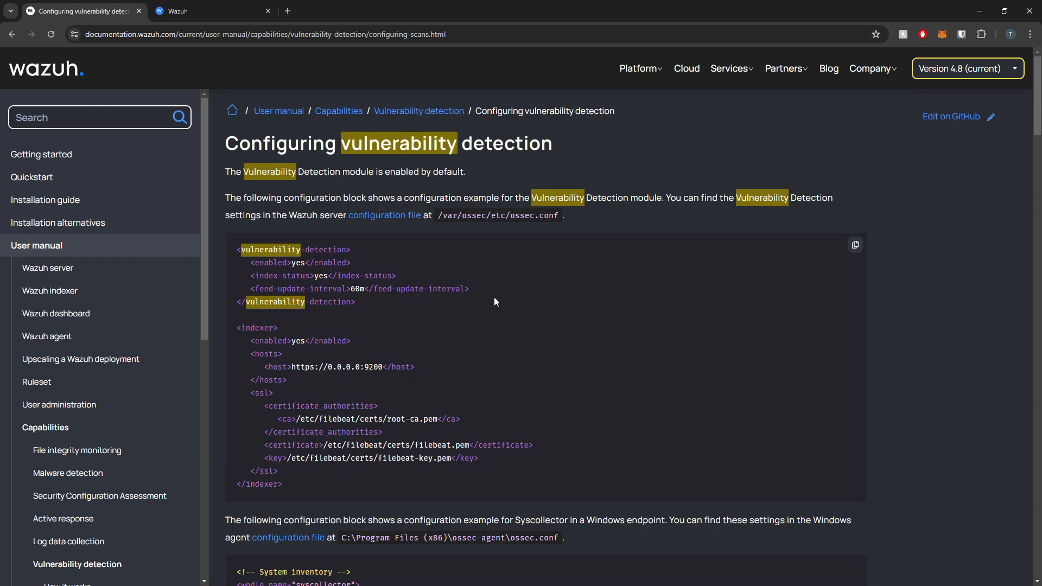
mouse_move(378, 305)
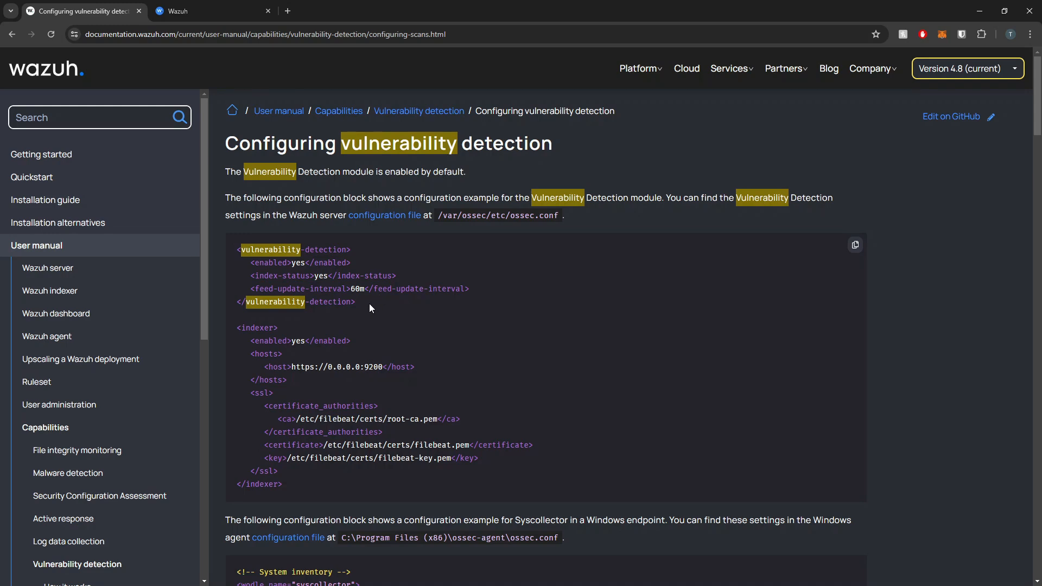
drag(239, 250, 356, 301)
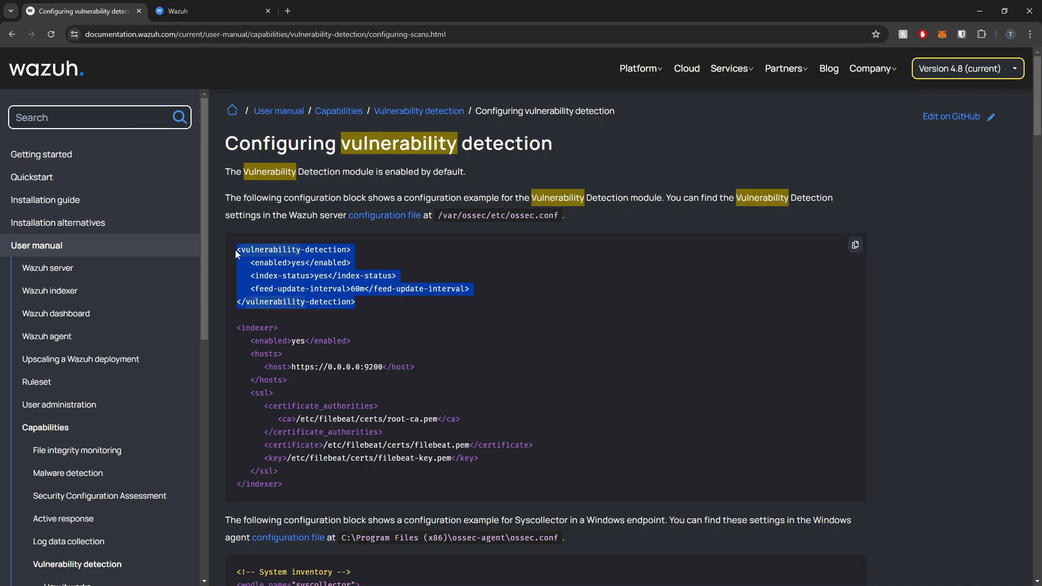
mouse_move(301, 300)
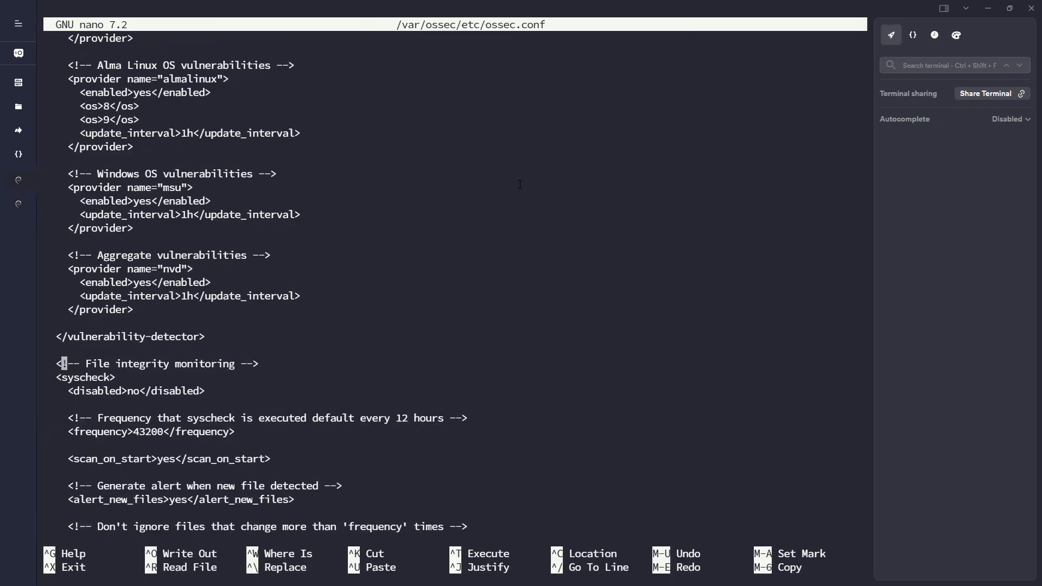
- Replace the old vulnerability-detector section in ossec.conf with the start of a <vulnerability-detection> block
scroll(up, 3)
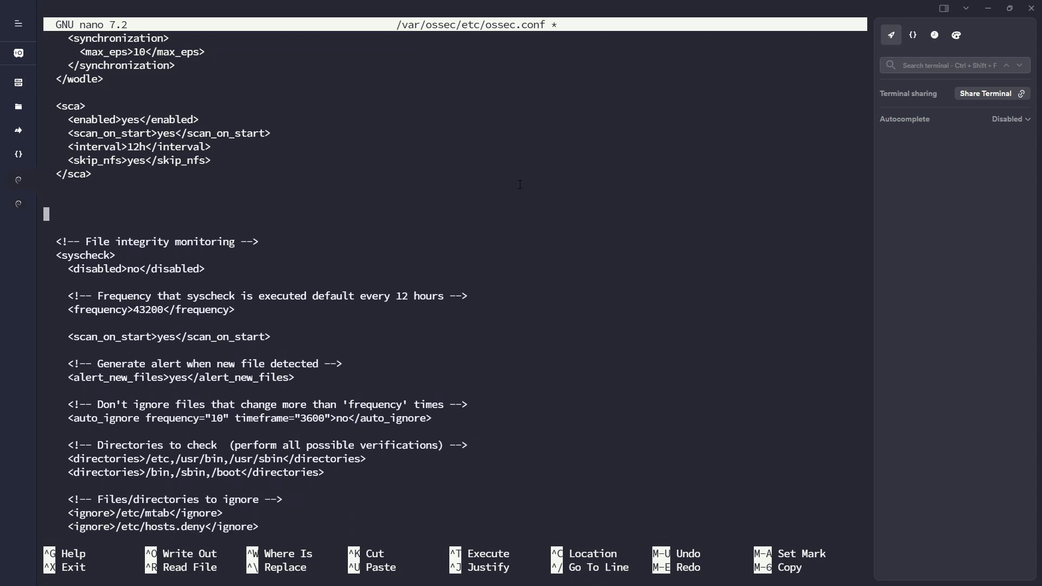
text(<vulnerability-detection>)
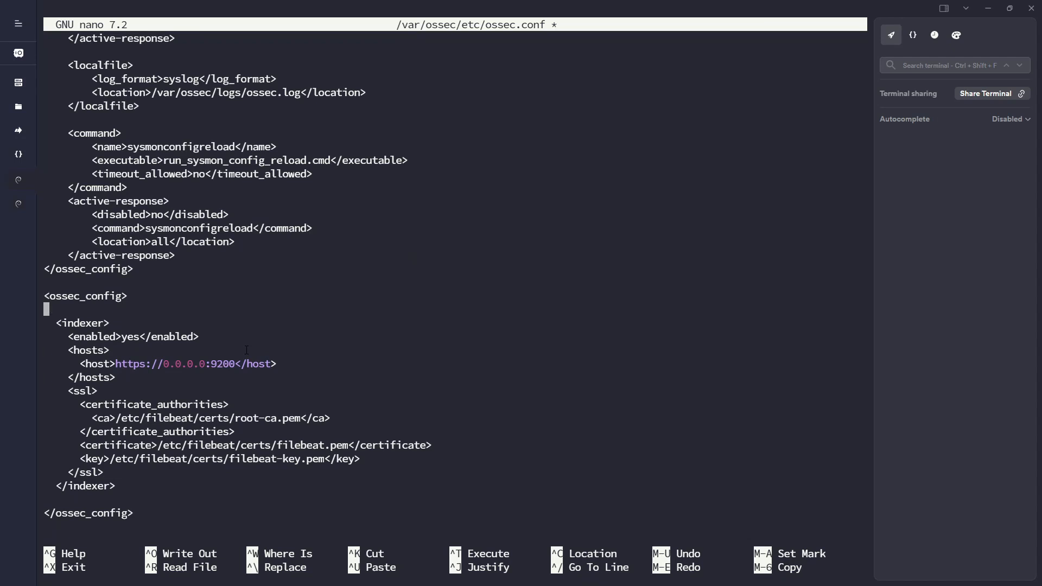
- Move the <indexer> block from the end of ossec.conf to directly below </vulnerability-detection>
drag(47, 310, 132, 512)
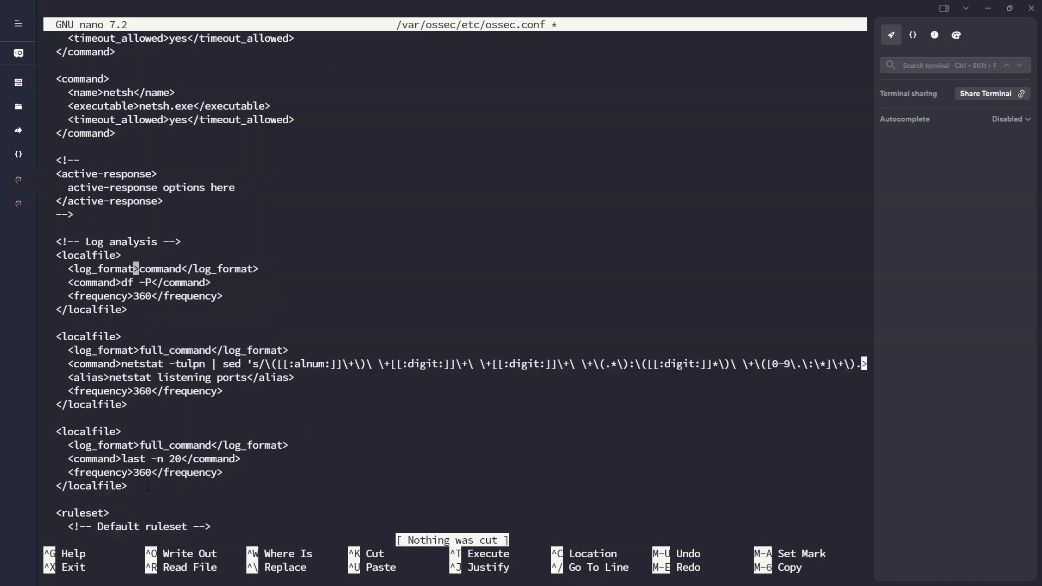
scroll(up, 3)
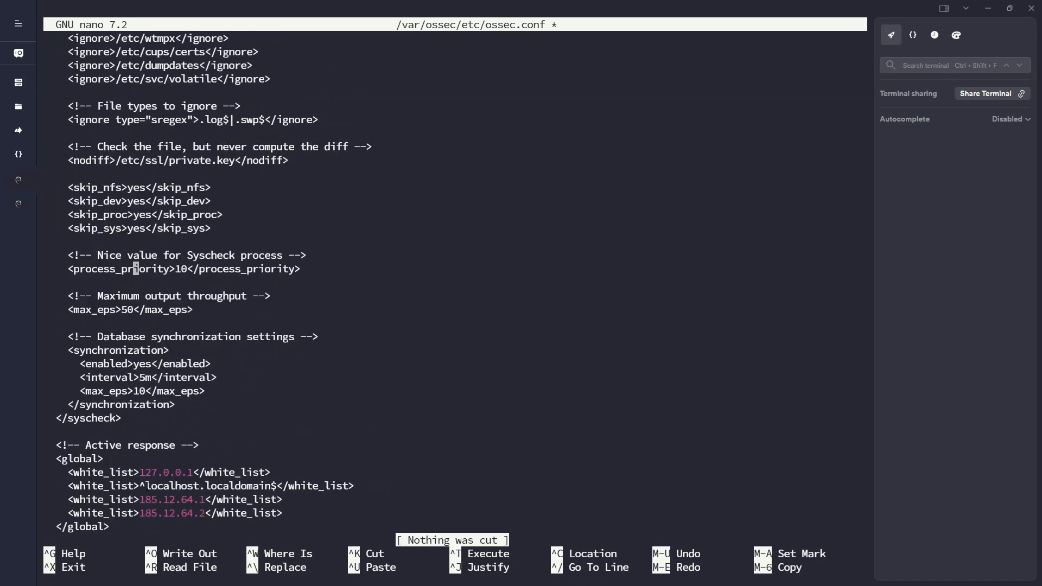
scroll(down, 3)
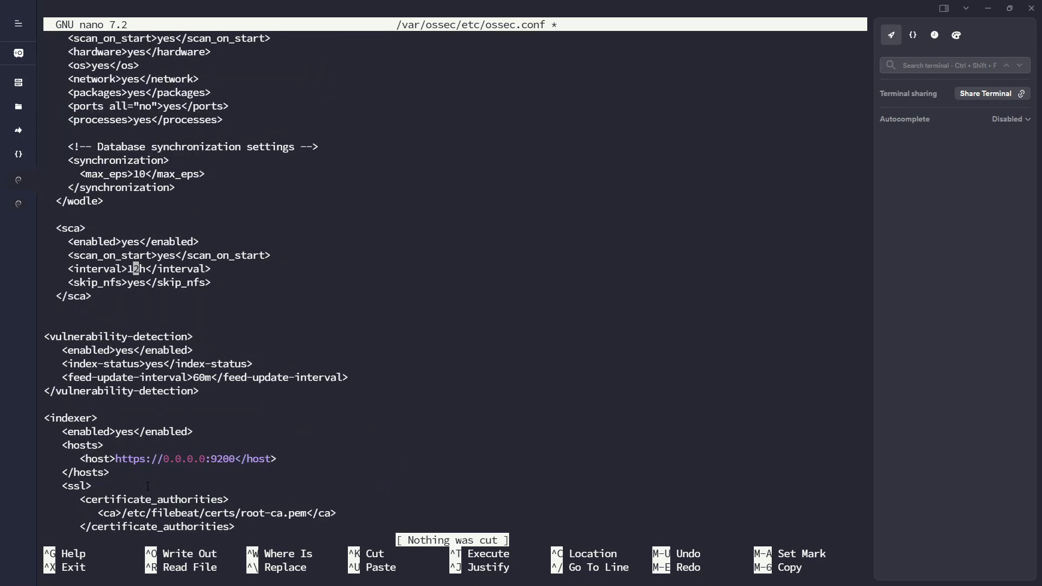
scroll(down, 3)
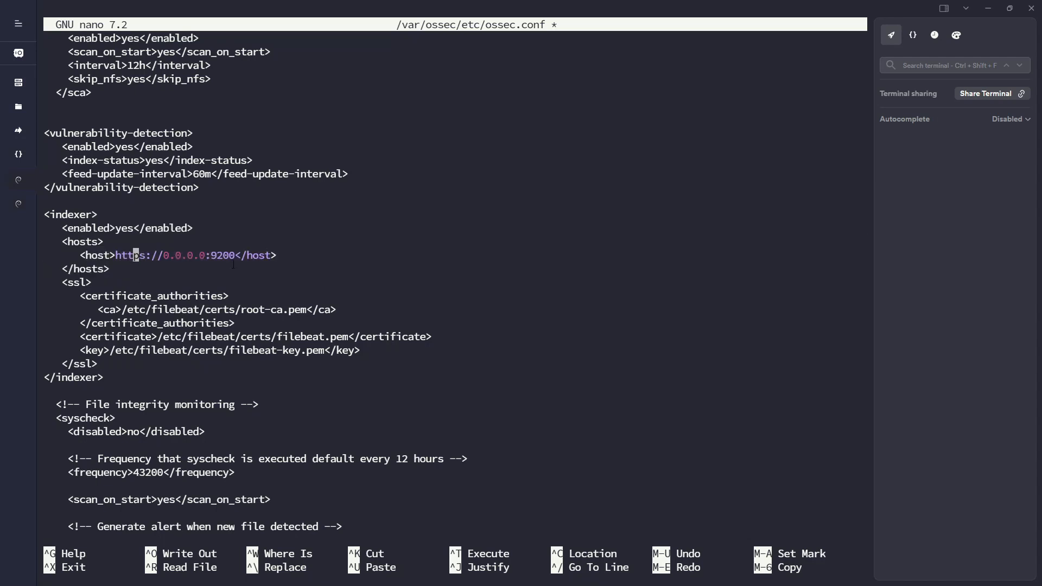
key(Enter)
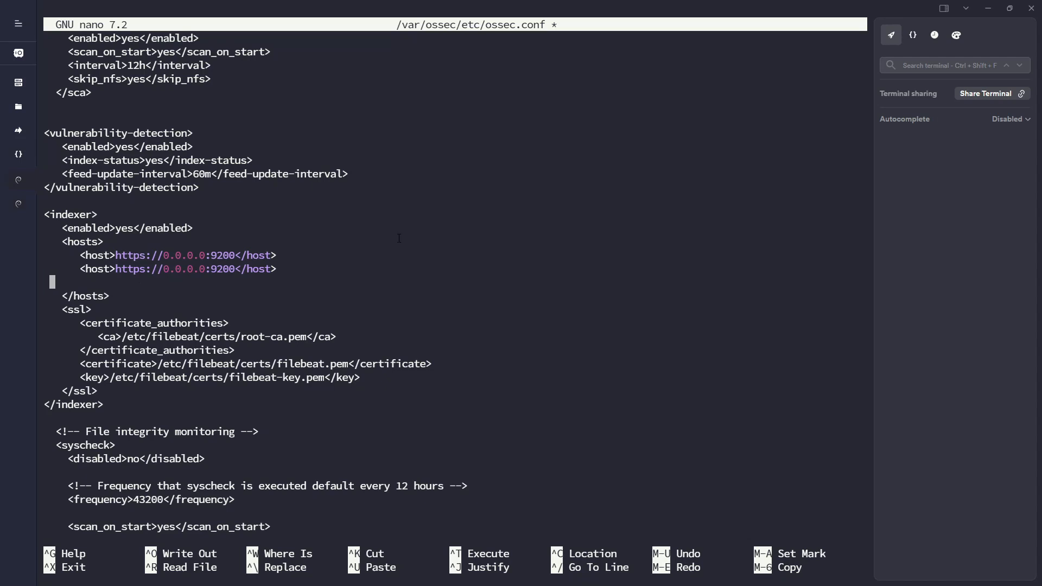
text(<host>https://0.0.0.0:9200</host>)
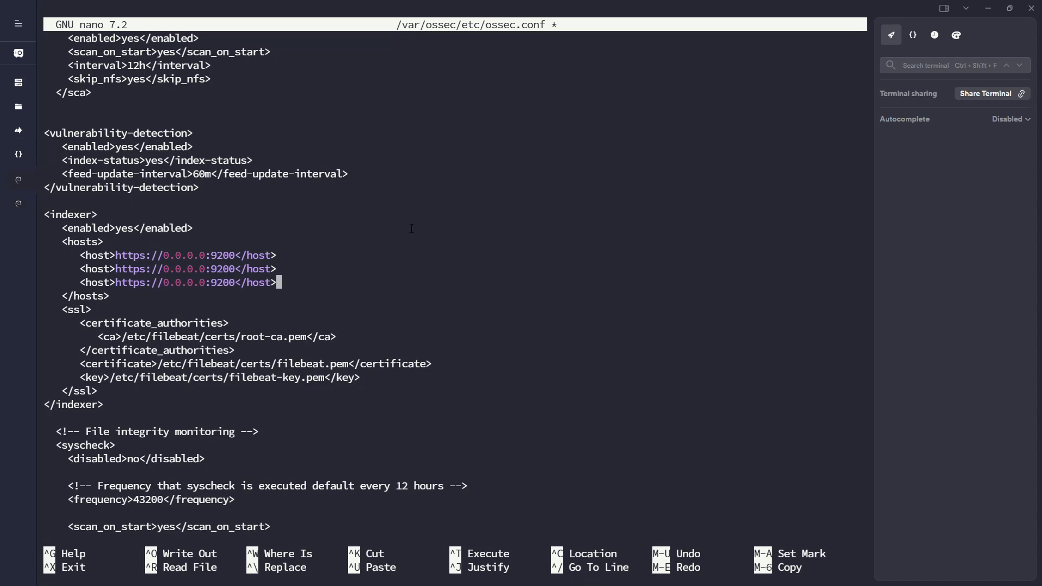
key(Up)
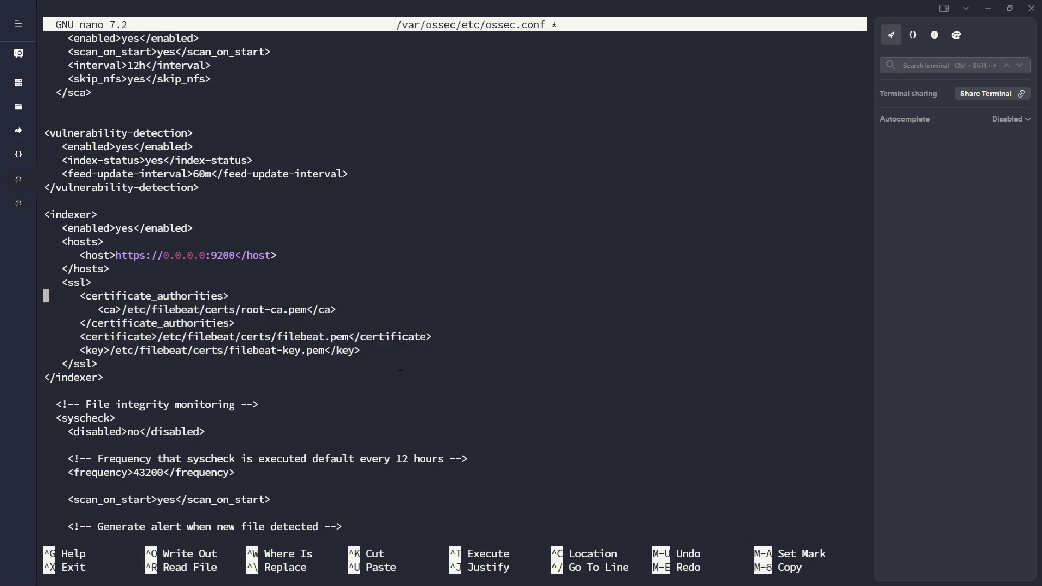
drag(78, 295, 360, 350)
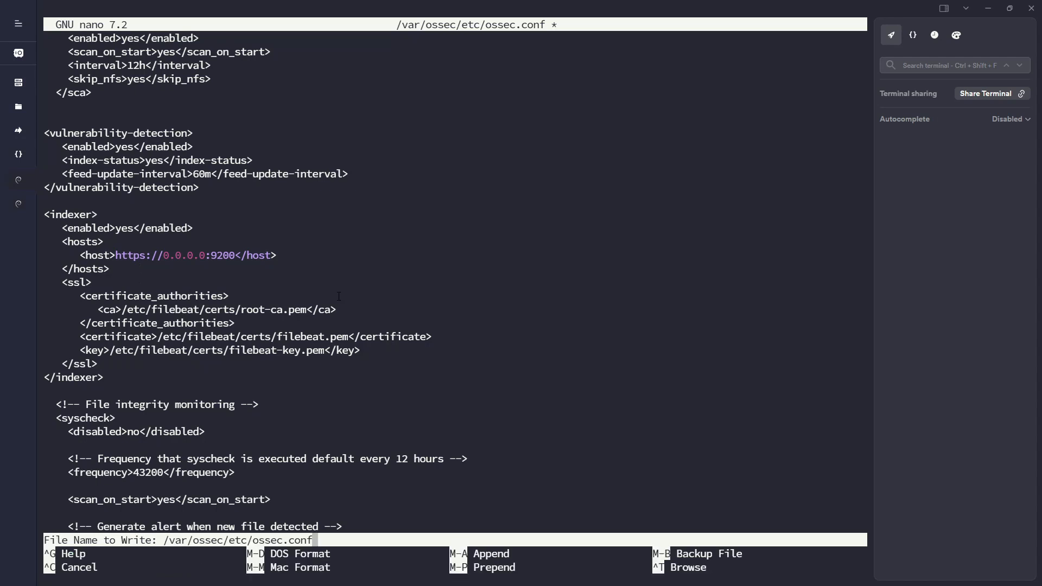
key(Enter)
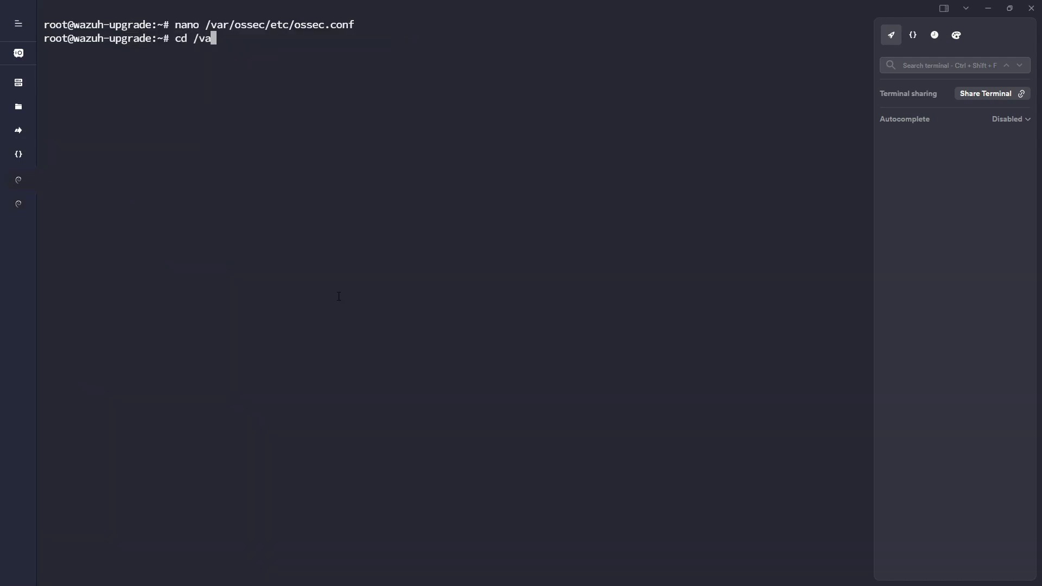
- Go to /etc/wazuh-indexer/certs/ and list the indexer and root-ca.pem certificate files
text(/etc/wazuh-)
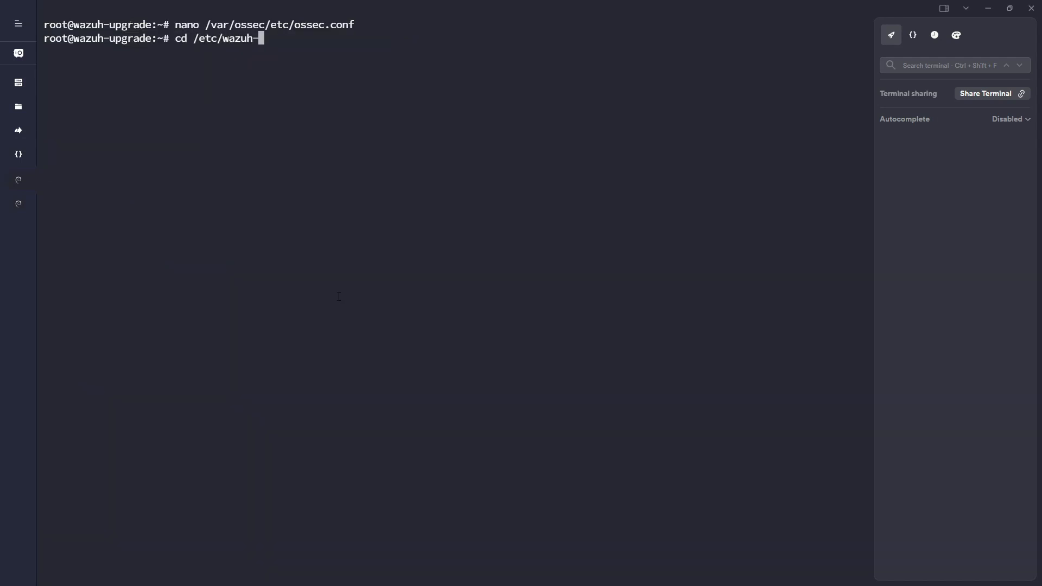
key(Return)
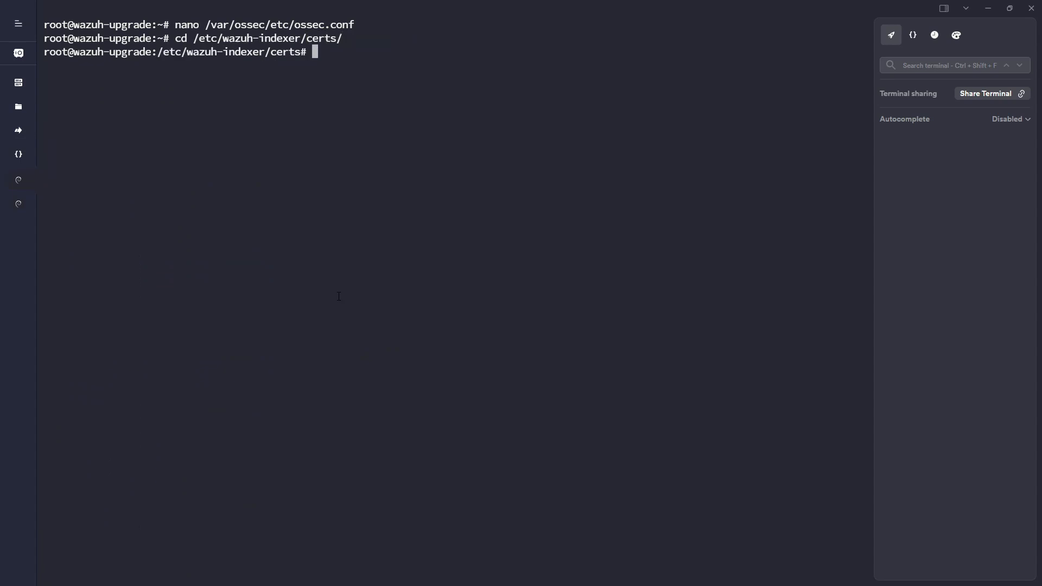
text(ls)
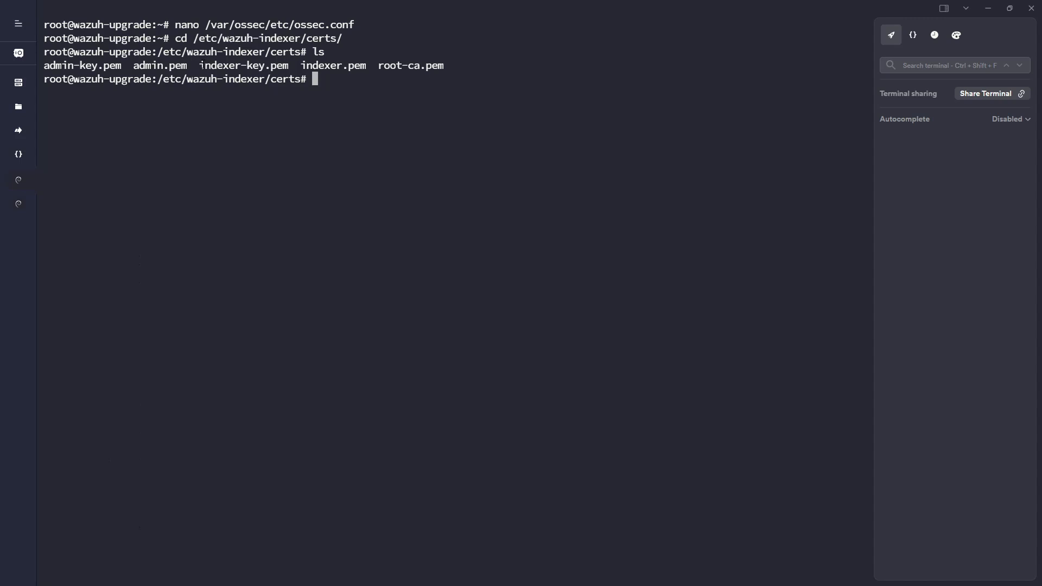
drag(202, 65, 443, 65)
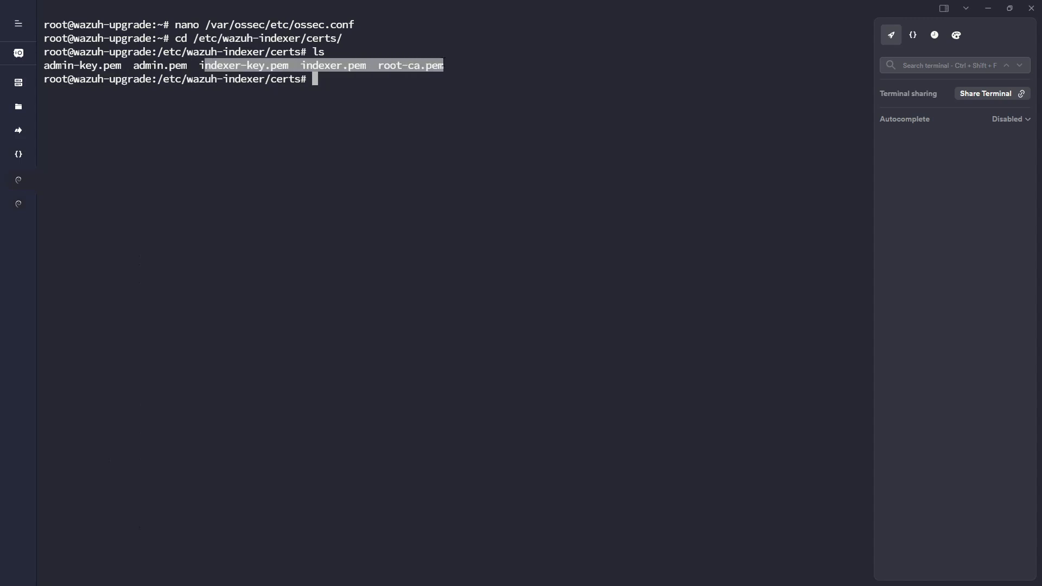
double_click(243, 65)
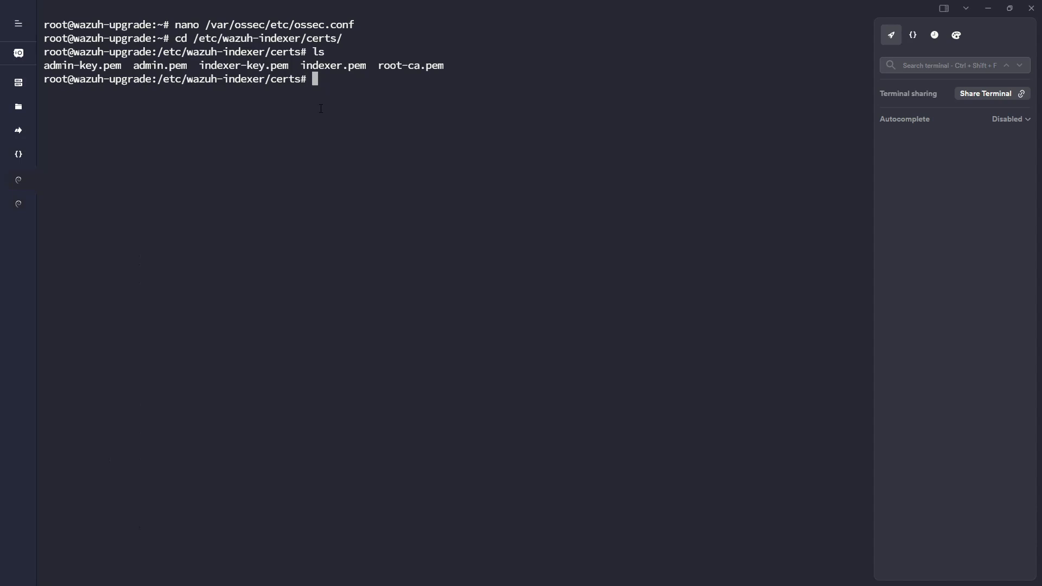
double_click(410, 65)
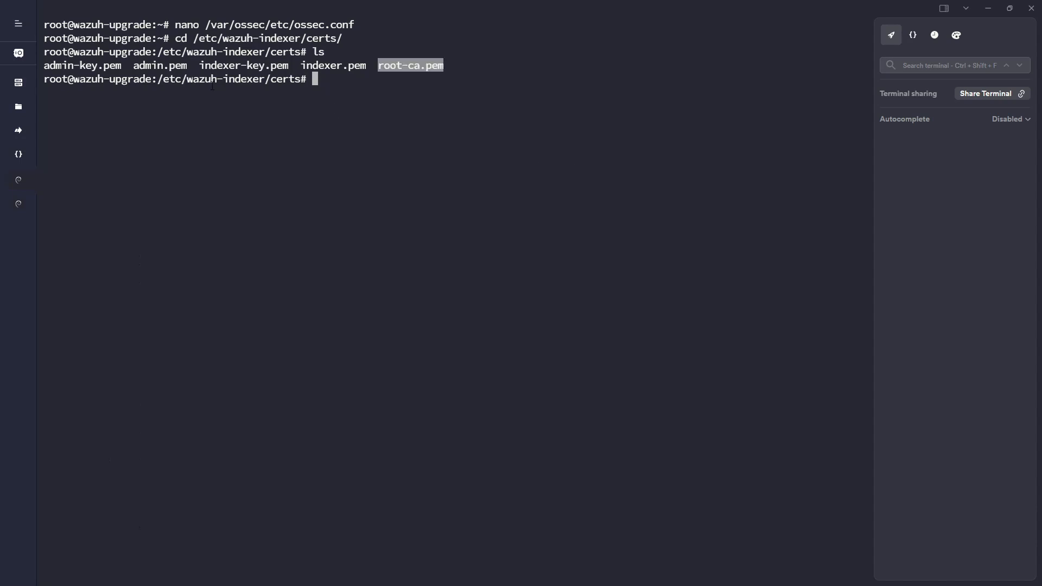
- Copy the indexer* certificate files into /var/ossec/etc/
text(cp indexer)
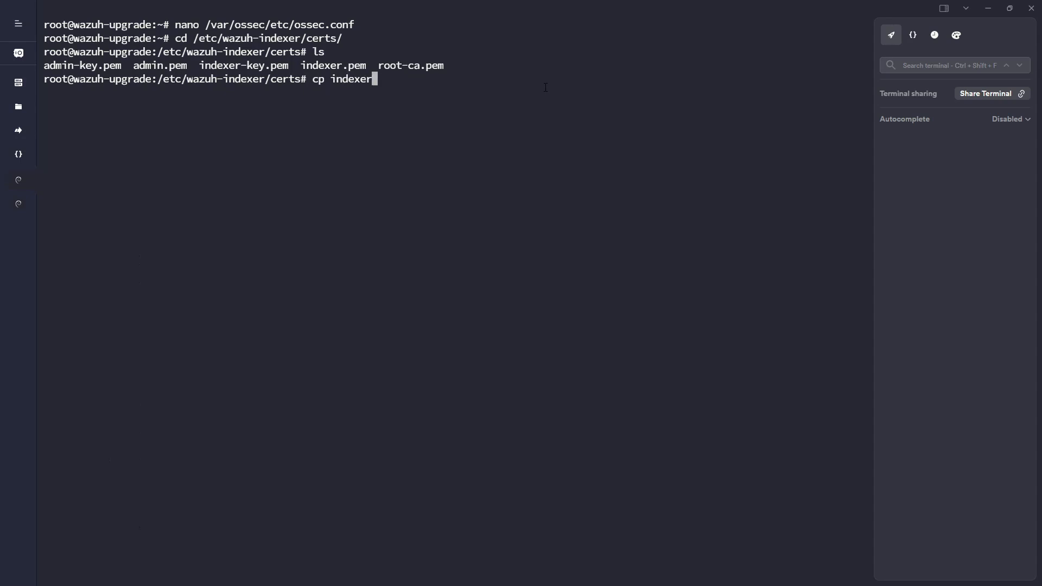
text(*)
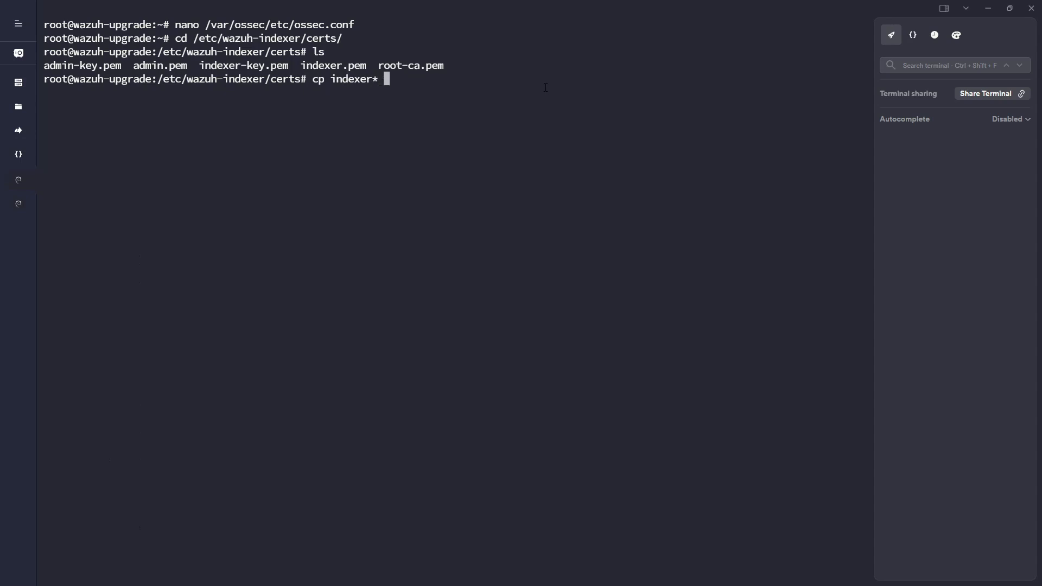
text(/var/ossec/etc/)
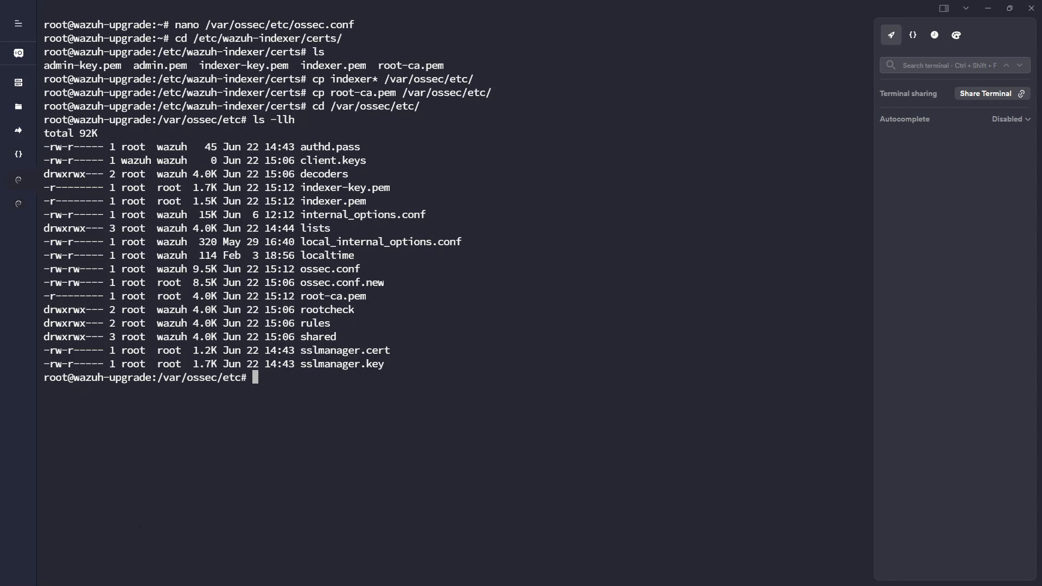
- Set indexer* and root-ca.pem in /var/ossec/etc to owner root:wazuh and verify, then reopen ossec.conf
double_click(169, 188)
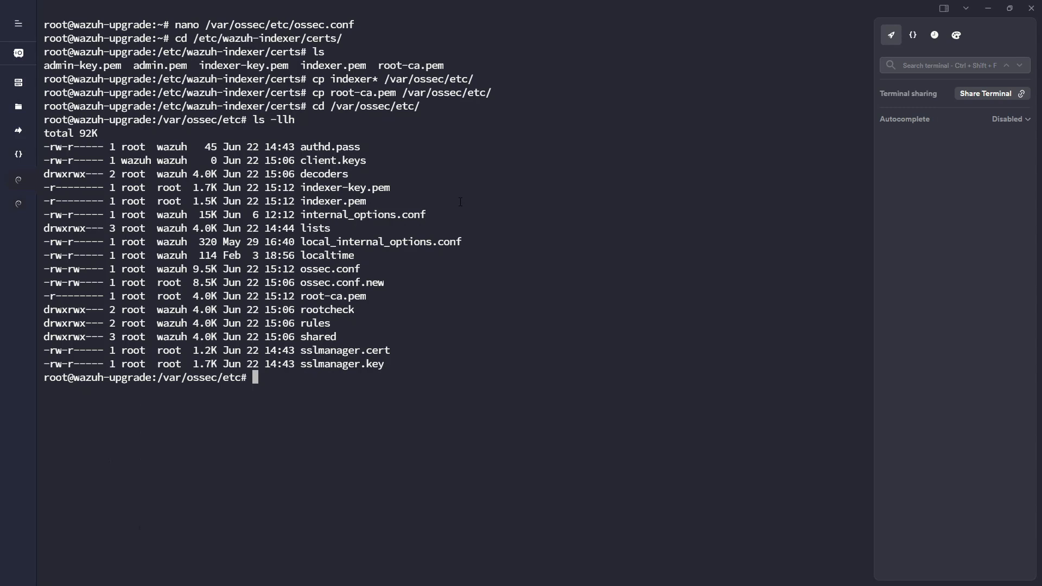
text(chown root:wazuh indexer*)
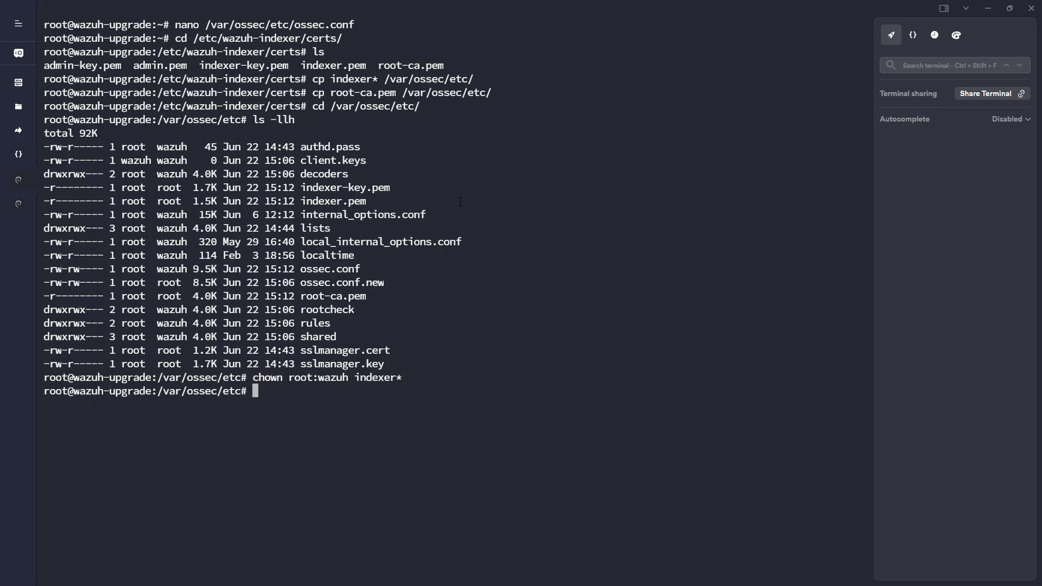
text(chown root:wazuh re)
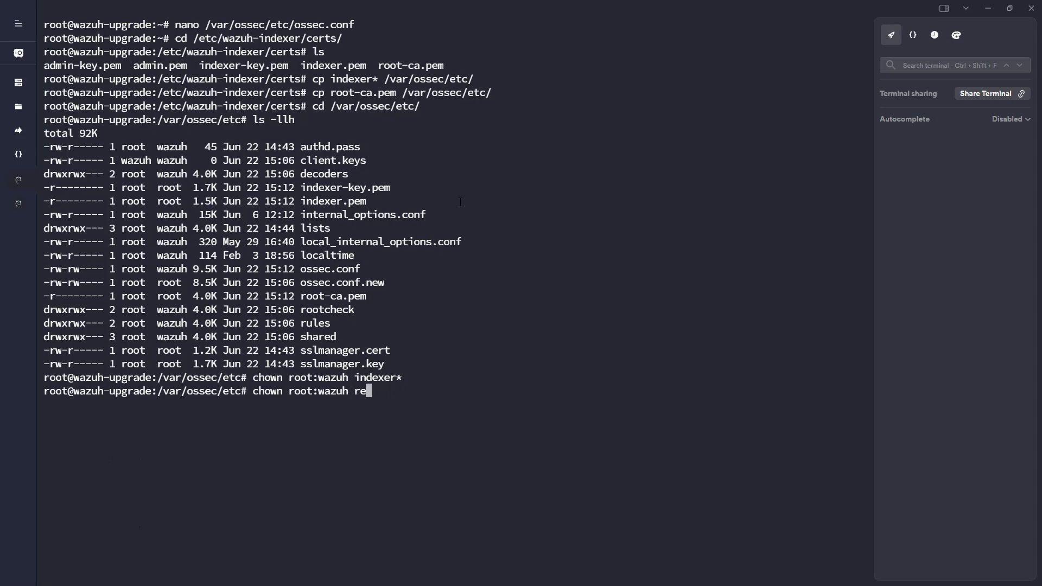
text(oot-ca.pem)
text(ls -llh)
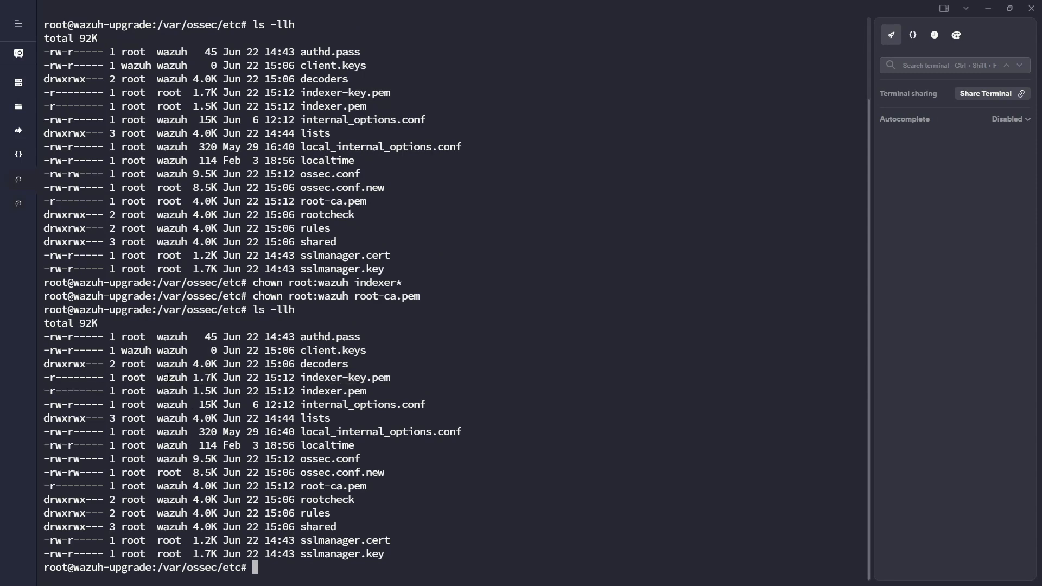
double_click(171, 378)
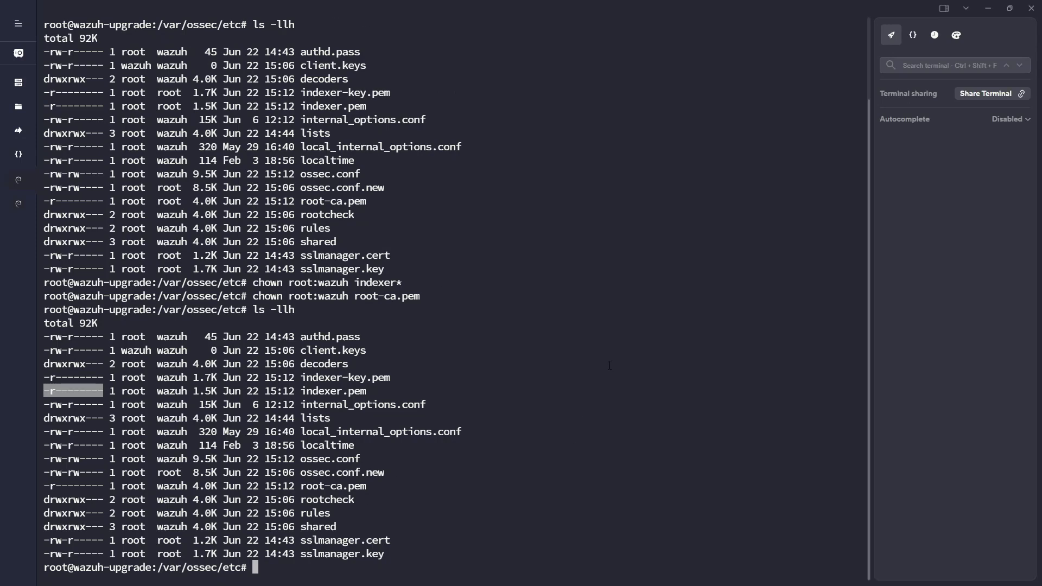
text(nano os)
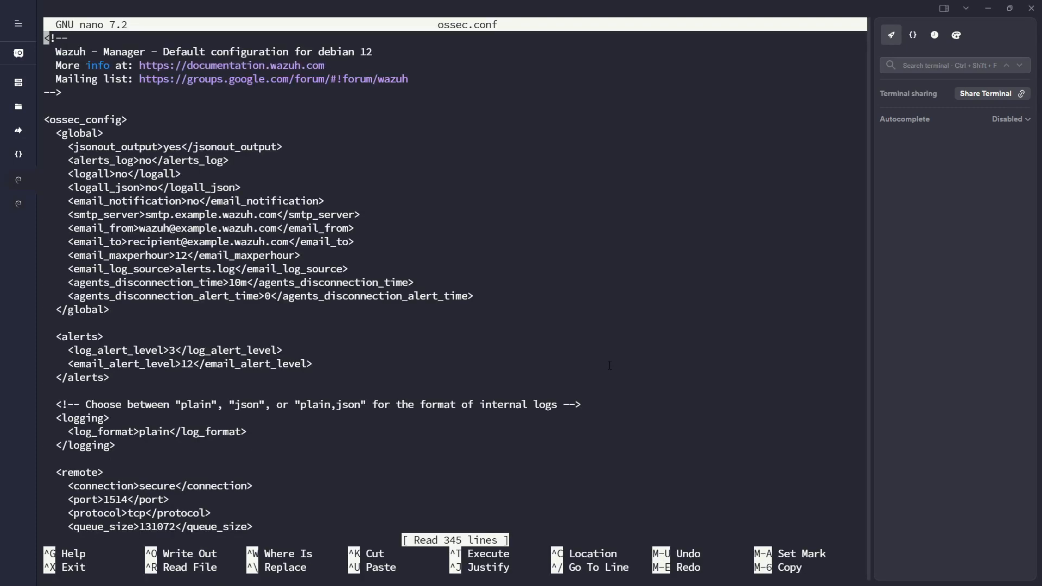
- Point the indexer <certificate> and <key> paths to /var/ossec/etc/indexer.pem and indexer-key.pem, then exit nano
scroll(down, 3)
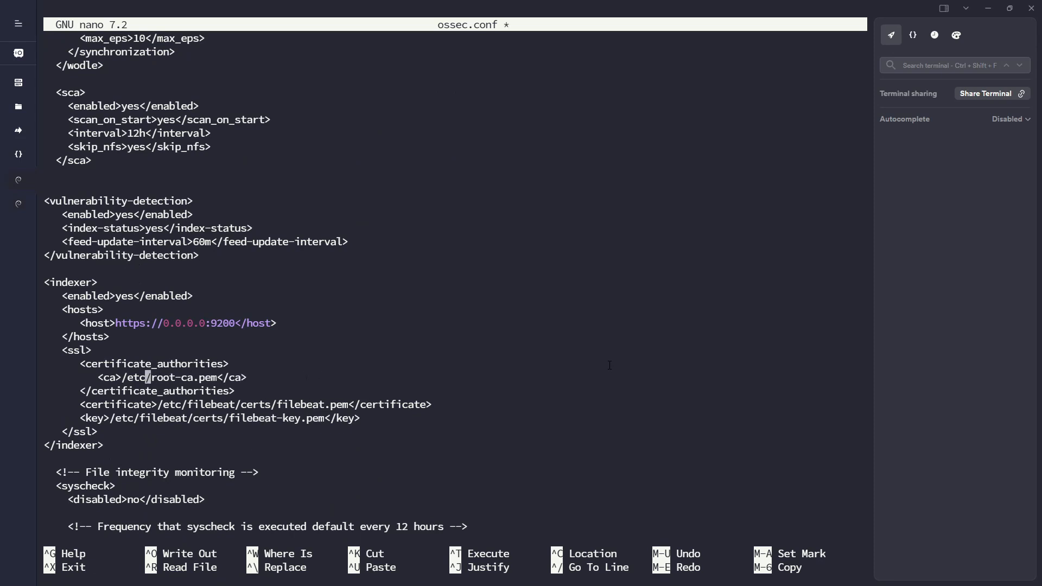
text(/var/ossec)
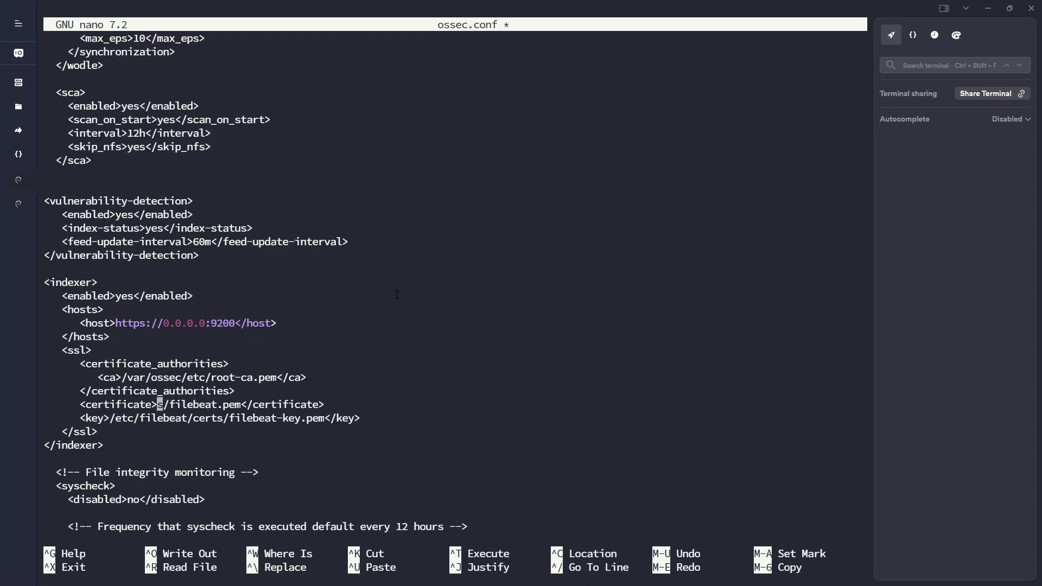
text(/var/ossec/etc)
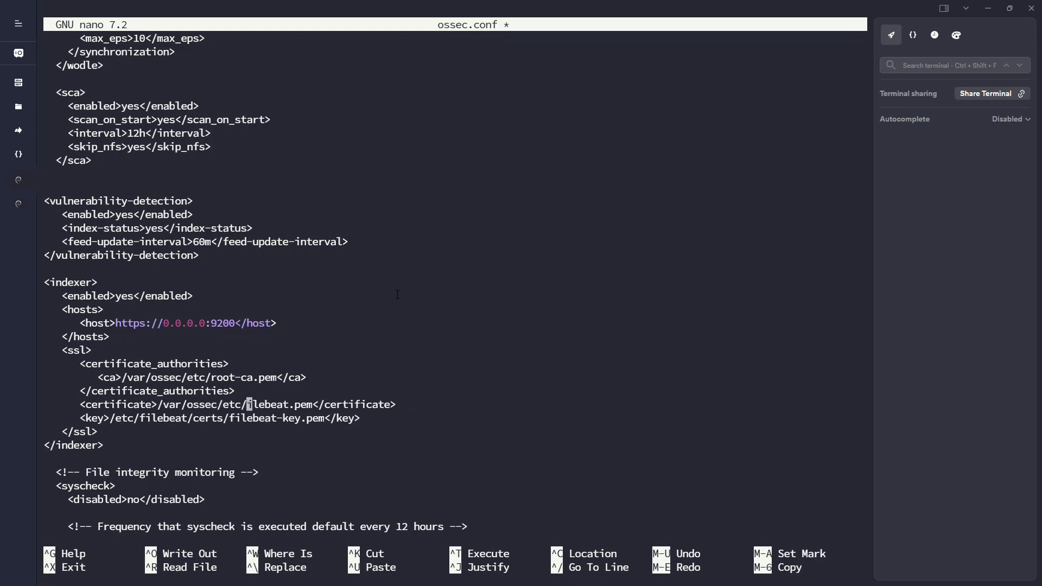
text(index)
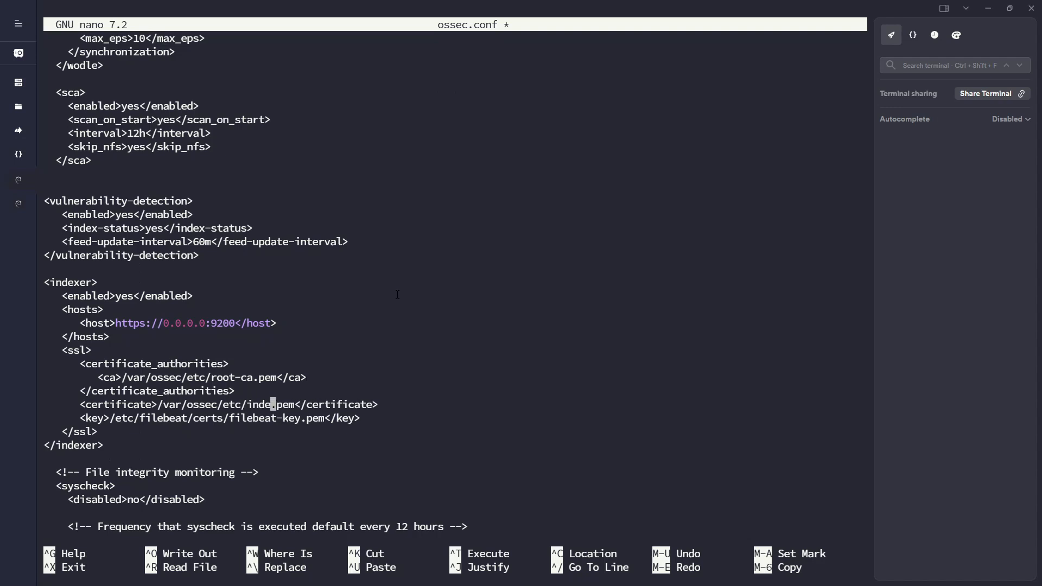
text(xer)
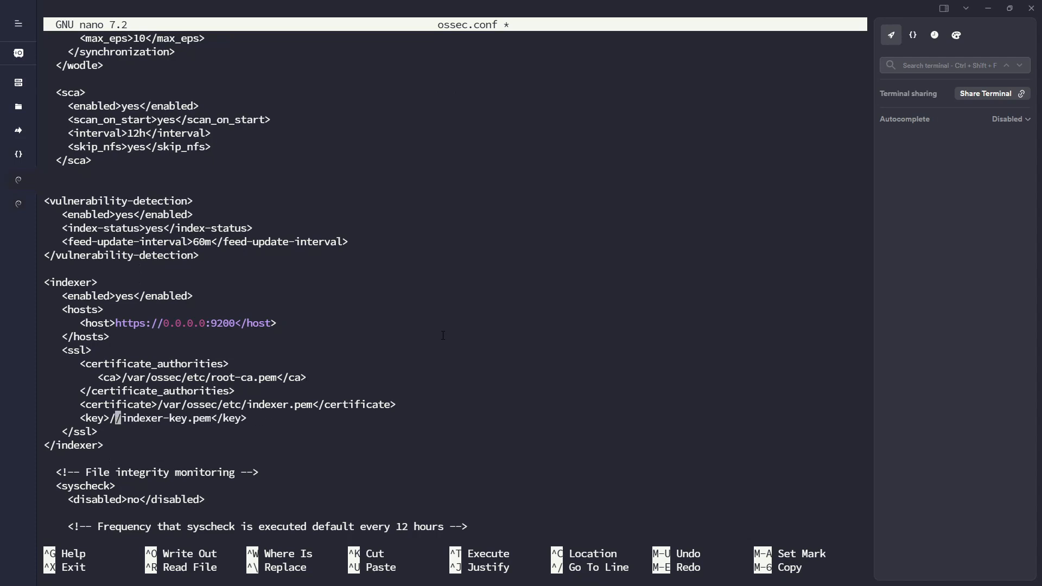
text(/var/ossec/etc)
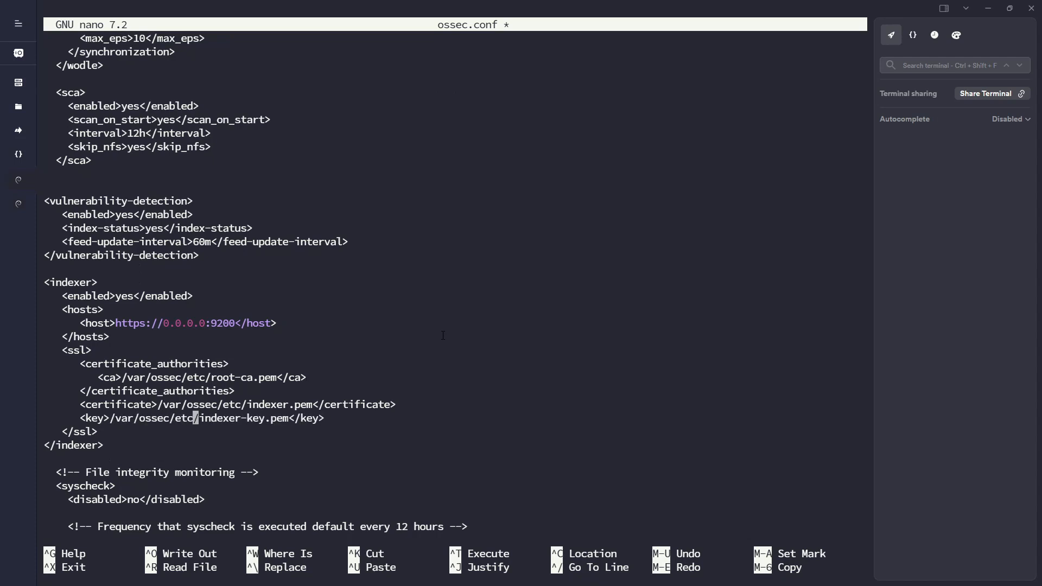
key(ctrl+x)
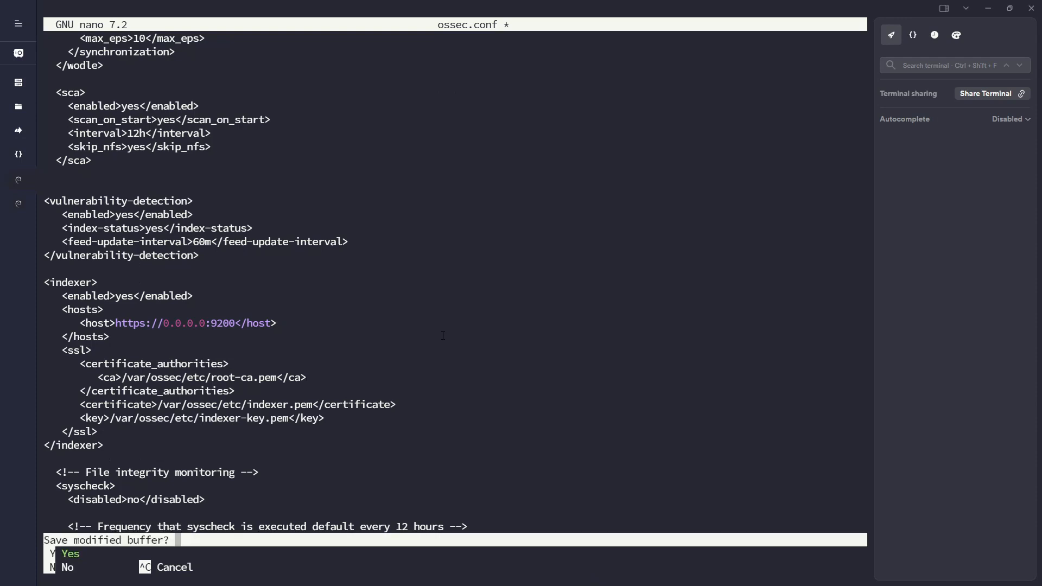
- Save ossec.conf and inspect indexer.pem with openssl x509 -text -noout, confirming DNS wazuh-upgrade
click(69, 554)
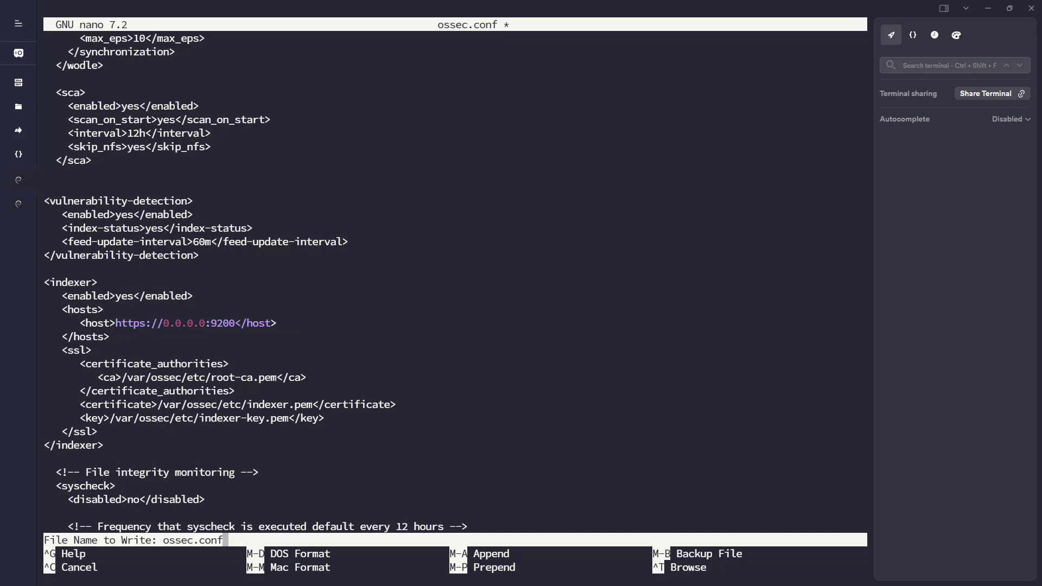
key(Enter)
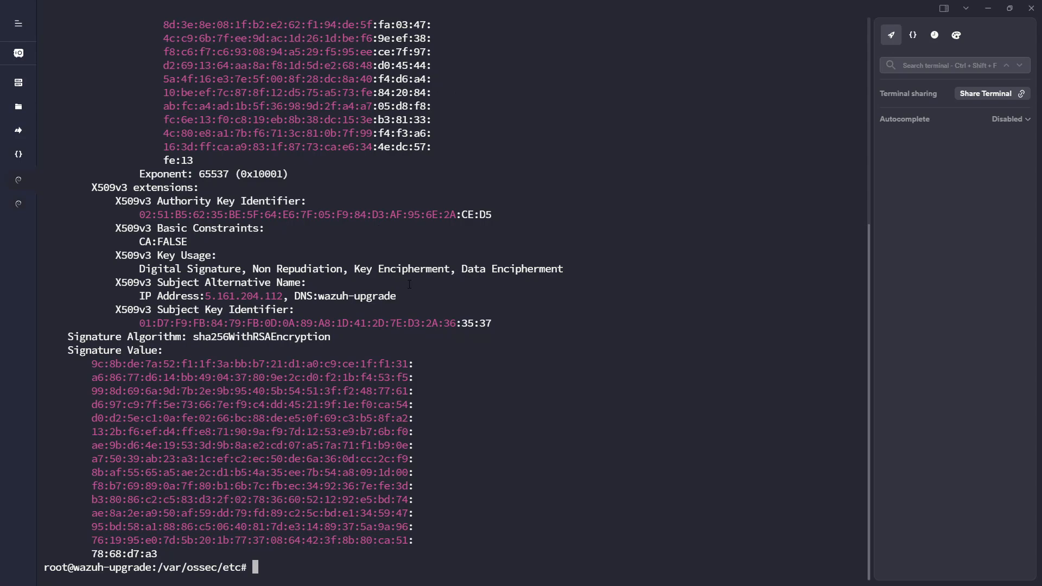
text(openssl x509 -in indexer.pem -text -noout)
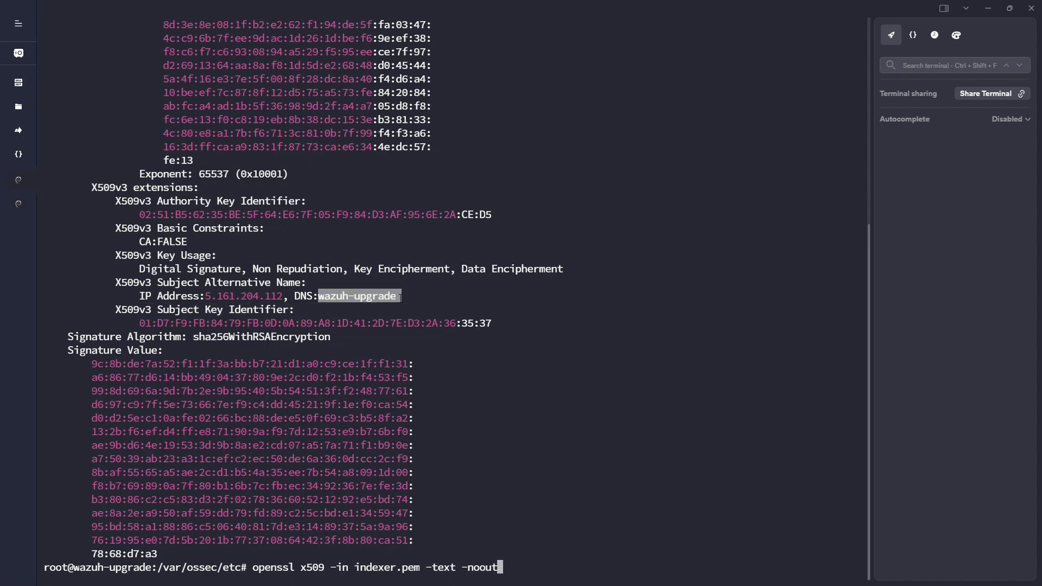
text(clear)
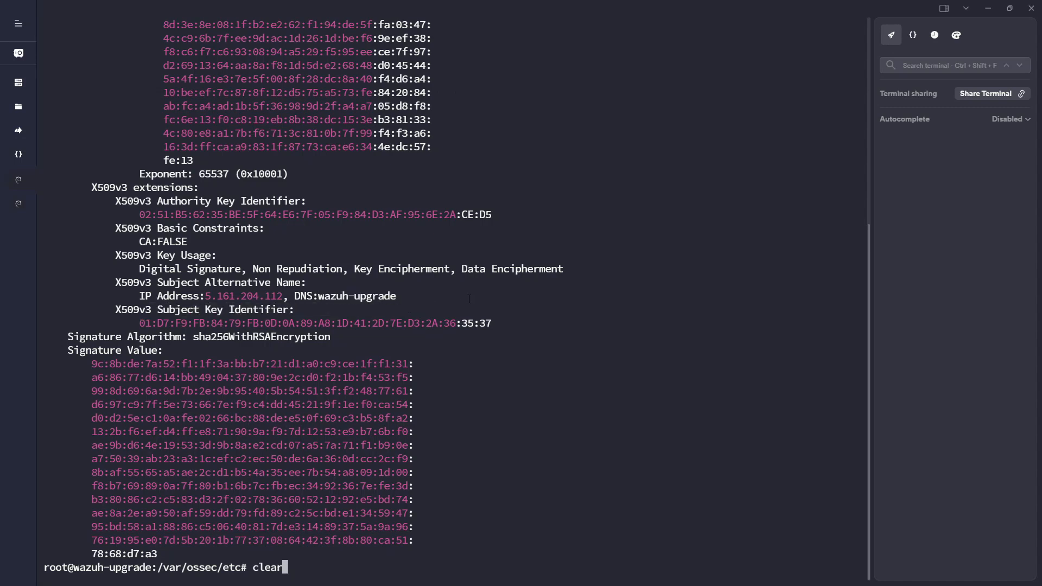
text(nano)
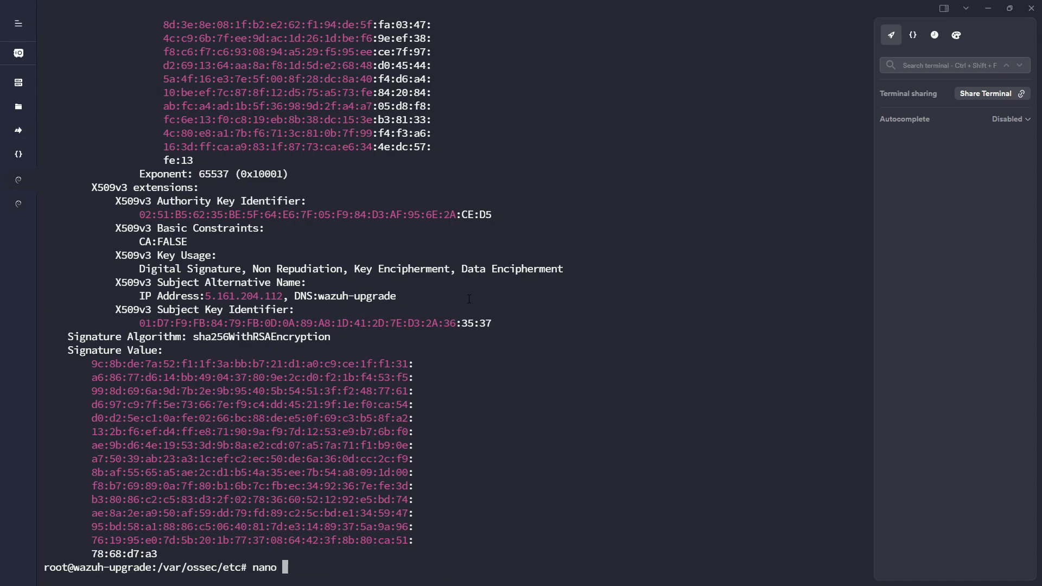
- Reopen ossec.conf and change the indexer host from 0.0.0.0 to wazuh-upgrade
key(enter)
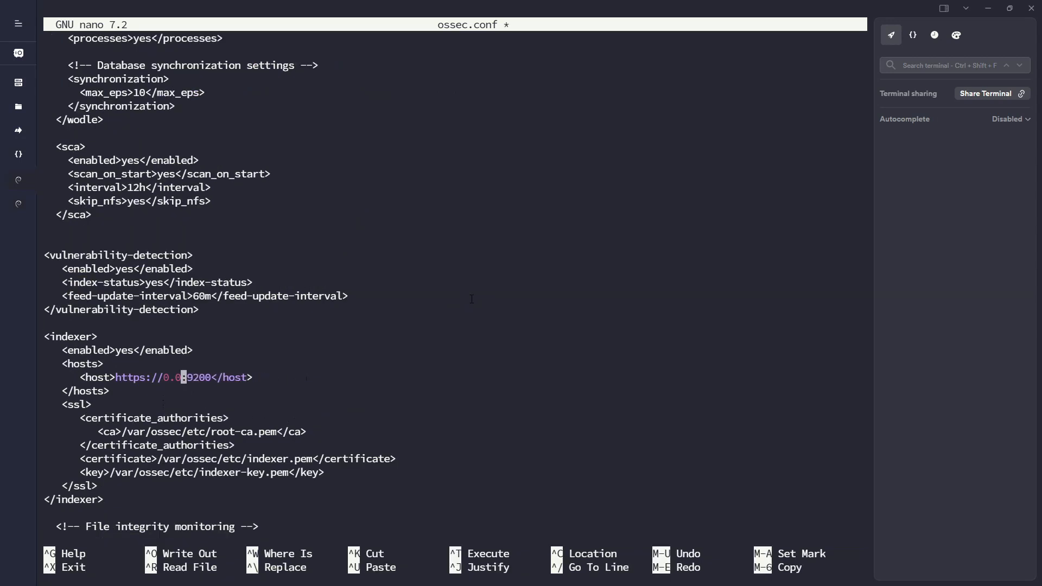
text(wazuh-upgrade)
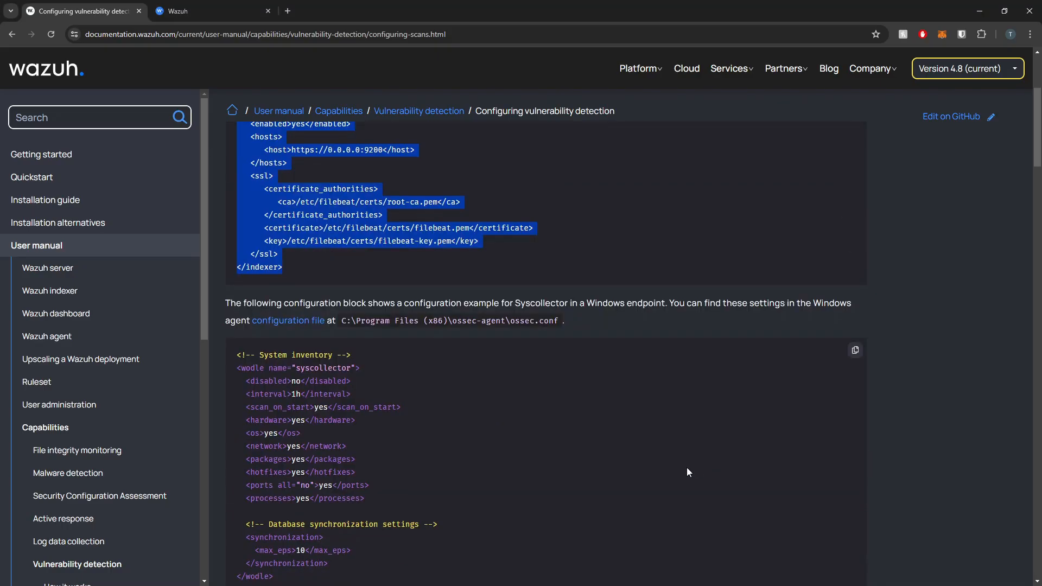
scroll(down, 3)
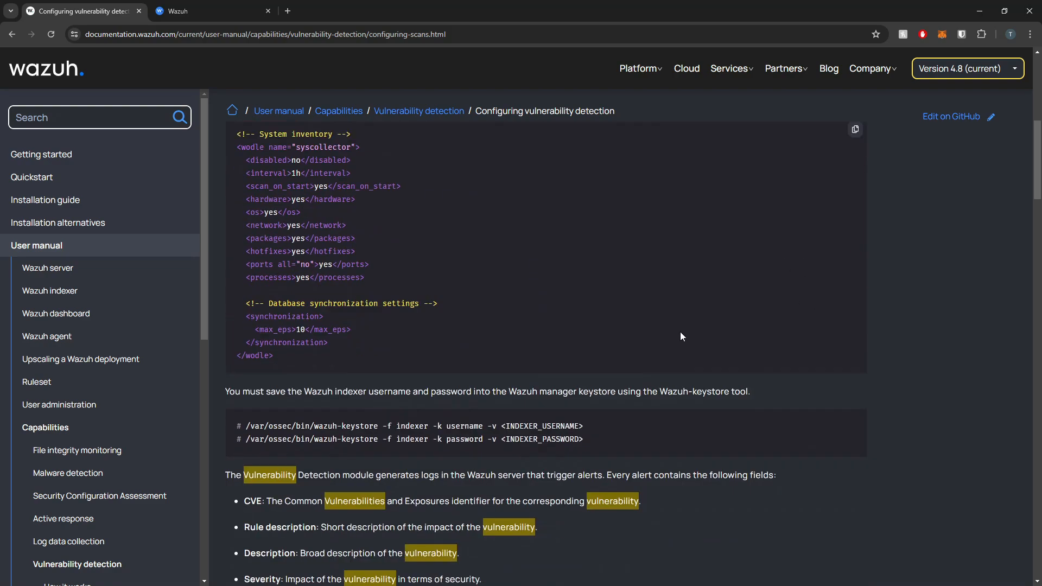
scroll(down, 3)
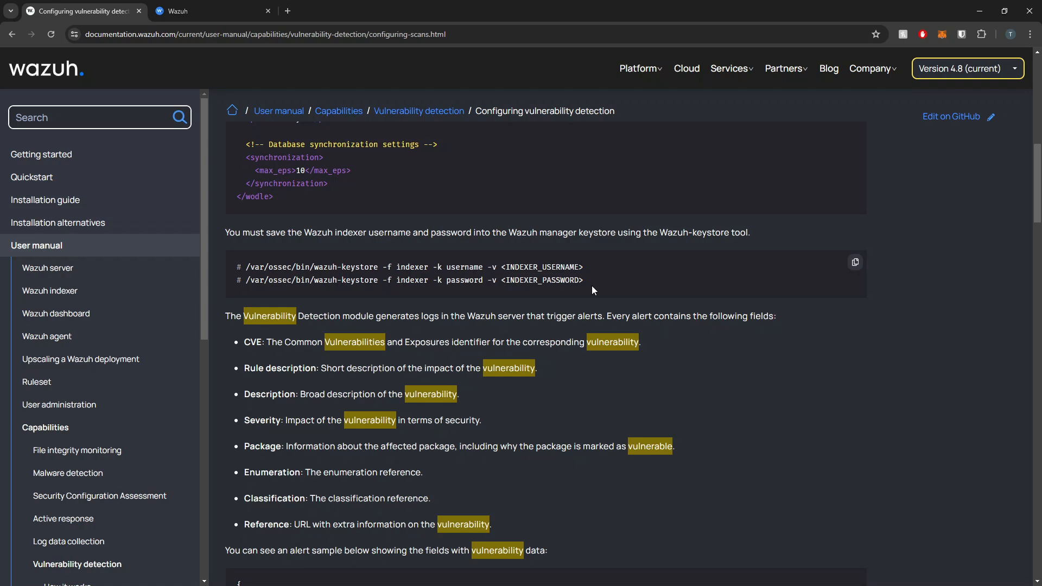
drag(263, 232, 441, 267)
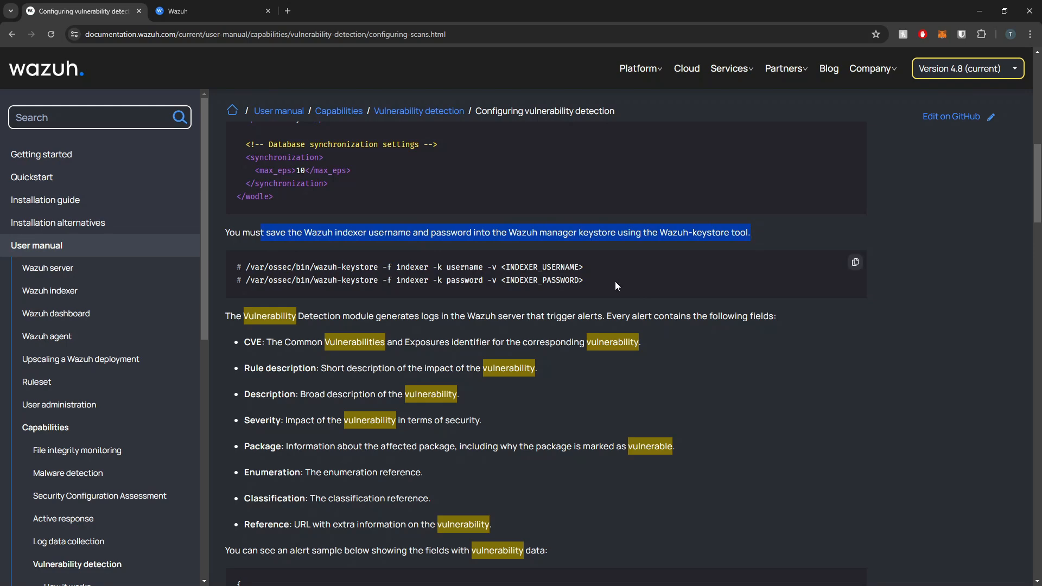
scroll(down, 3)
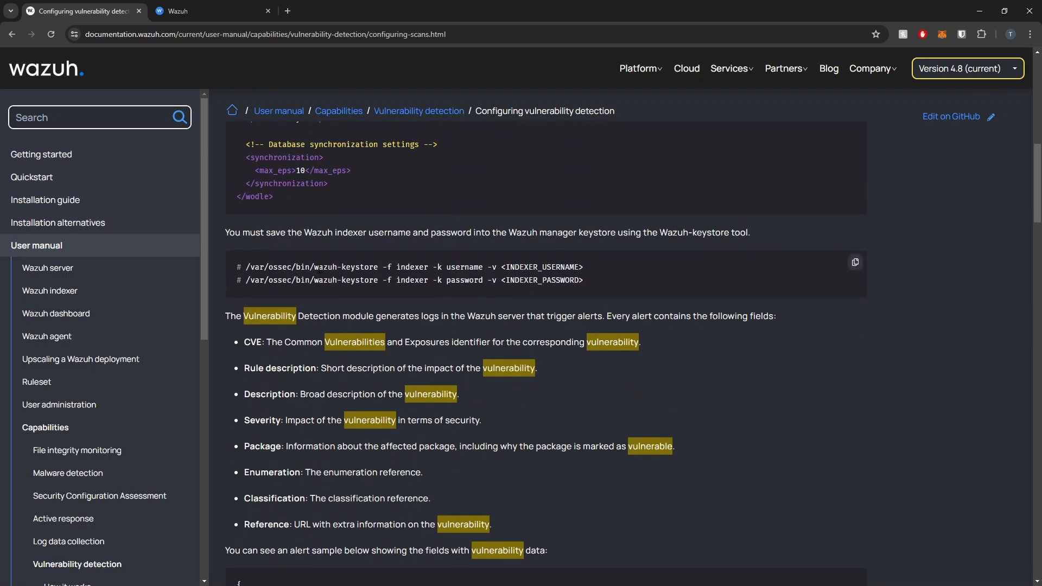
drag(315, 266, 583, 280)
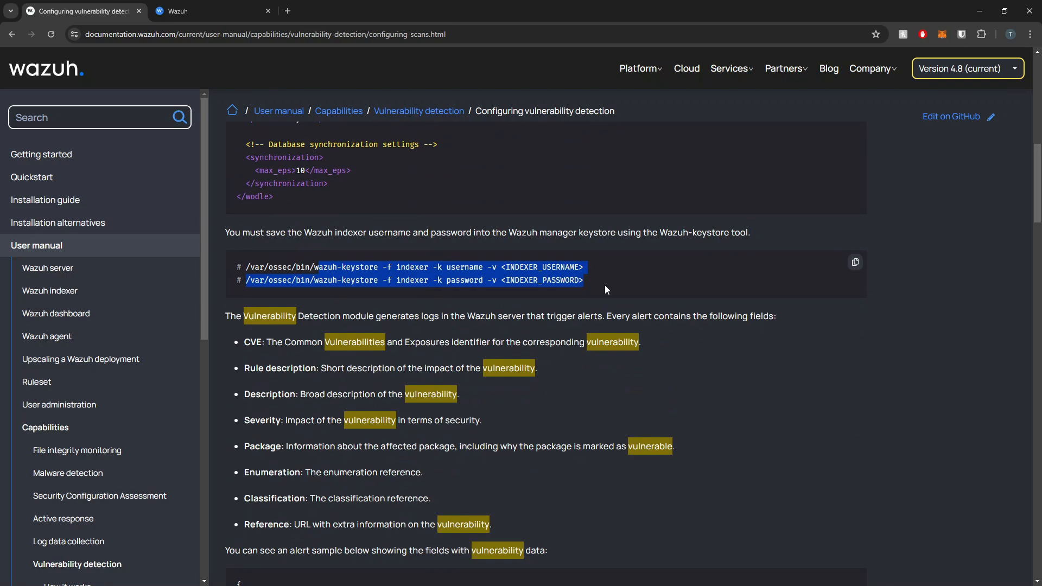
mouse_move(590, 297)
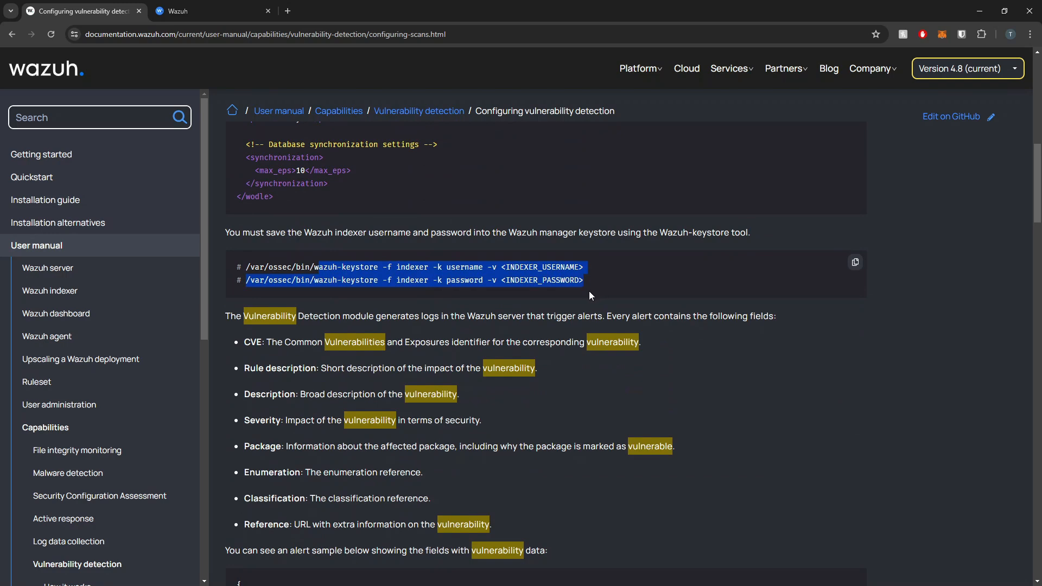
scroll(down, 3)
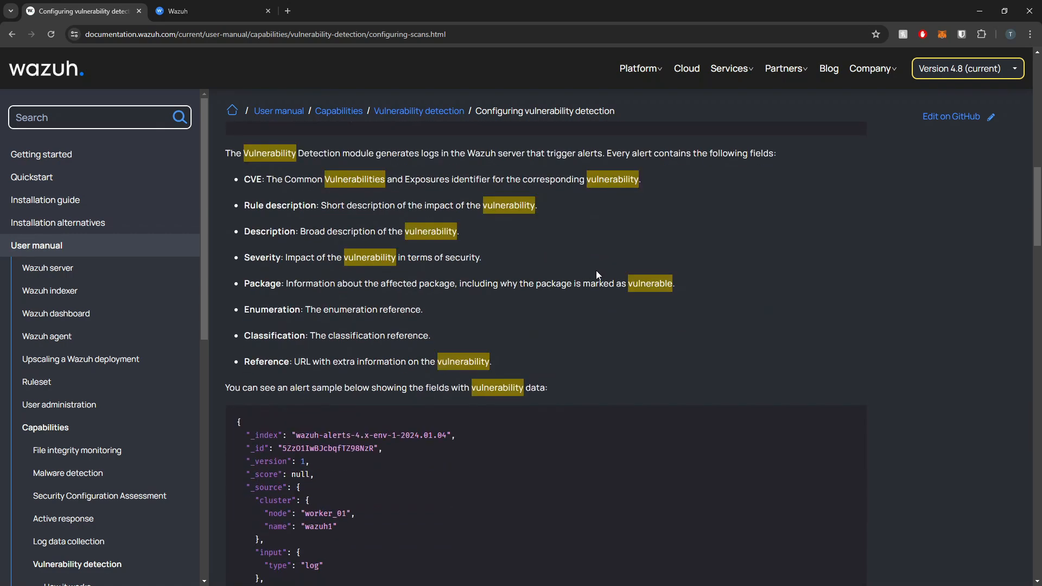
scroll(down, 3)
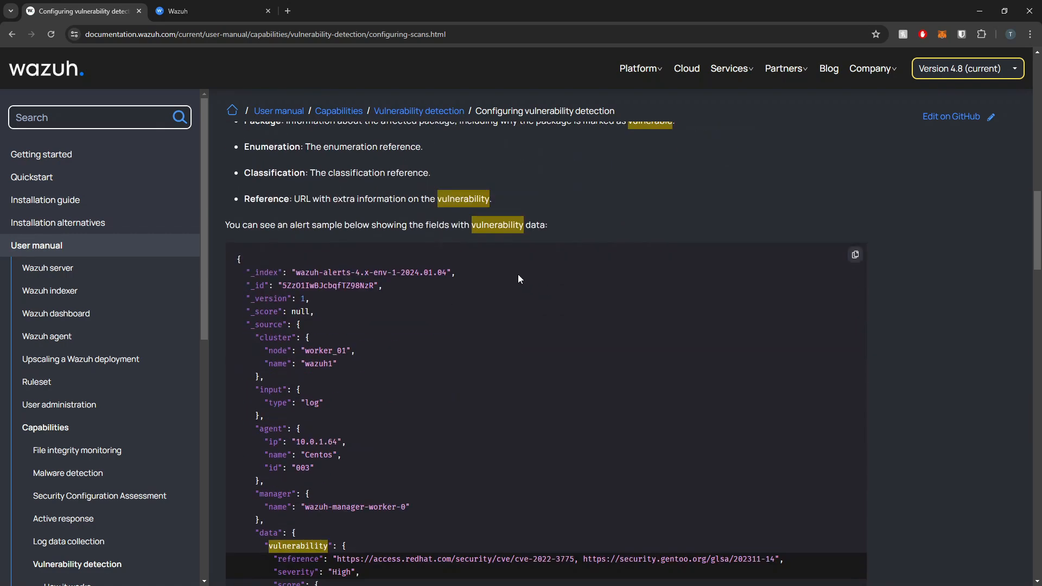
scroll(down, 3)
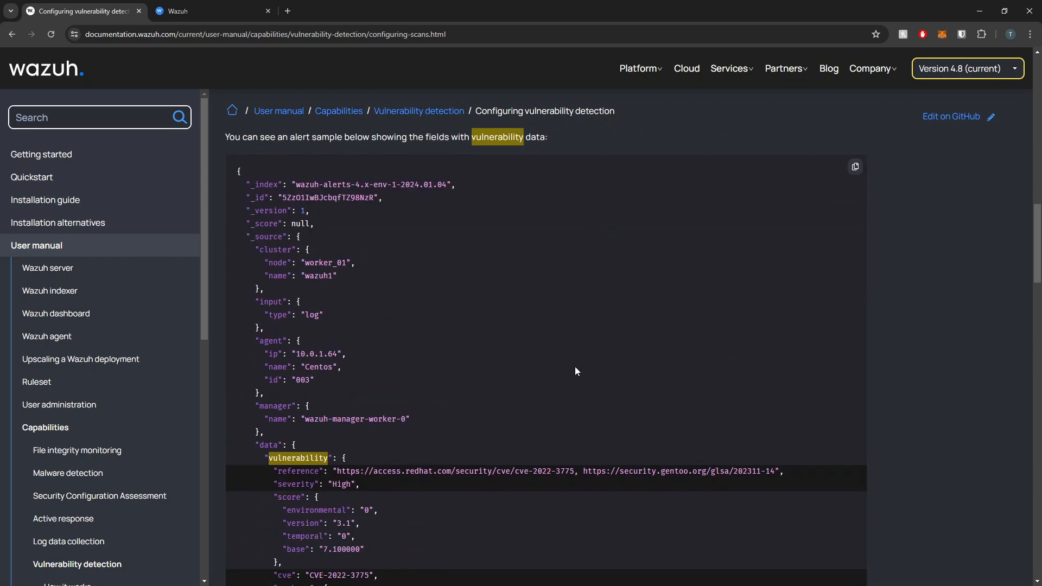
scroll(down, 3)
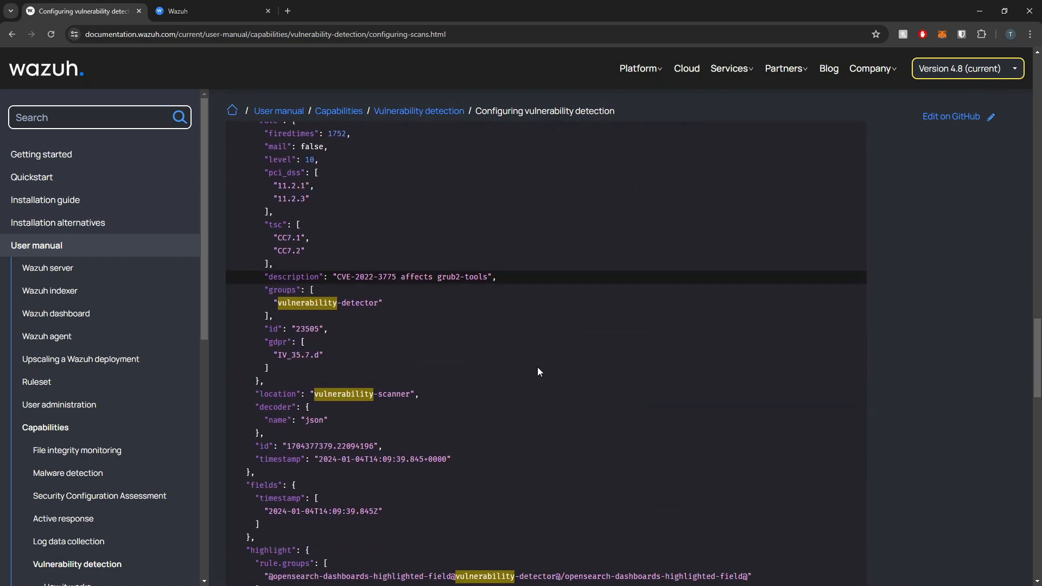
scroll(down, 3)
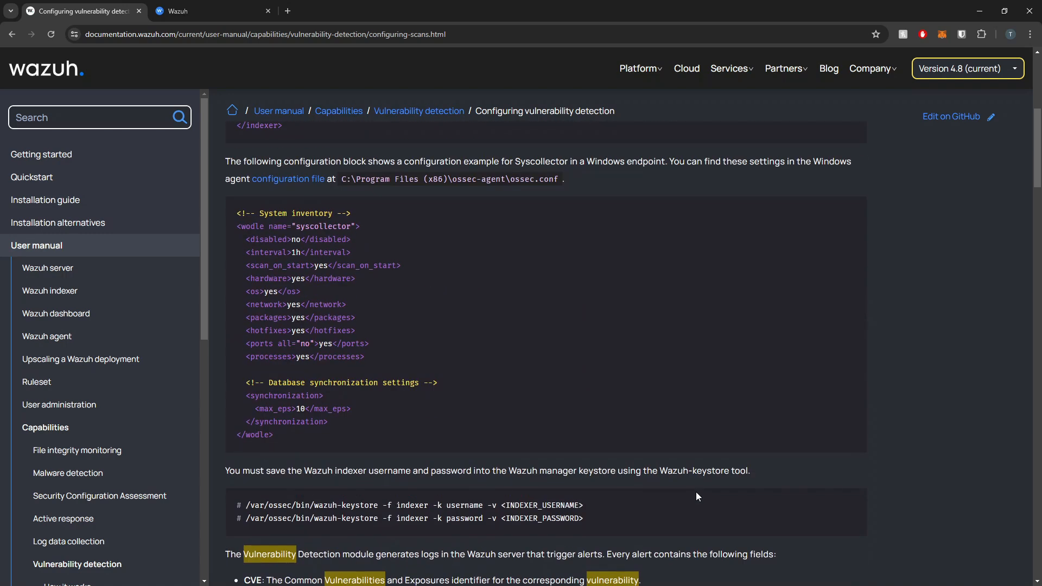
click(857, 391)
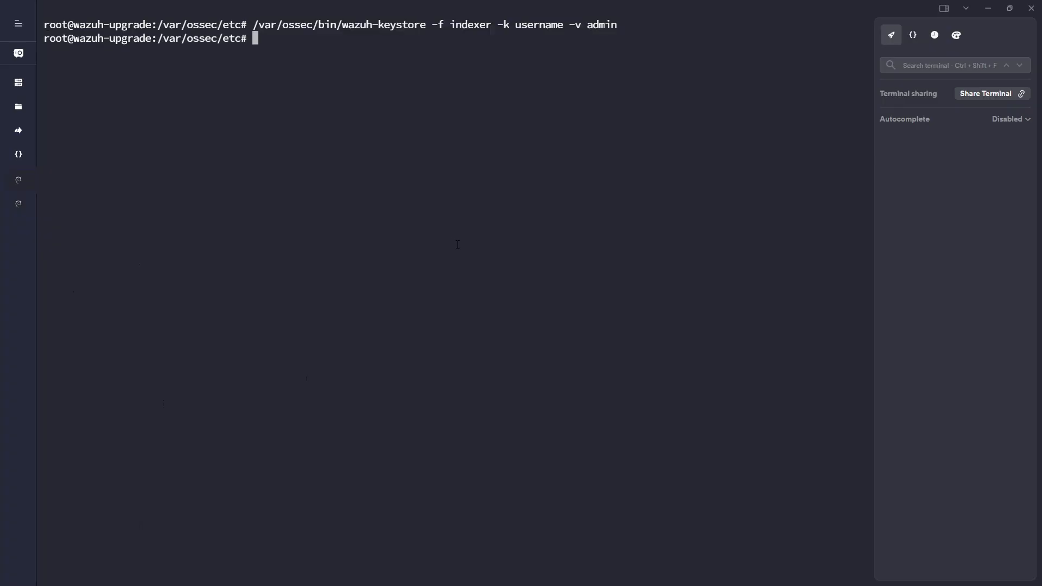
- Store the indexer username admin and password in the manager keystore with wazuh-keystore -f indexer
double_click(600, 25)
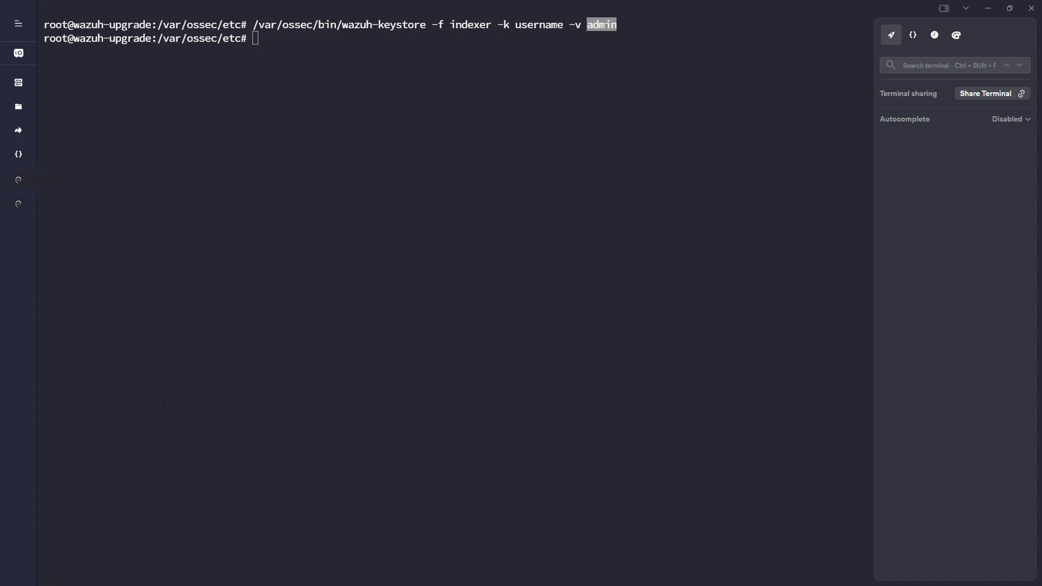
text(/var/ossec/bin/wazuh-keystore -f indexer -k password -v 6?faMxbBRVs6fnqWIV3AmVFGH1gdf7gz)
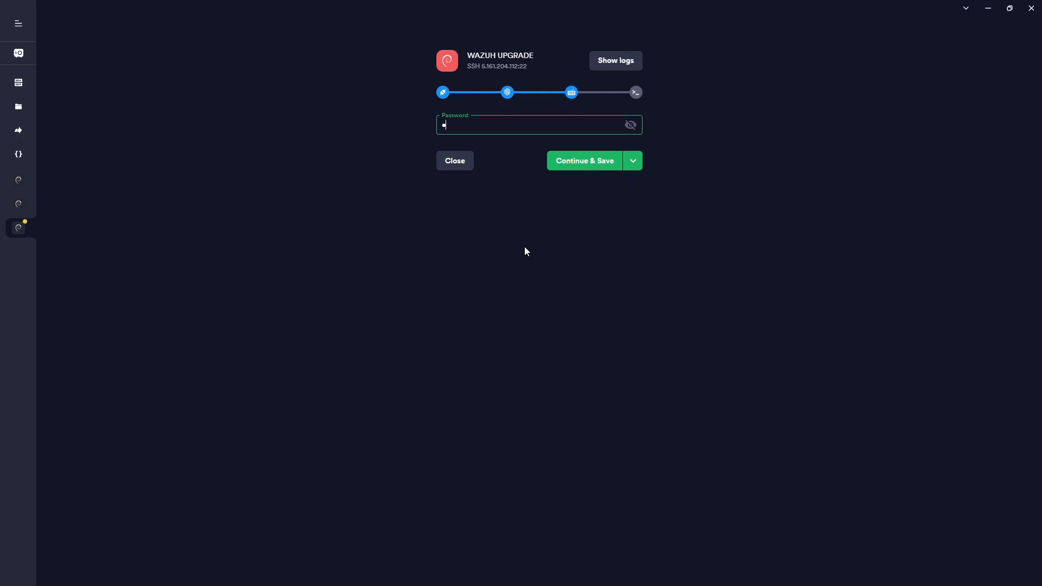
- Log back in to the server and restart wazuh-manager, watching ossec.log for the vulnerability scanner start
click(584, 161)
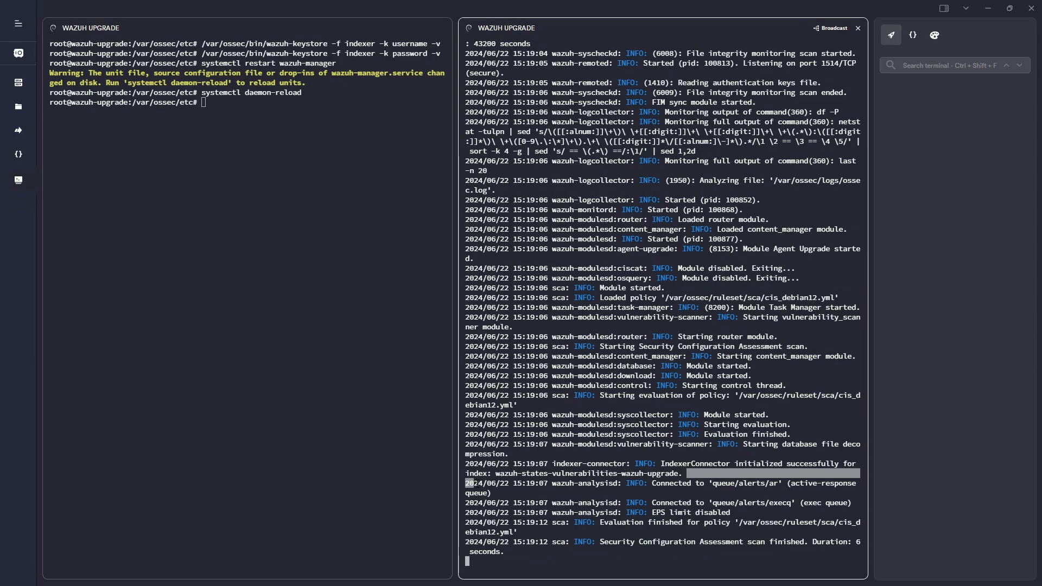
scroll(down, 3)
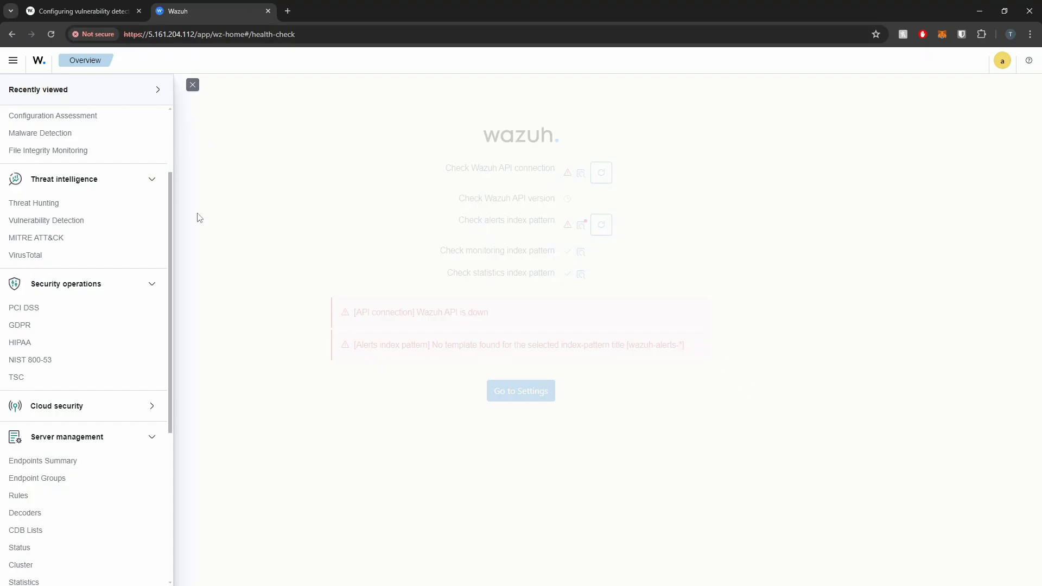
- Show Index Management listing wazuh-states-vulnerabilities-wazuh-upgrade with 390 documents
scroll(down, 3)
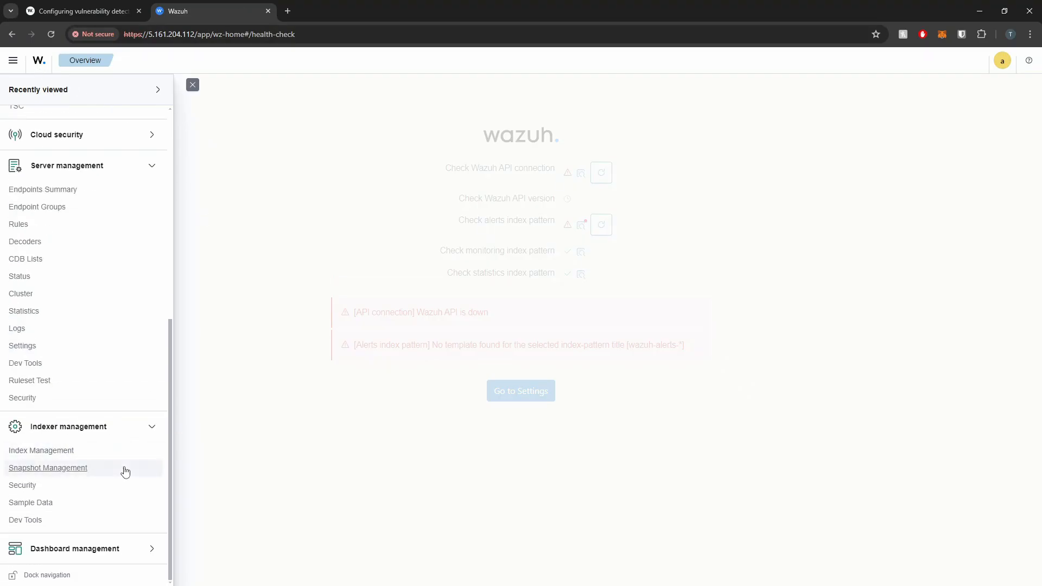
mouse_move(41, 449)
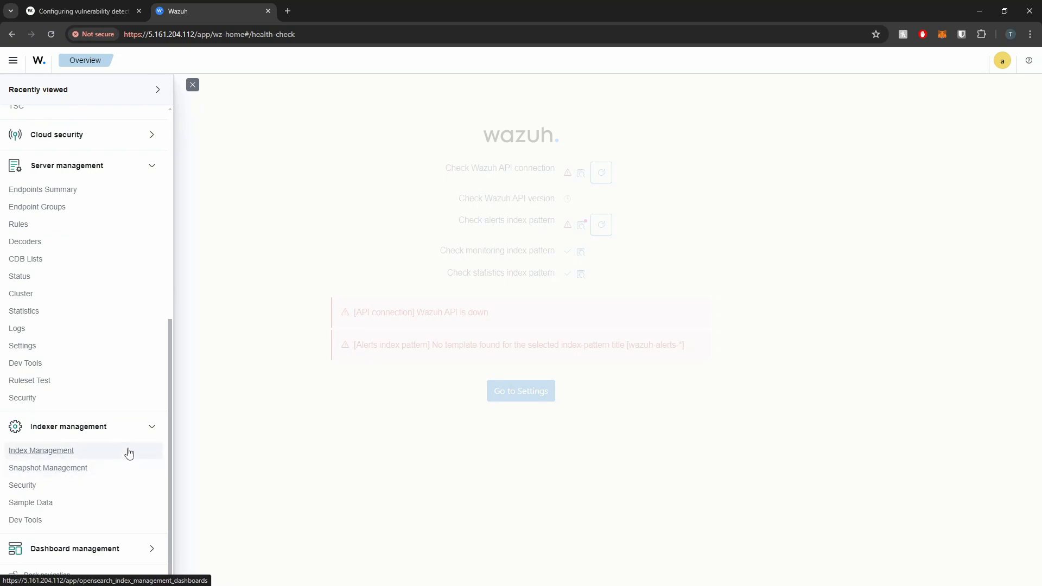
click(41, 449)
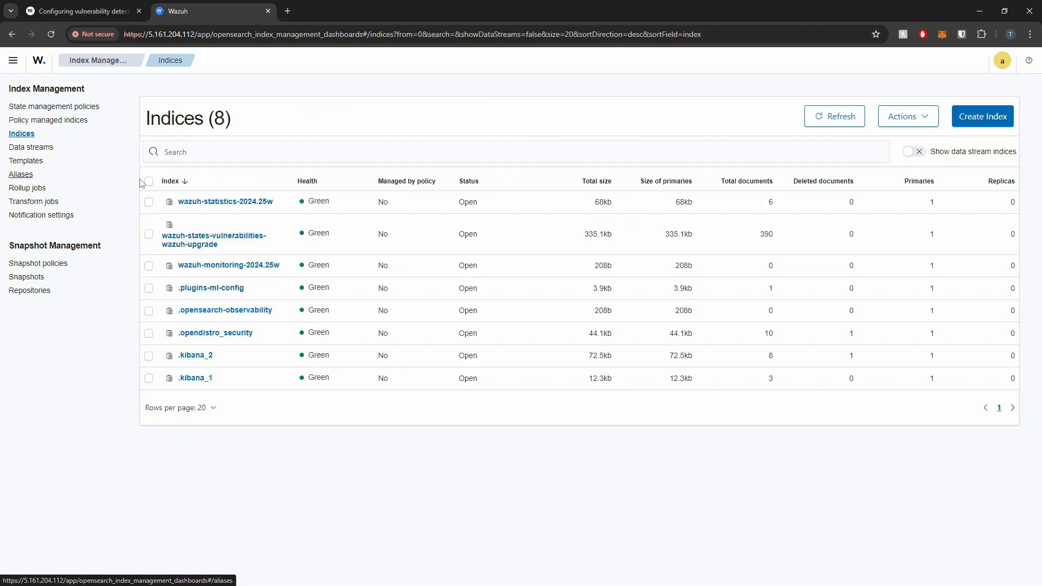
mouse_move(213, 236)
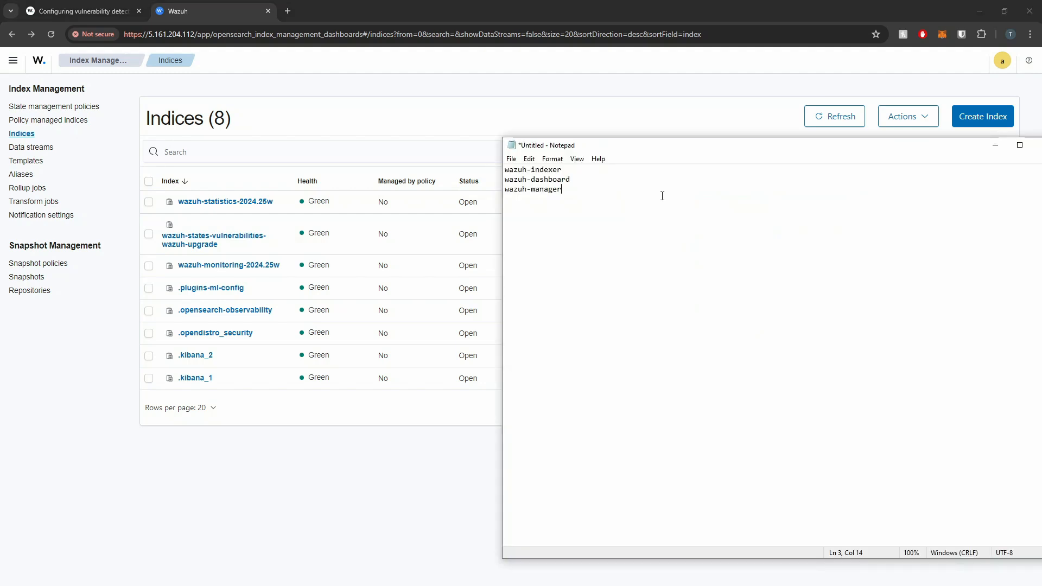
mouse_move(642, 189)
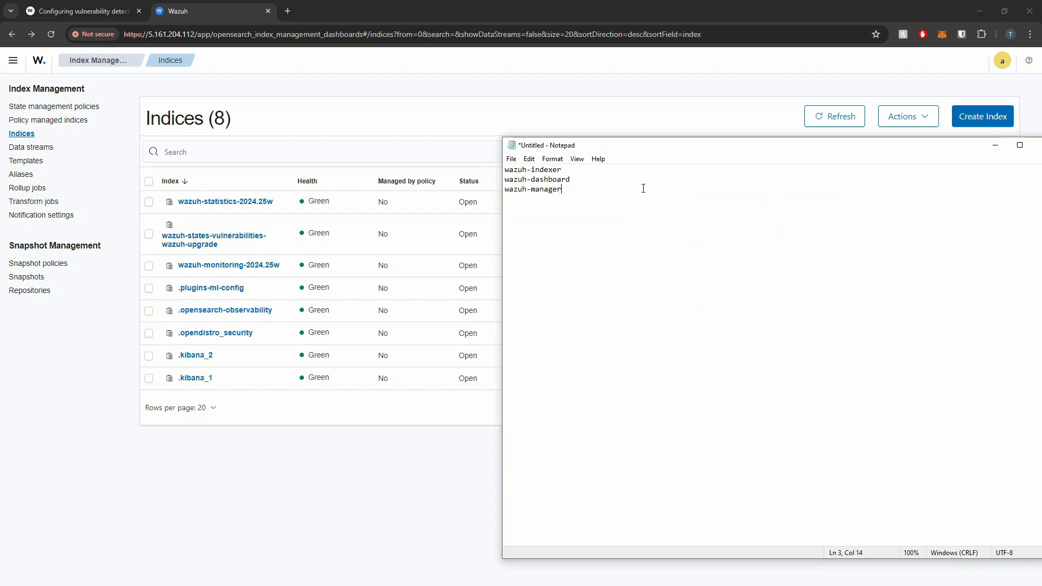
- Add the note line 'wazuh-manager -> wazuh-indexer' below the component list in Notepad
key(Enter)
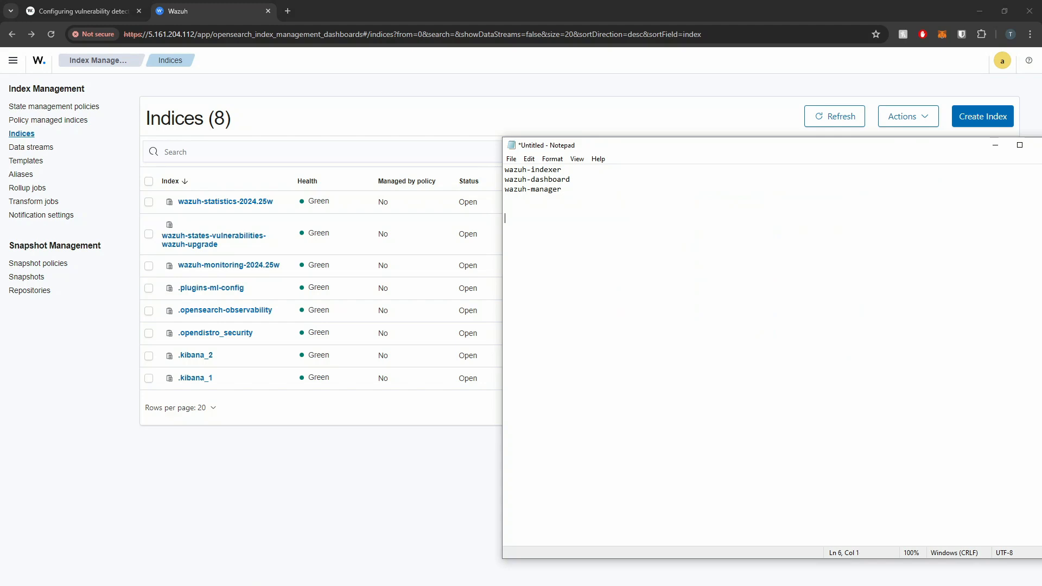
text(wazuh-)
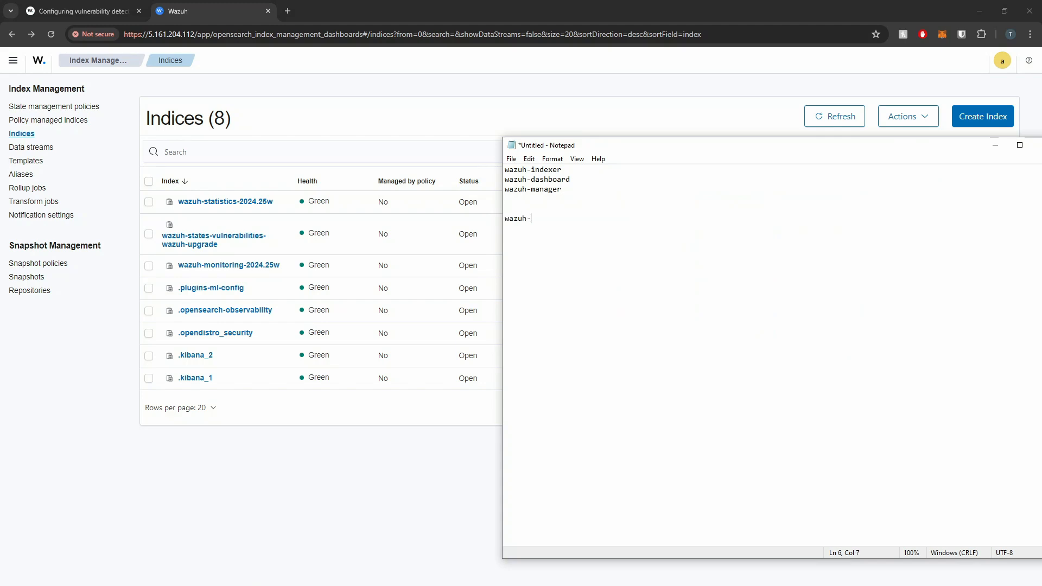
text(manager ->)
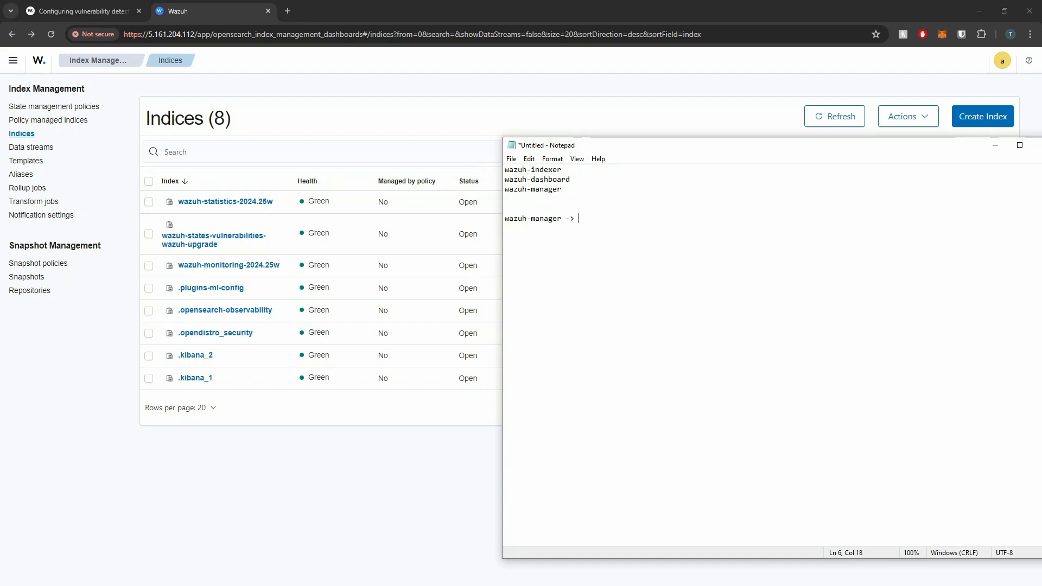
text(wazuh)
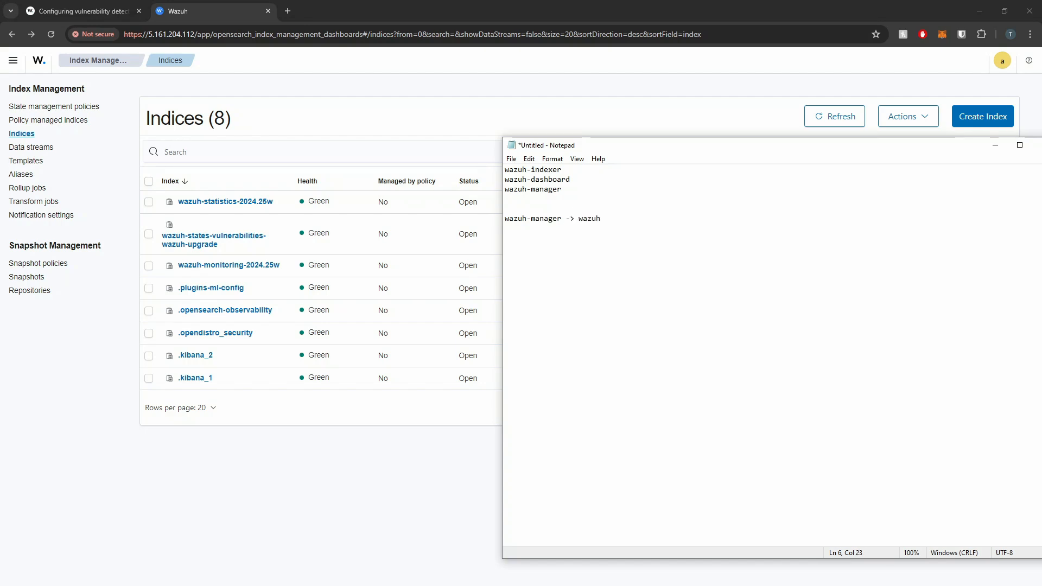
text(indexer)
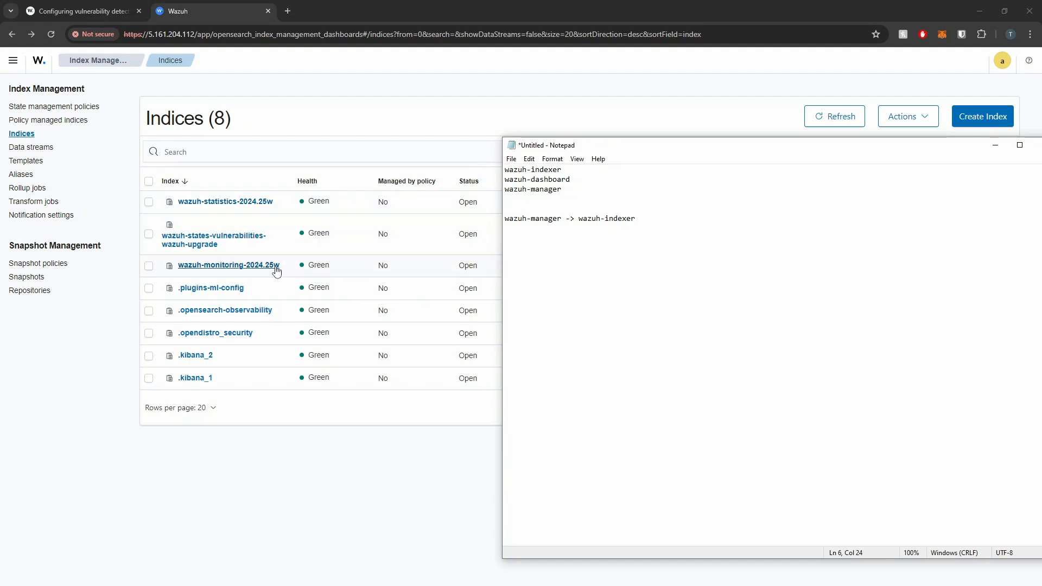
drag(517, 218, 625, 218)
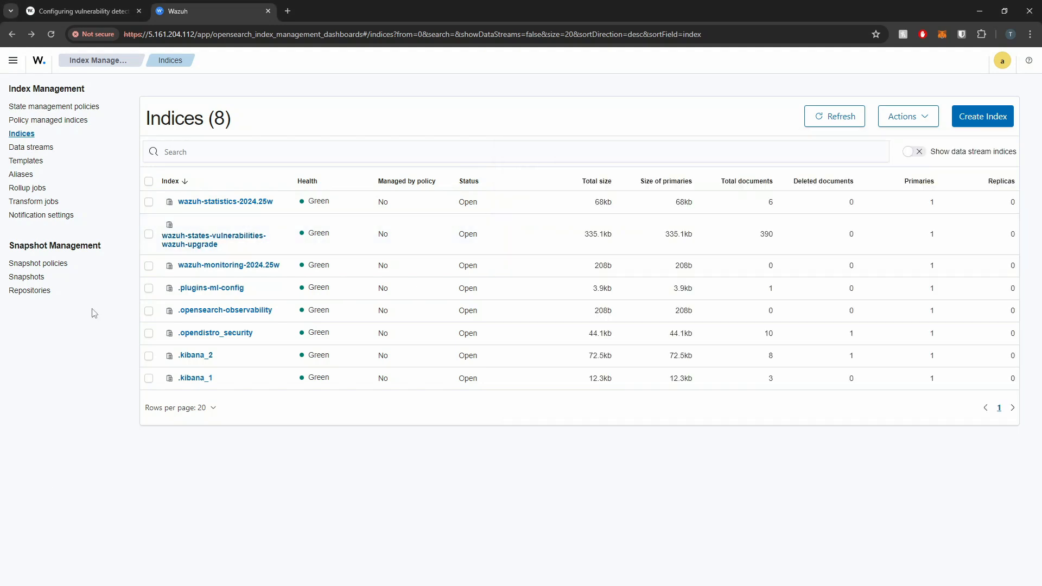
- Review Vulnerability Detection's Dashboard, Inventory and Events views showing 4 critical, 92 high, 235 medium, 59 low
click(13, 61)
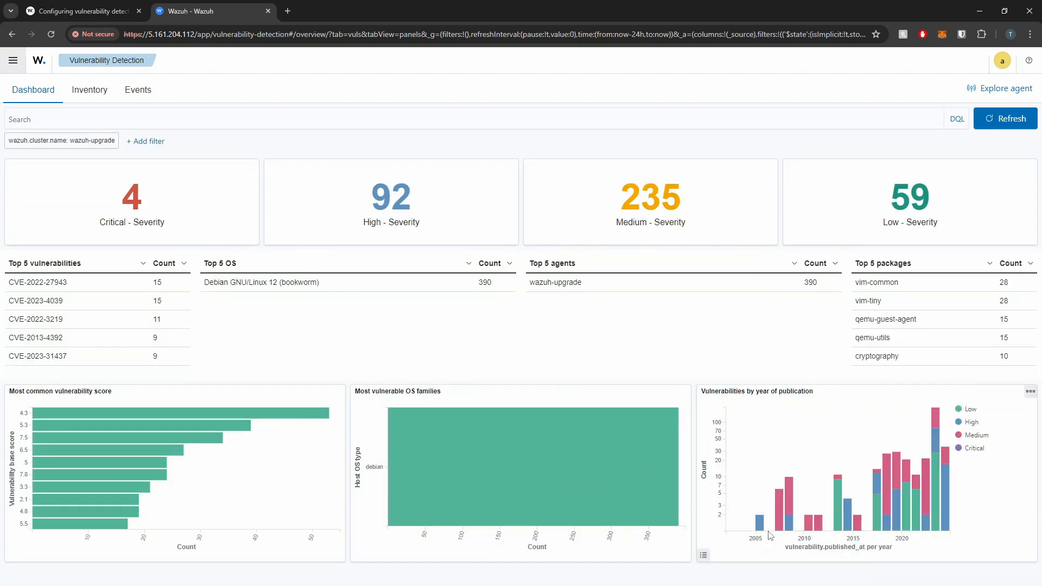
mouse_move(380, 325)
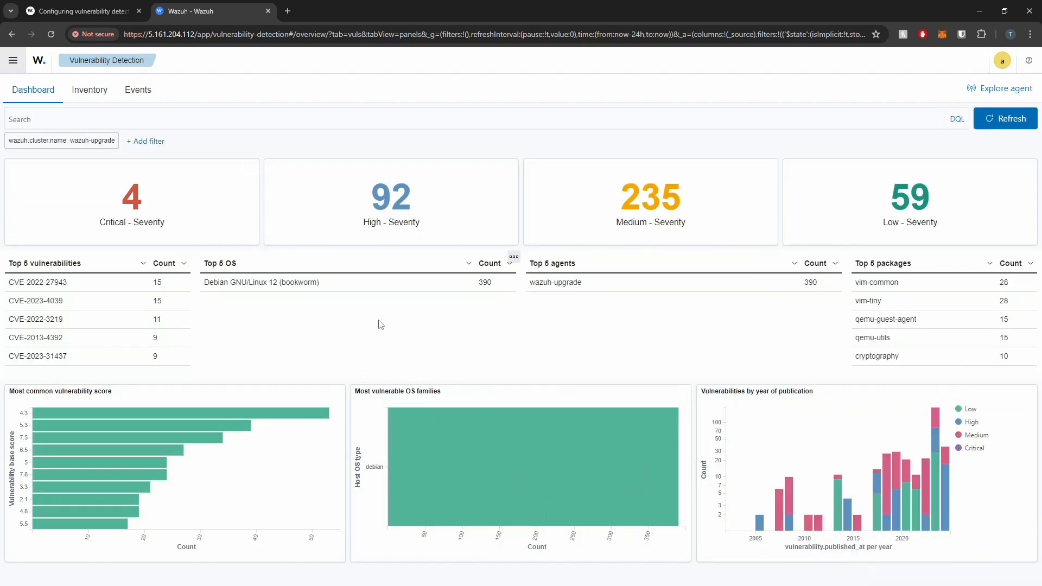
mouse_move(220, 146)
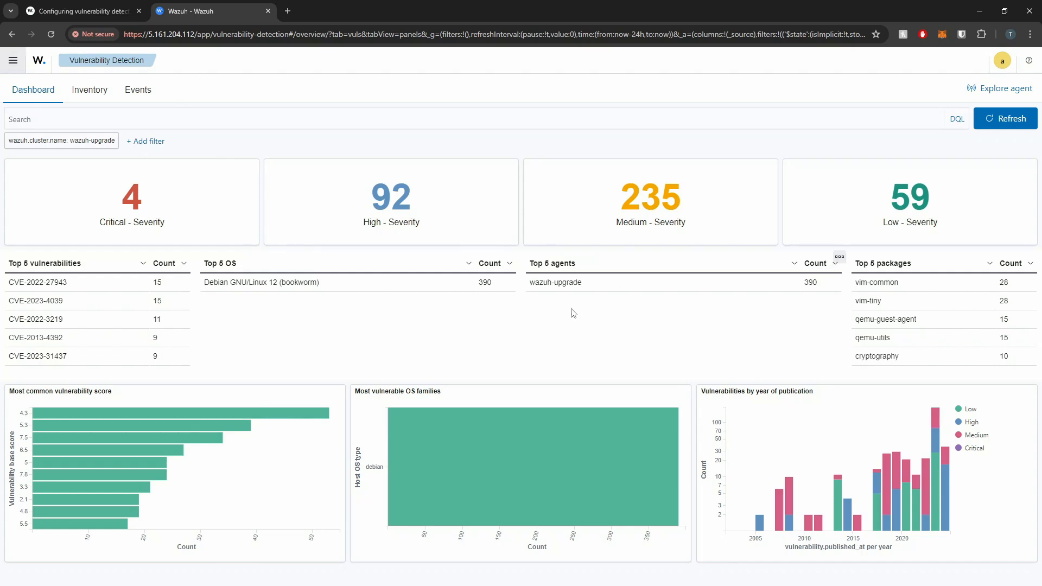
mouse_move(1038, 348)
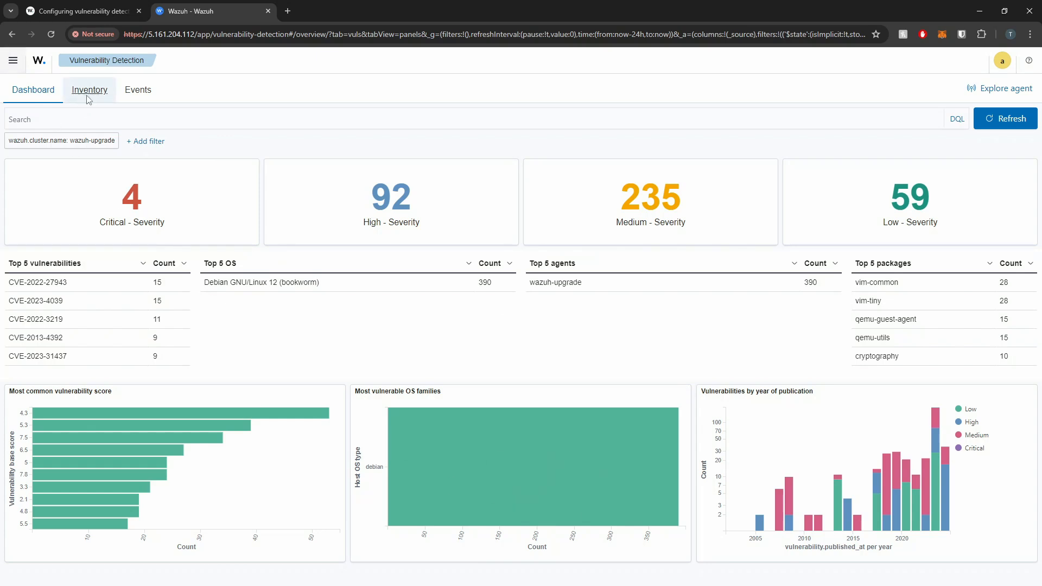
click(89, 90)
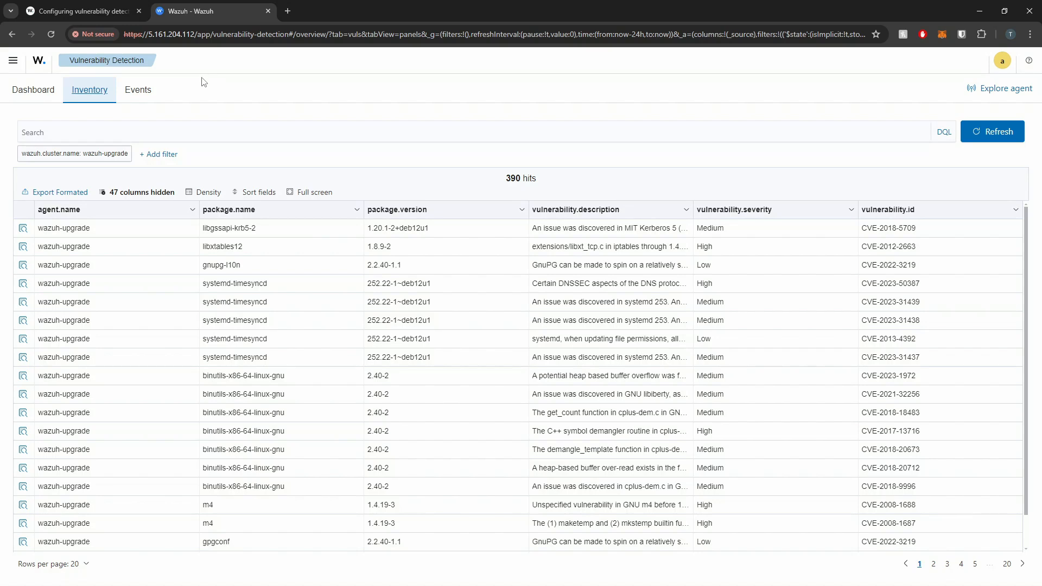
click(138, 90)
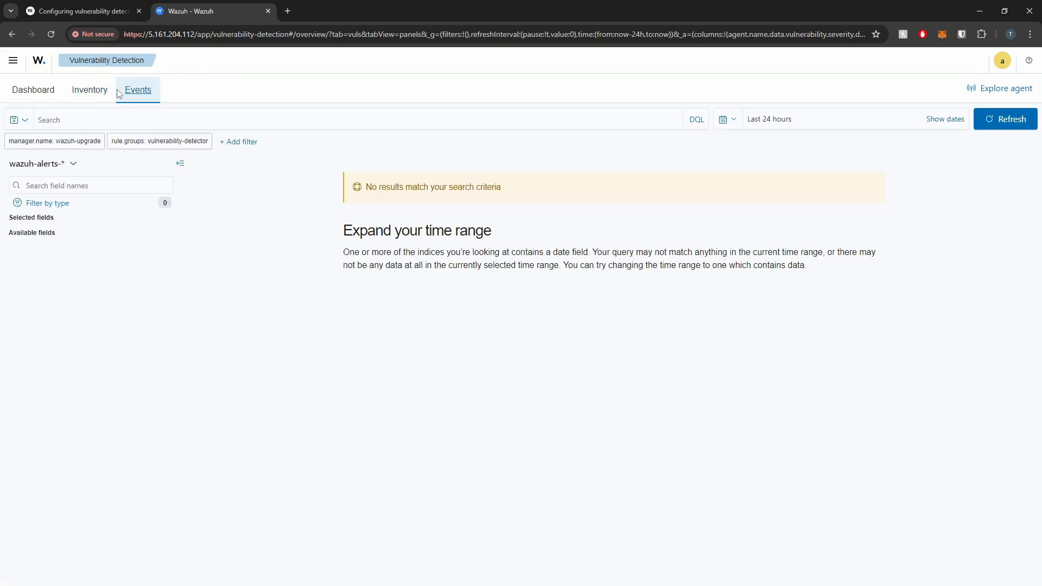
click(33, 90)
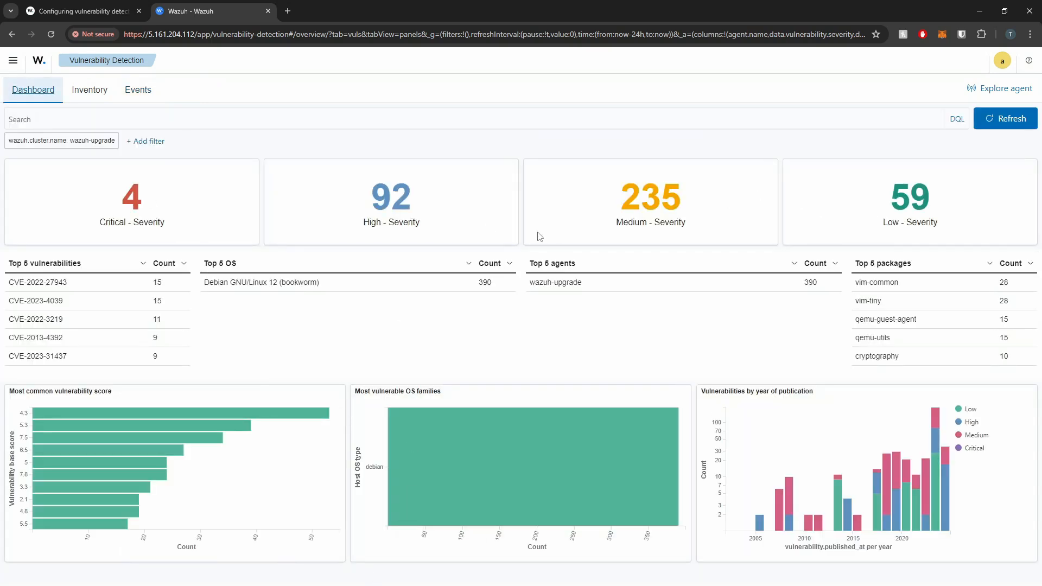
click(138, 90)
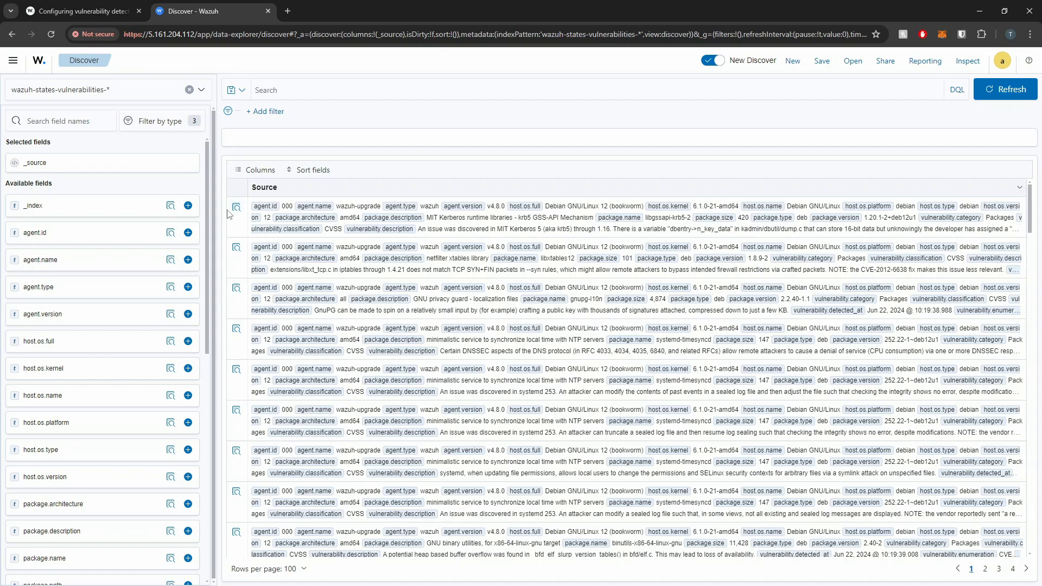
- Browse Discover records on wazuh-states-vulnerabilities-* down to binutils and m4 findings
click(237, 206)
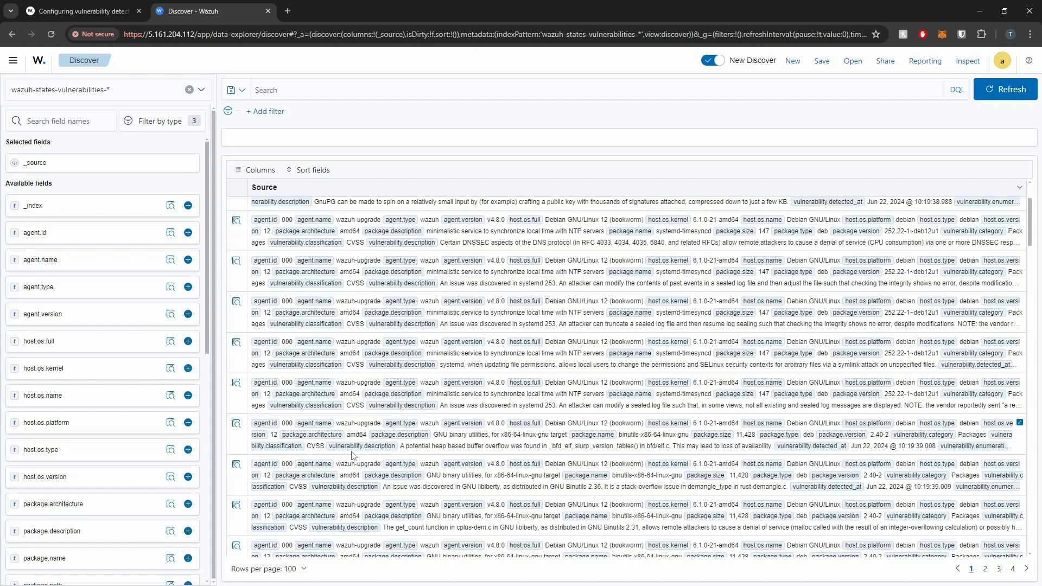
scroll(down, 3)
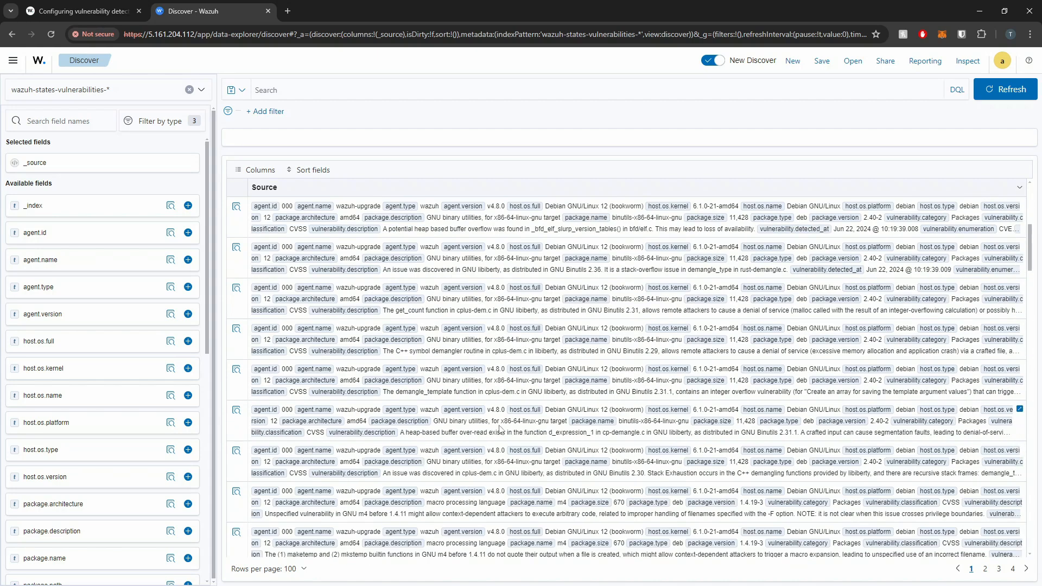
click(13, 59)
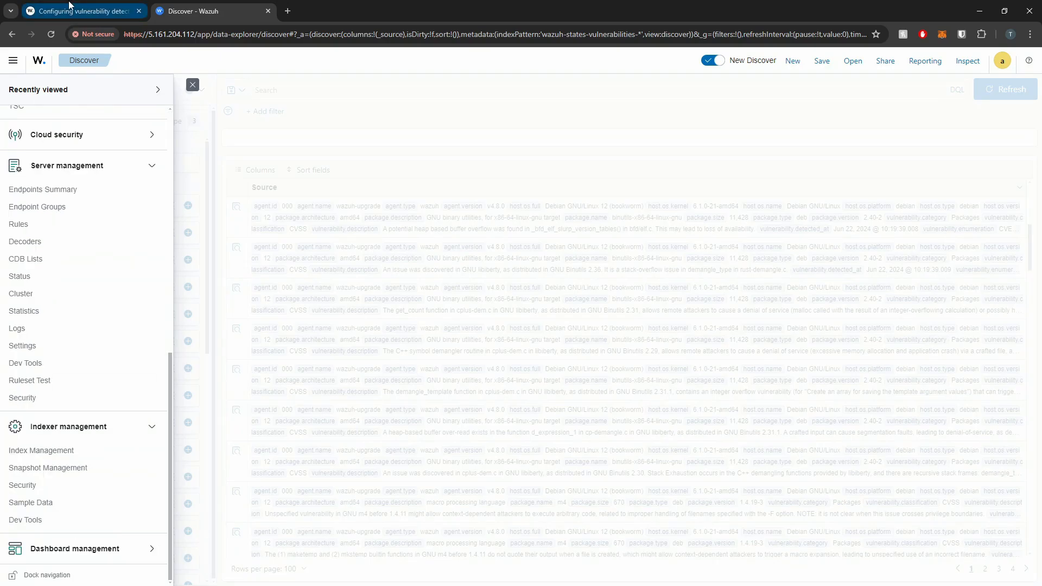
- Revisit the Configuring vulnerability detection docs and highlight the <vulnerability-detection> XML block
click(79, 11)
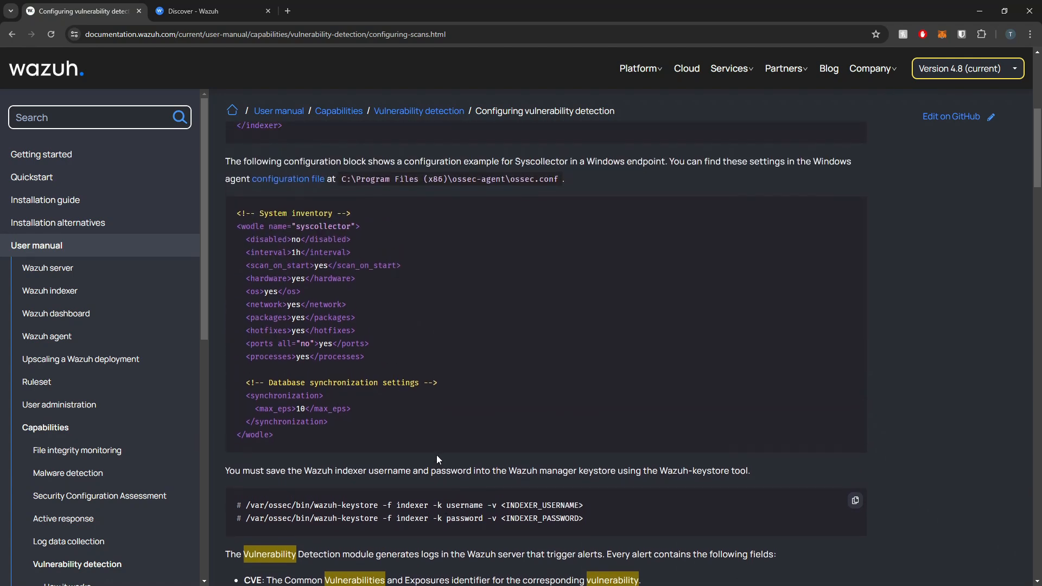
scroll(down, 3)
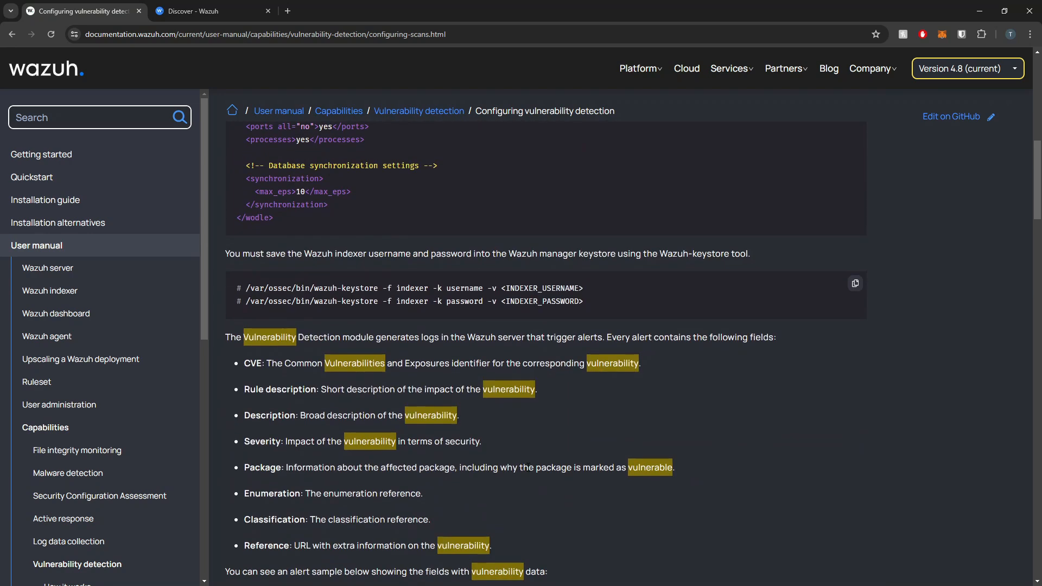
scroll(down, 3)
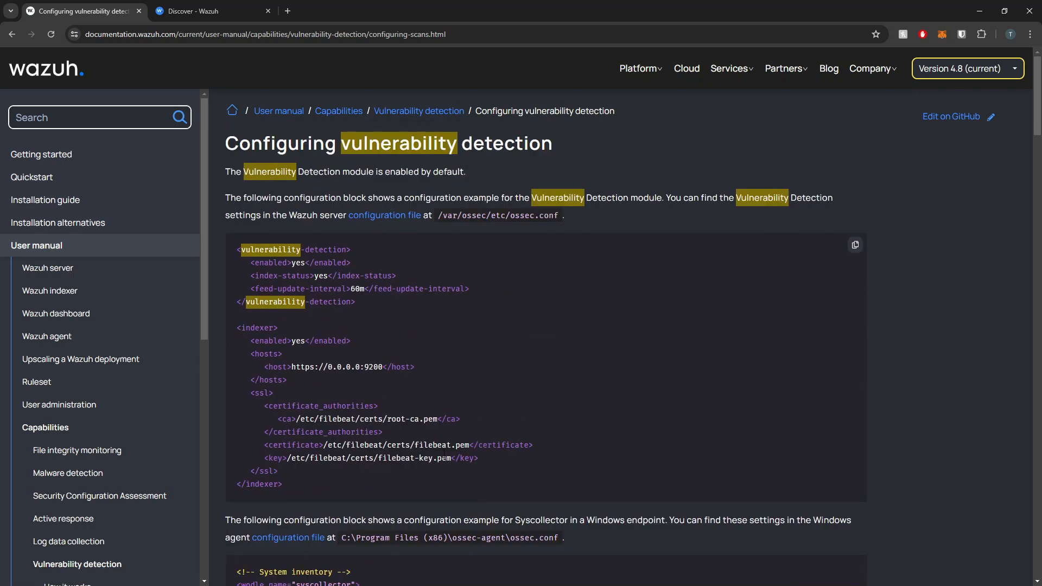
drag(235, 328, 277, 473)
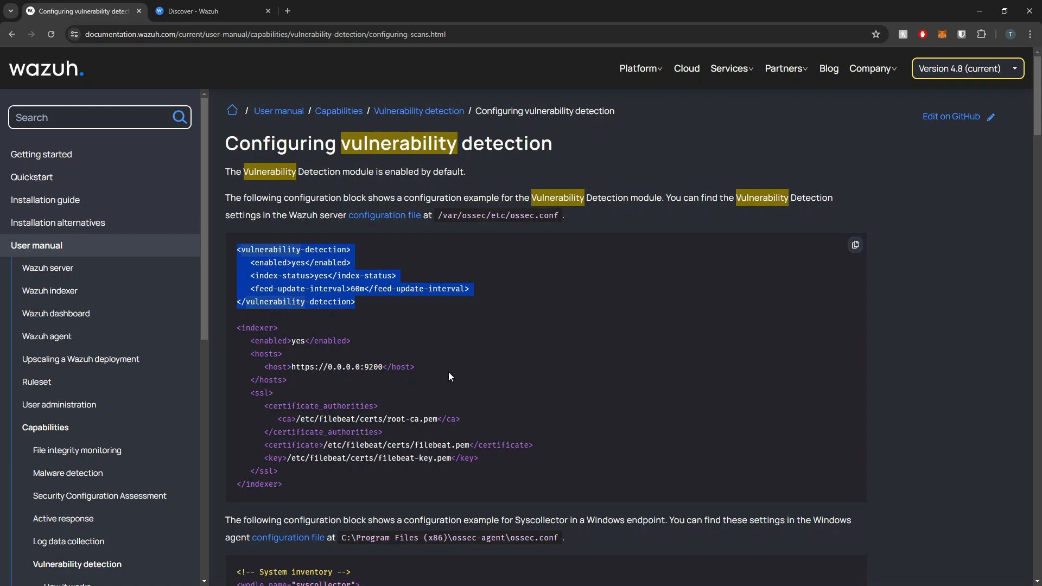
mouse_move(443, 364)
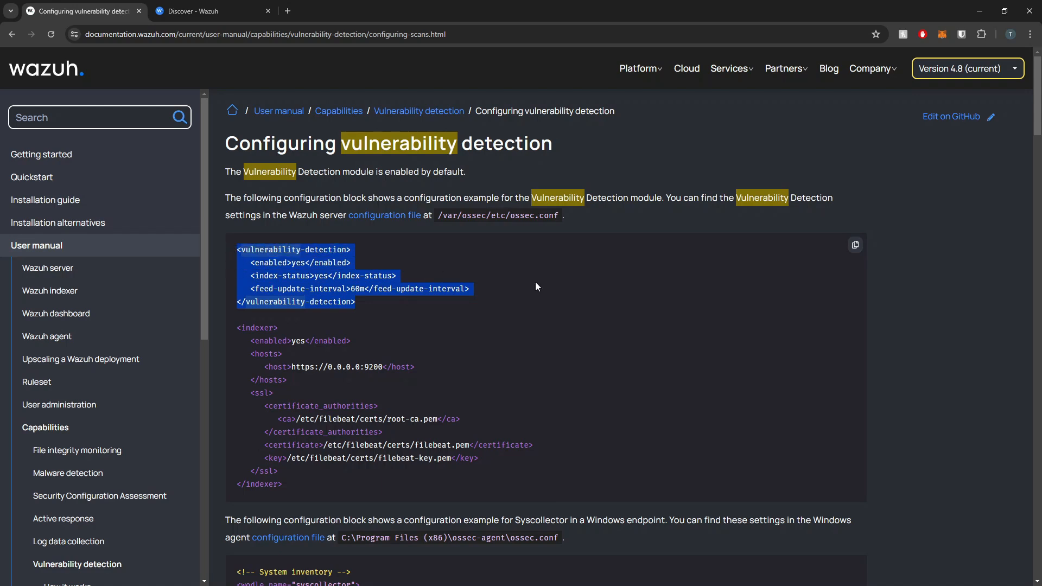
mouse_move(436, 287)
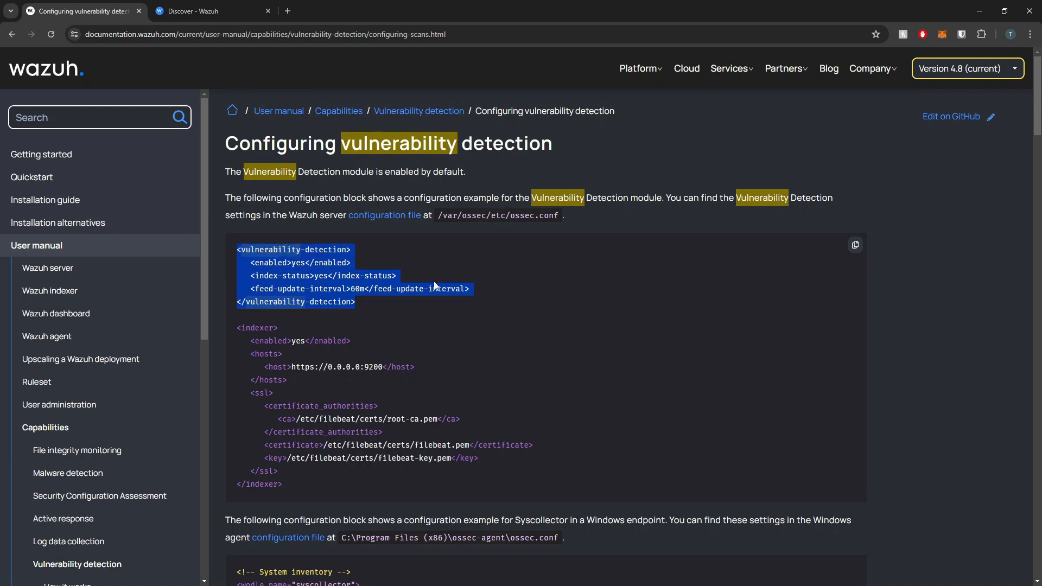
mouse_move(559, 272)
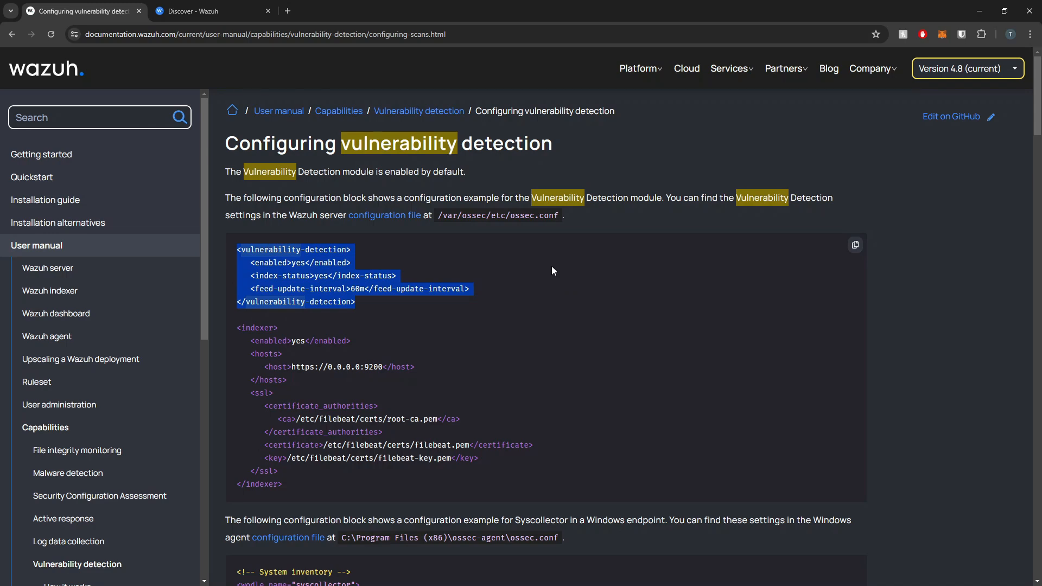
scroll(down, 3)
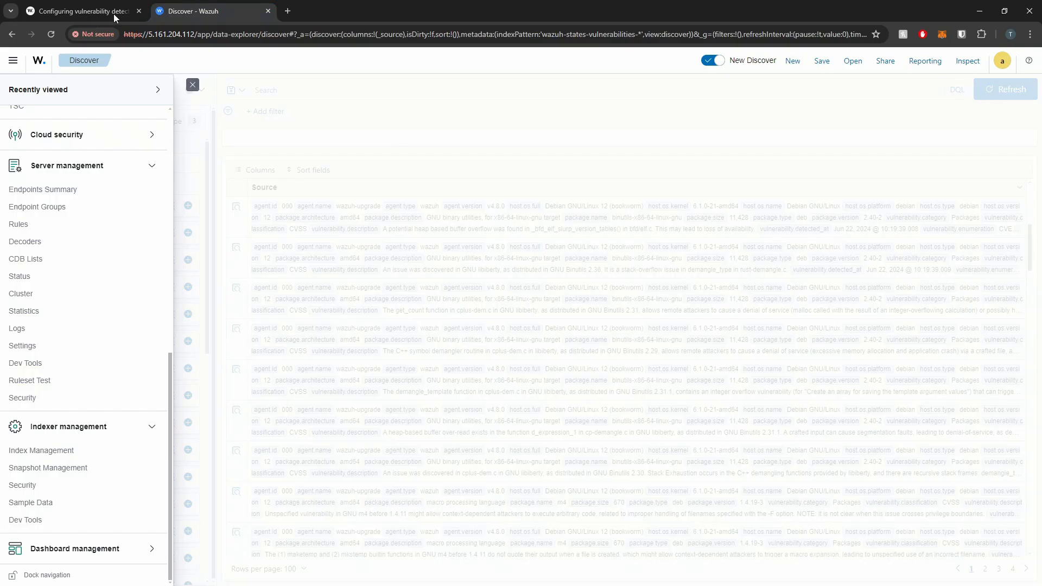
- Switch back to the Discover tab listing wazuh-upgrade vulnerability records
click(192, 85)
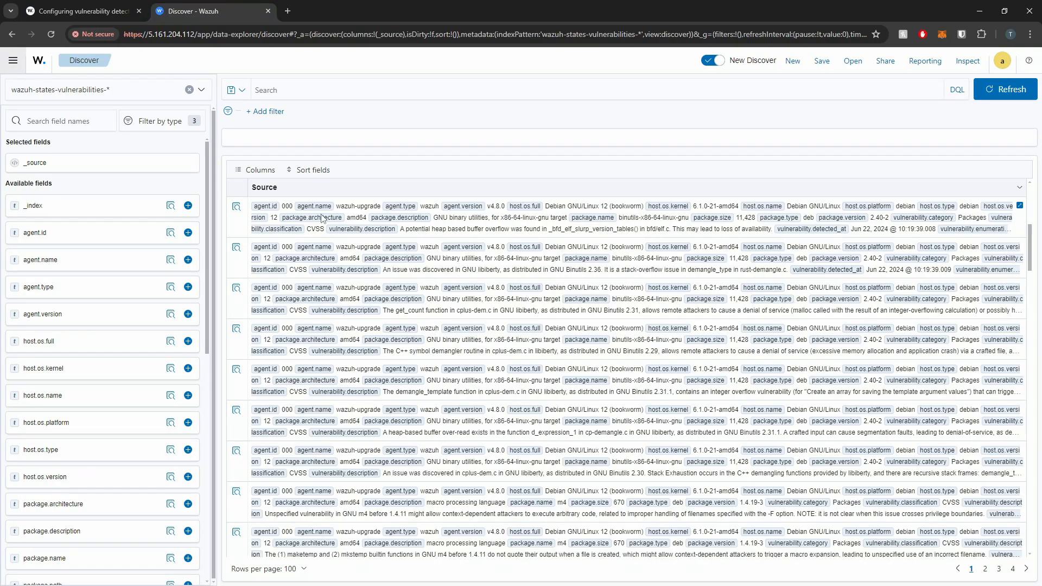